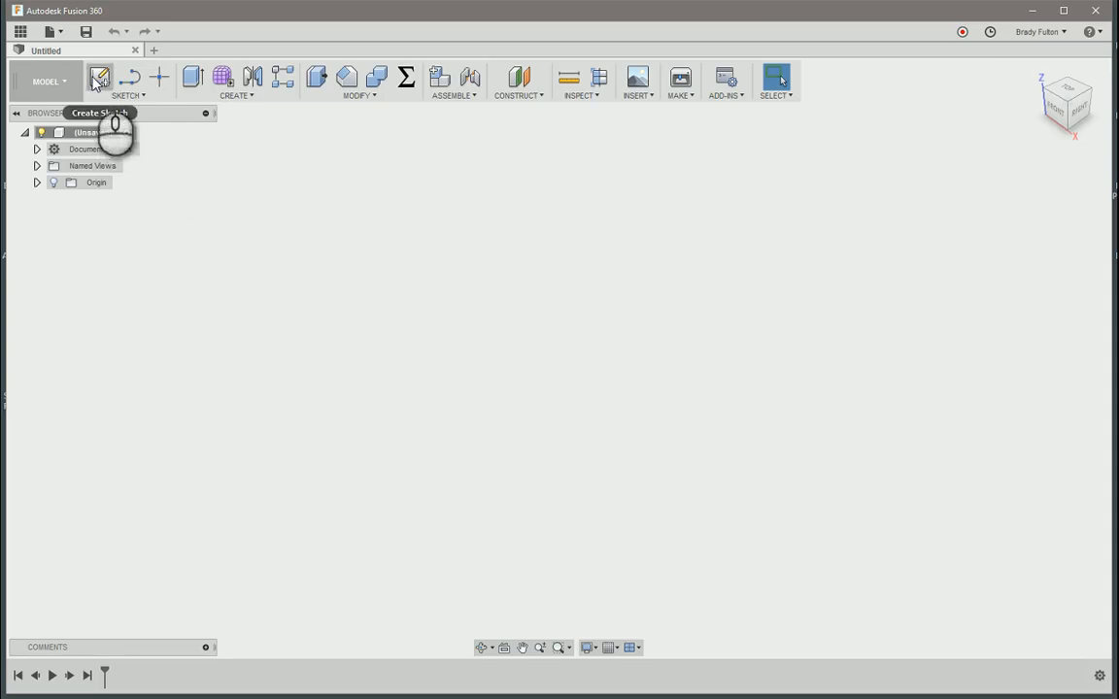
Sketch a 12 x 12 square and extrude it 0.25 in into a flat board.
click(99, 78)
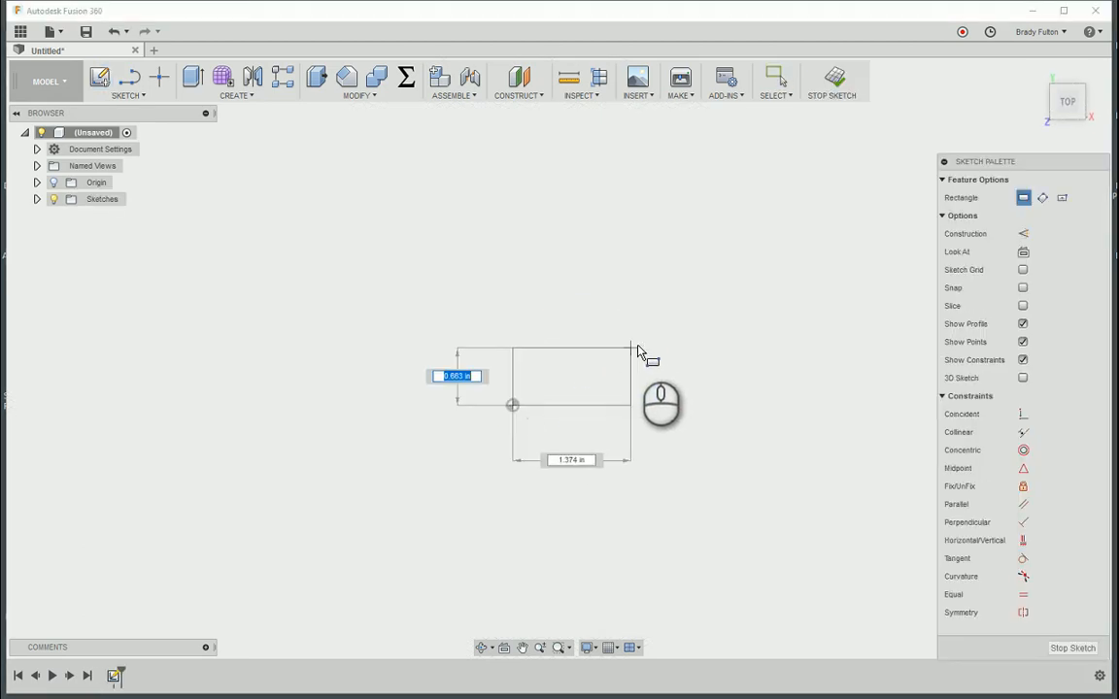
text(12)
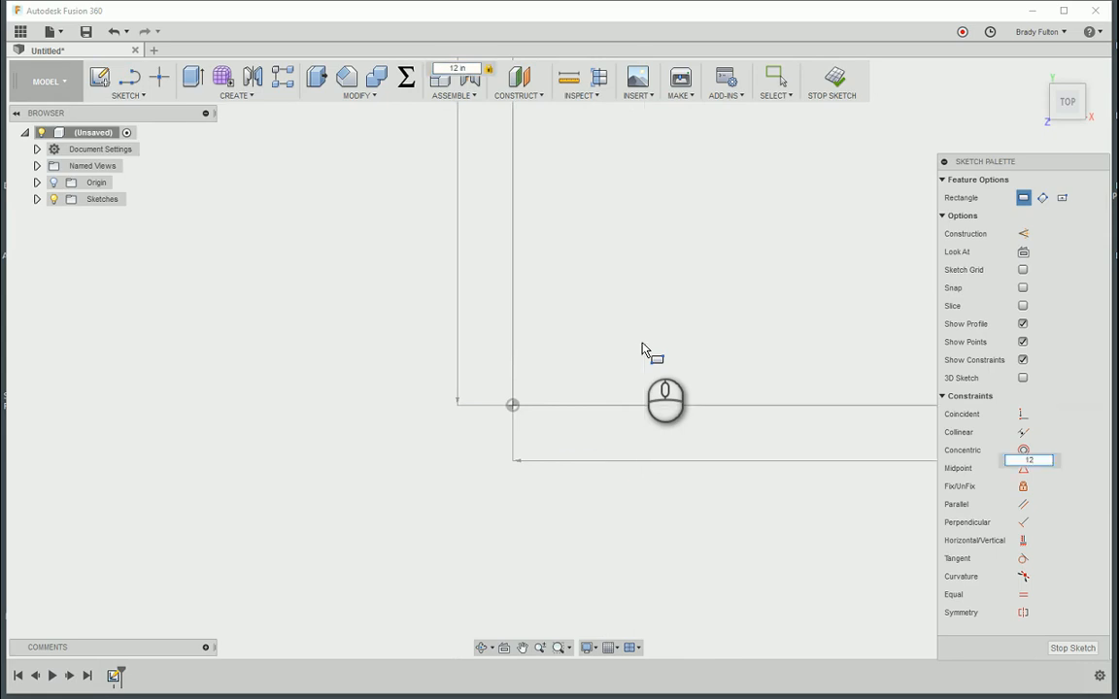
click(775, 78)
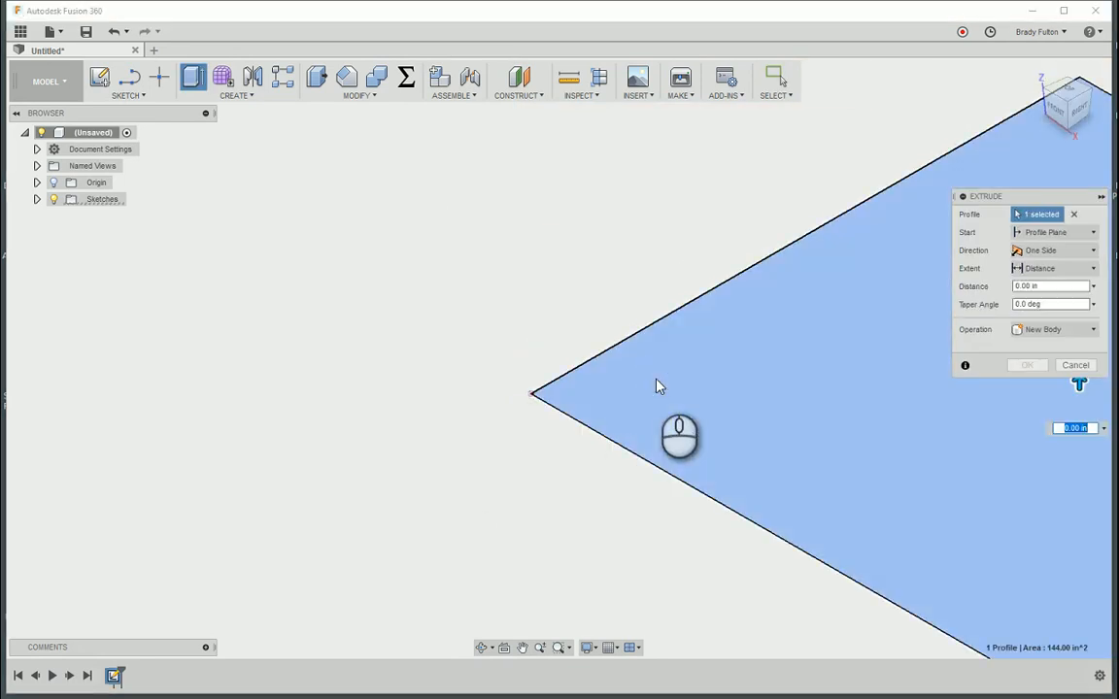
text(0.25)
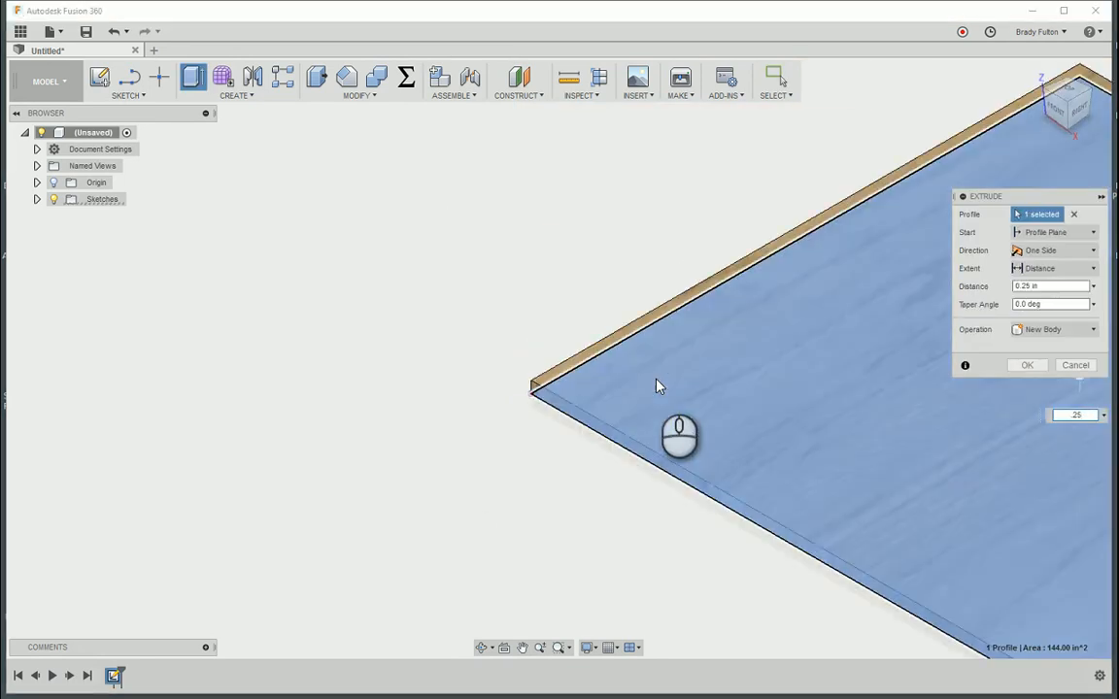
click(1026, 365)
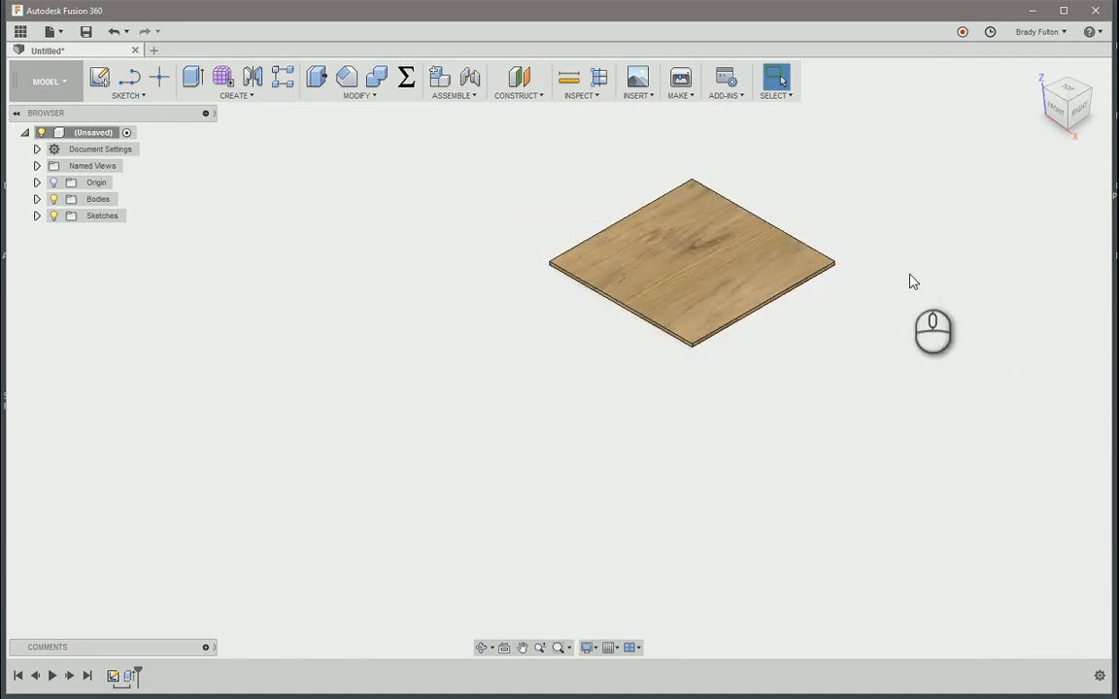
mouse_move(851, 381)
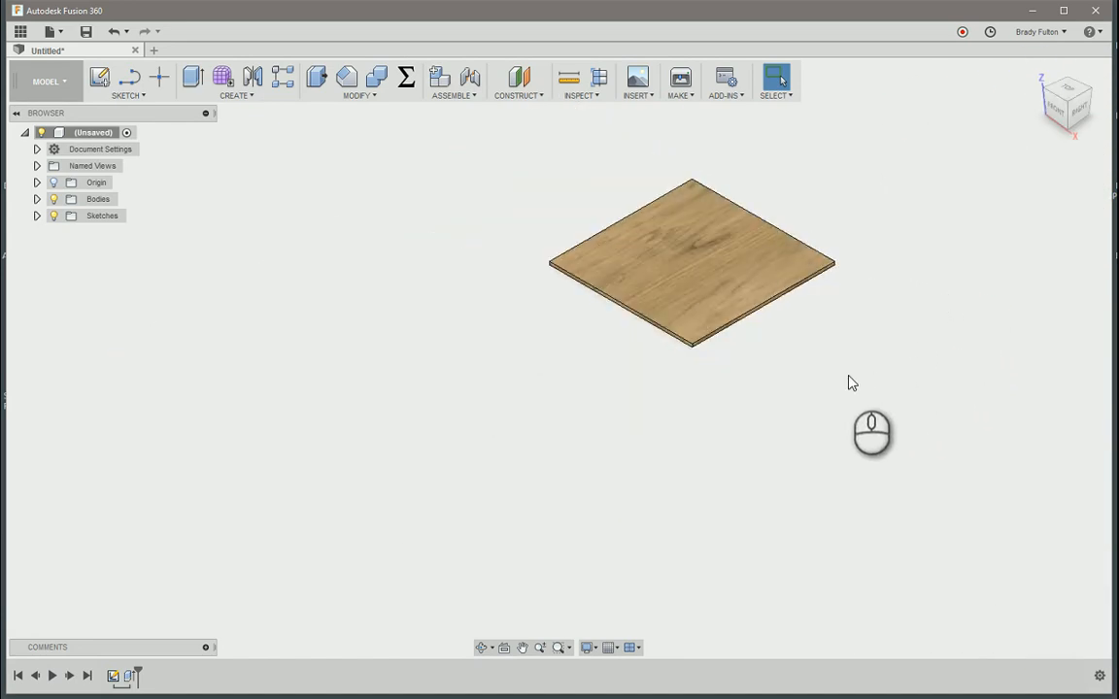
mouse_move(815, 330)
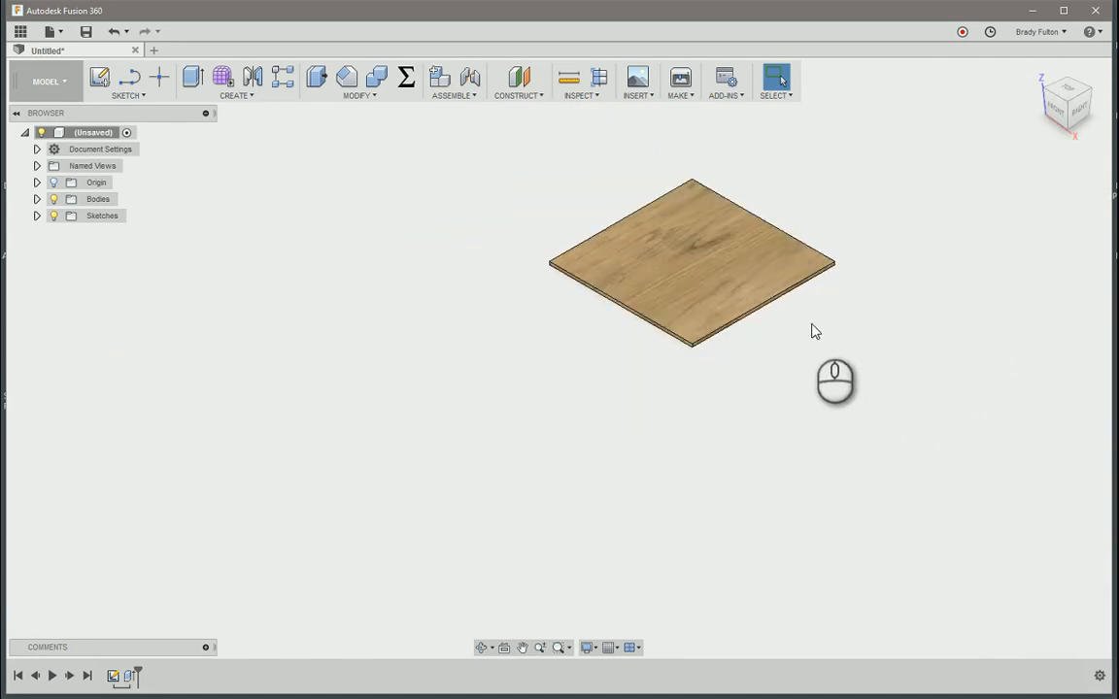
mouse_move(424, 313)
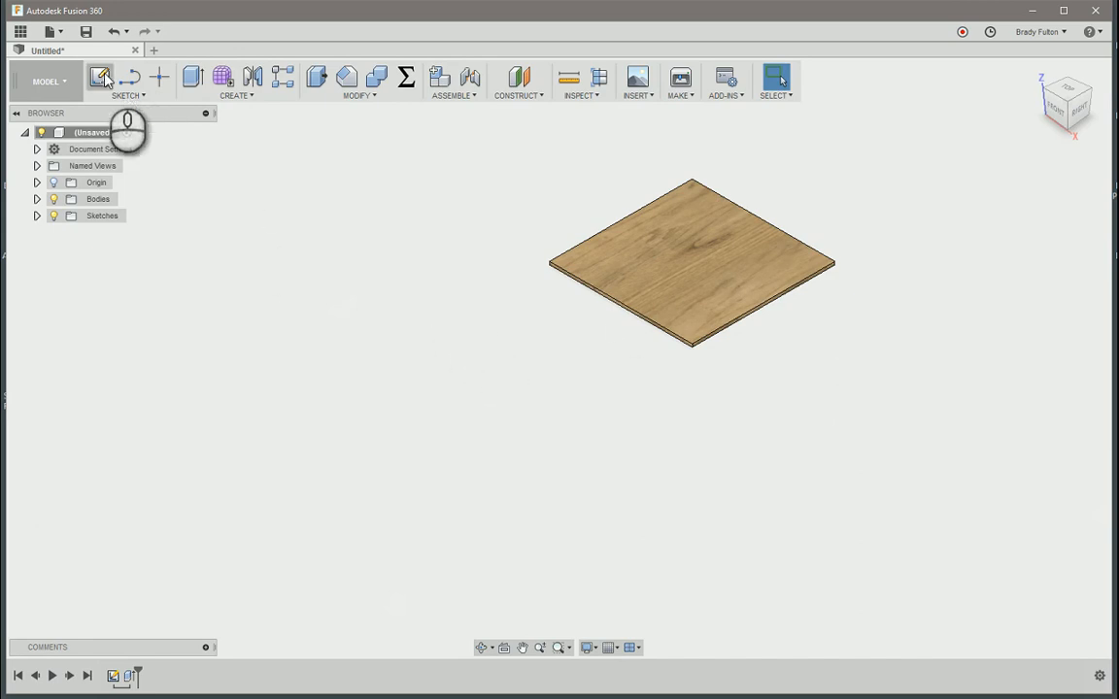
Start an Offset Plane construction feature referenced from the board.
click(101, 77)
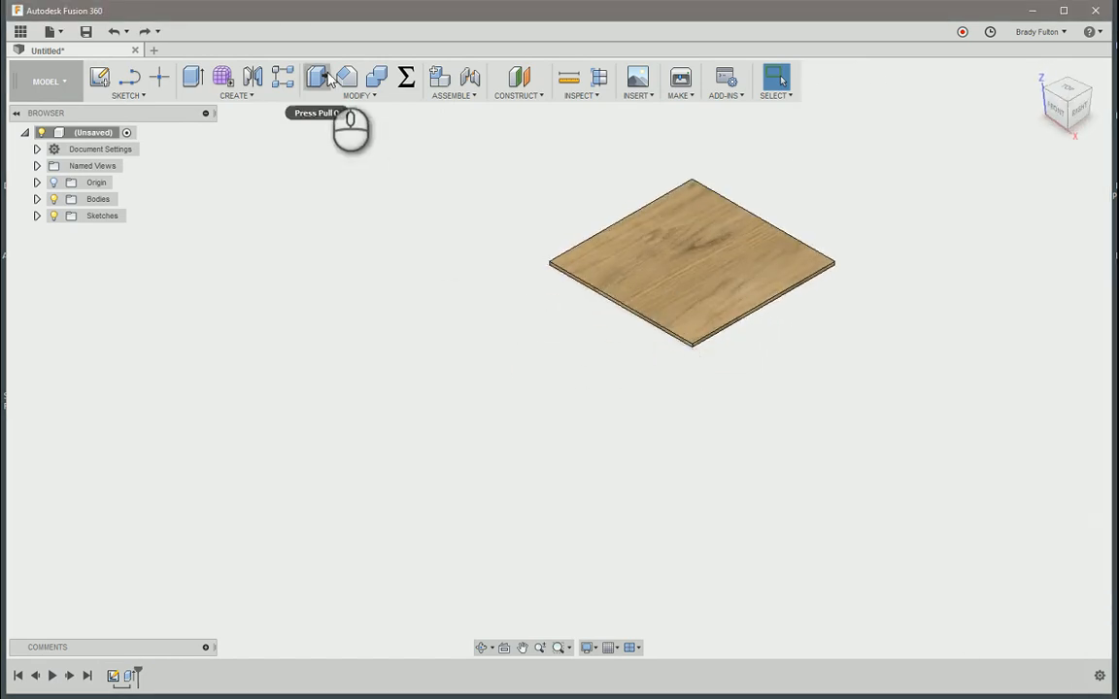
click(517, 82)
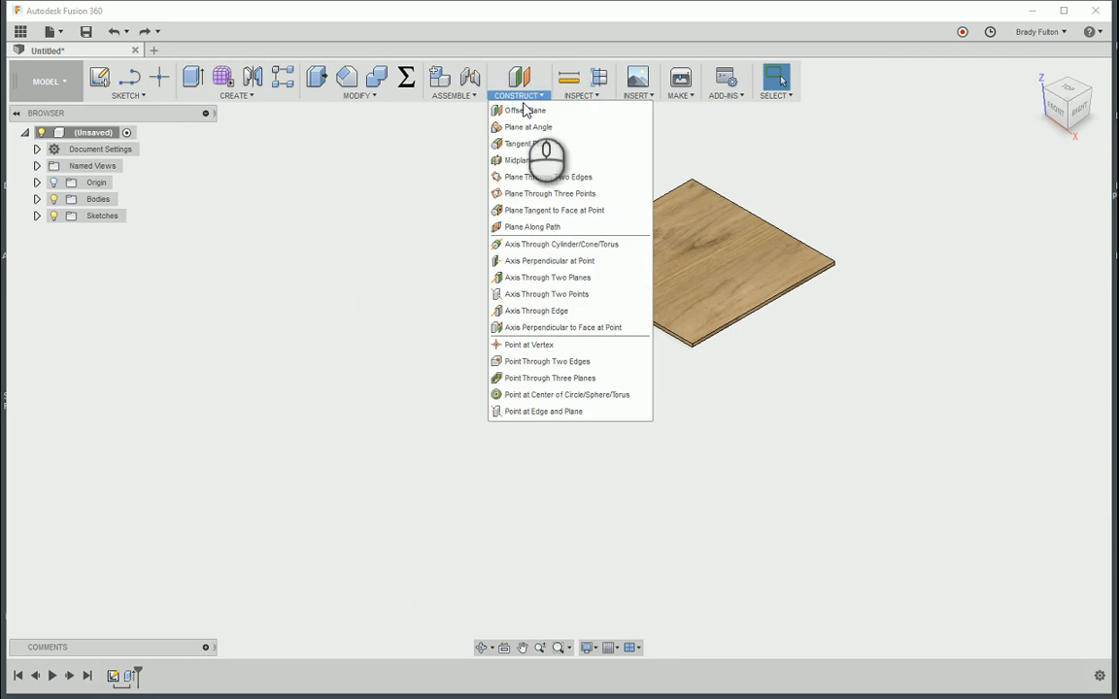
click(517, 159)
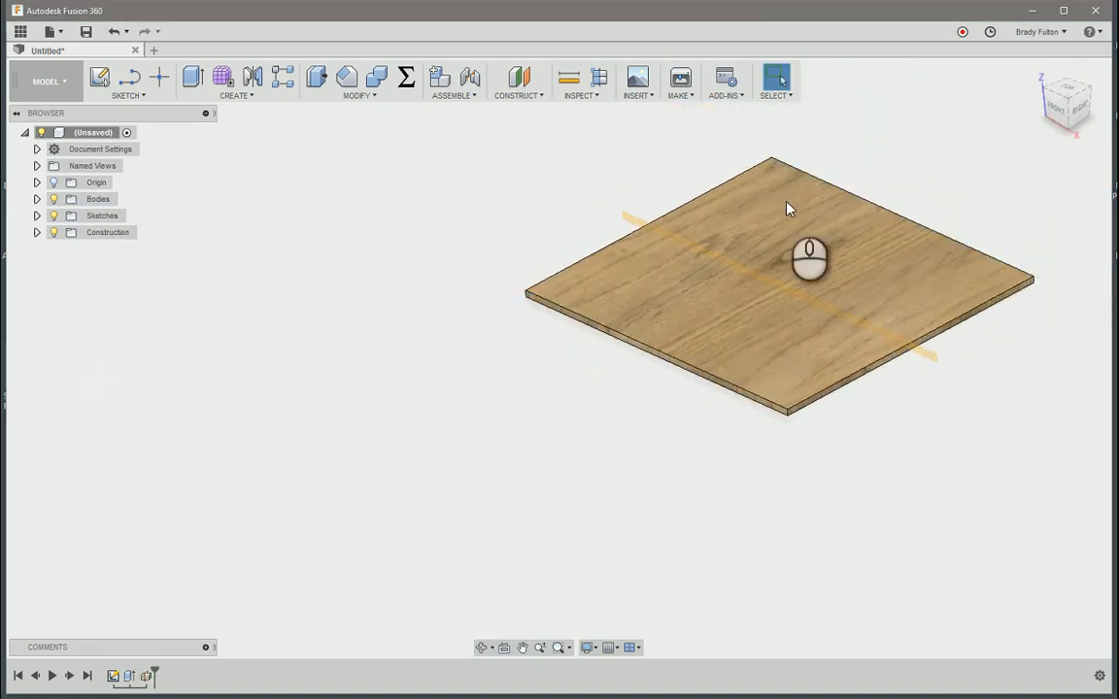
Begin a new sketch on the offset construction plane.
click(101, 78)
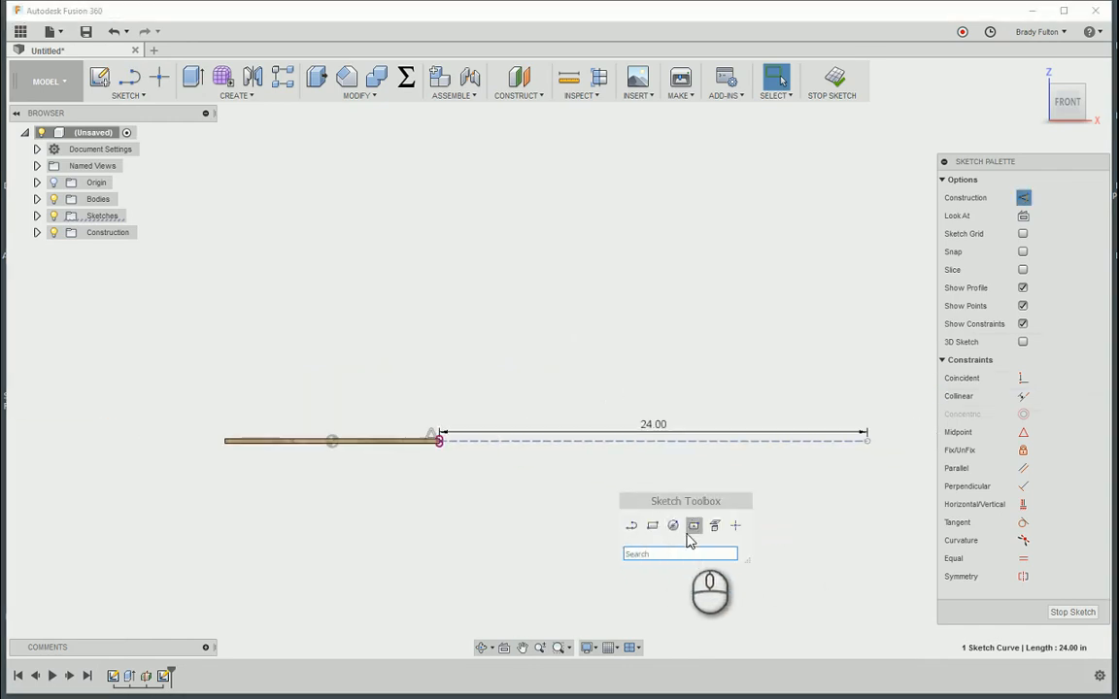
mouse_move(575, 512)
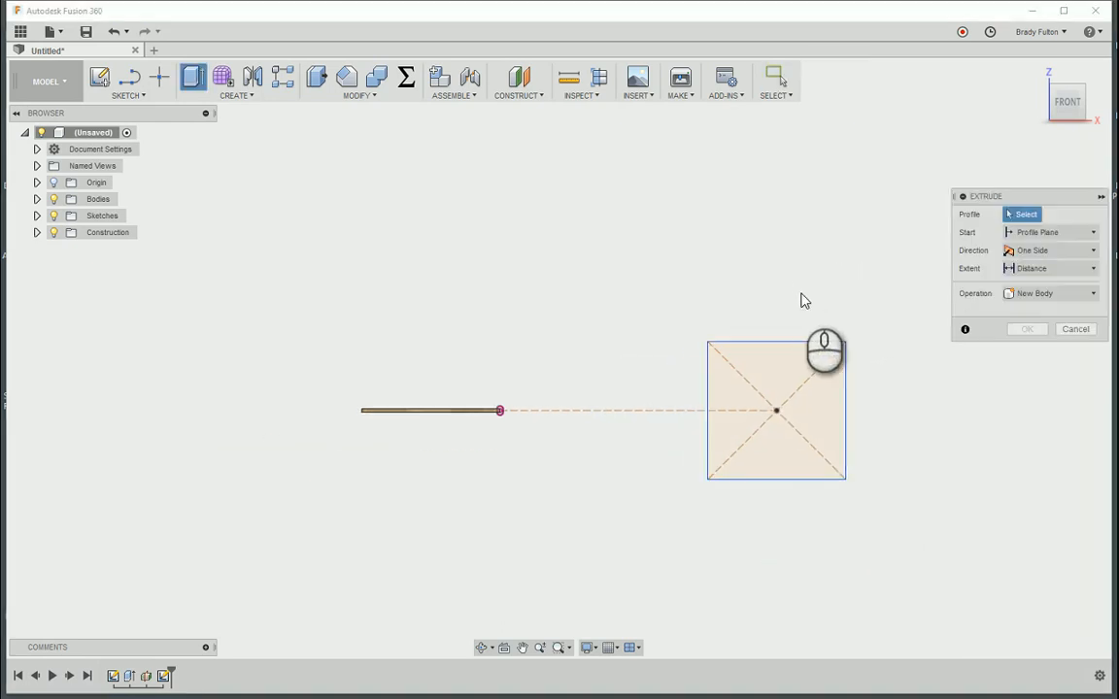
Extrude the square profile symmetrically 0.25 in to form the second board.
click(777, 408)
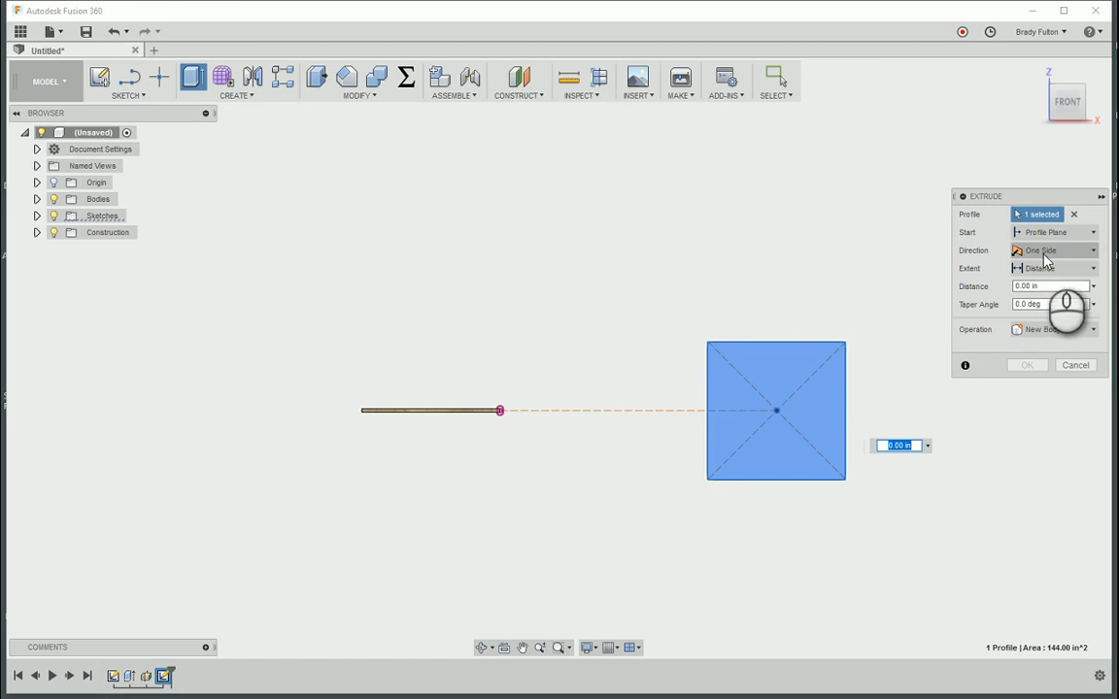
click(1052, 251)
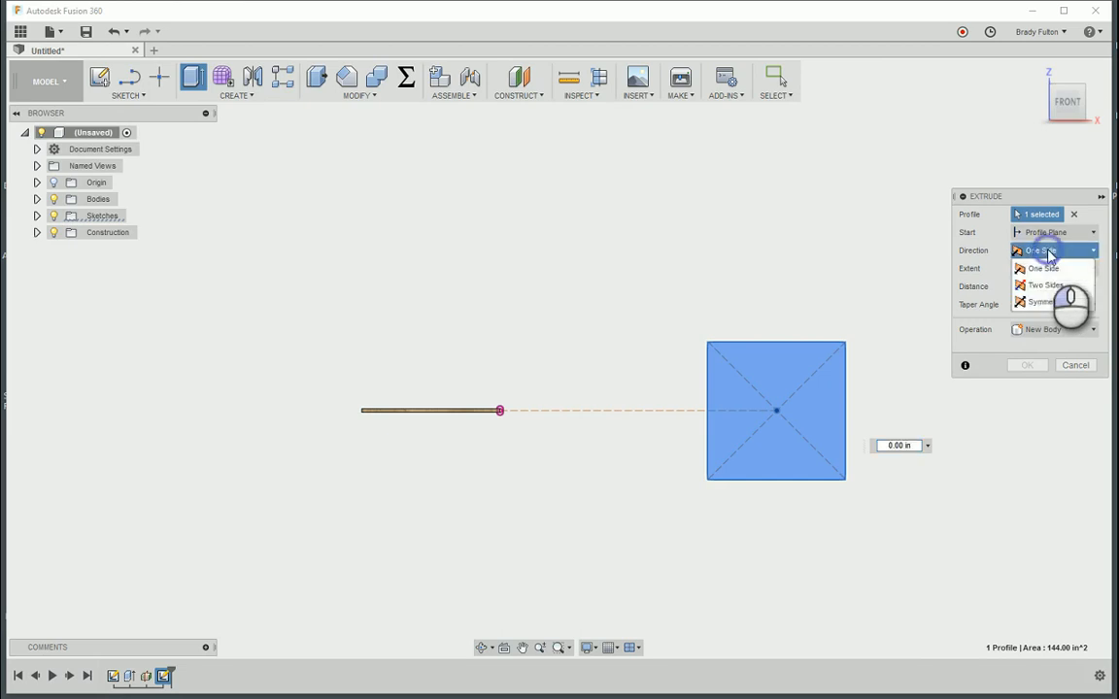
click(1041, 301)
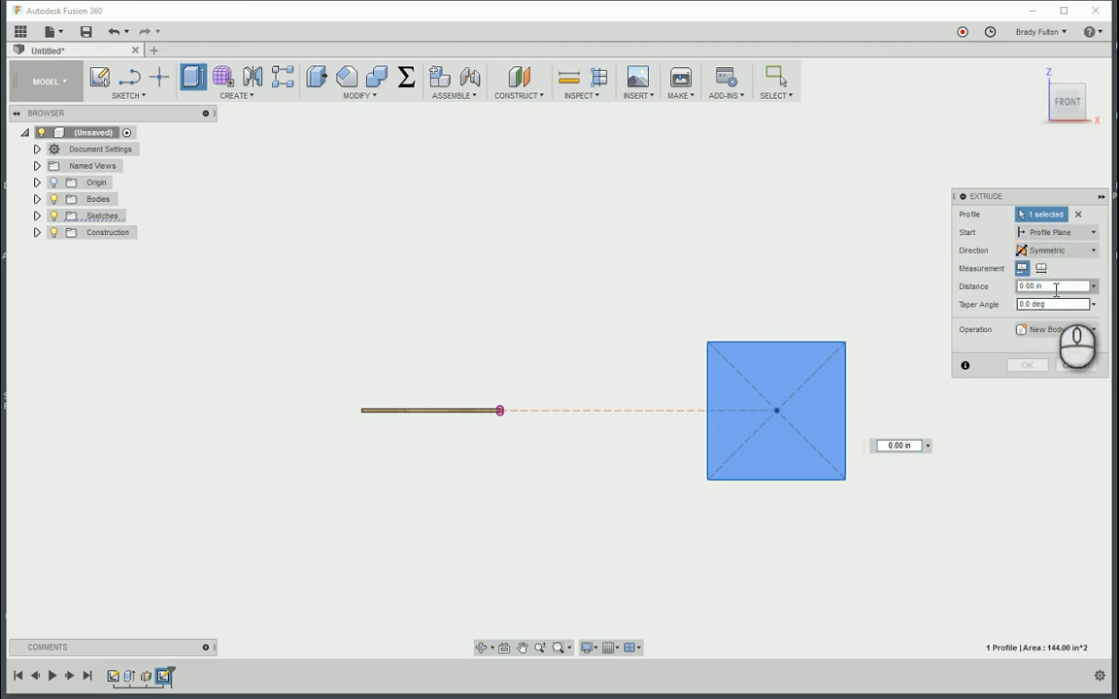
text(.25)
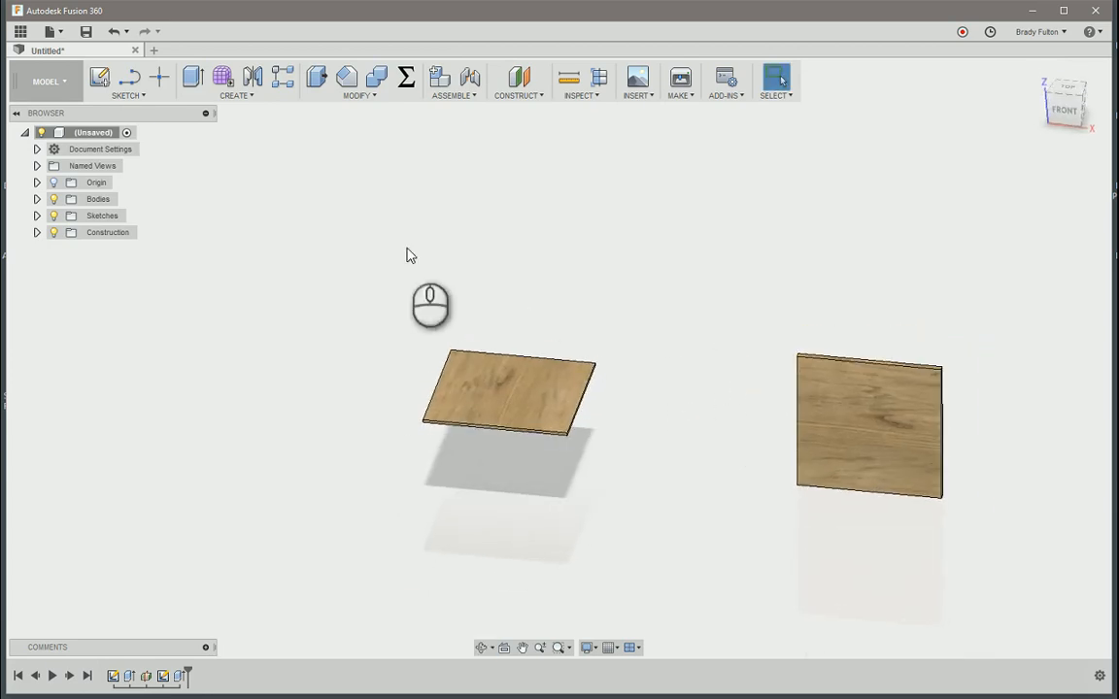
mouse_move(101, 77)
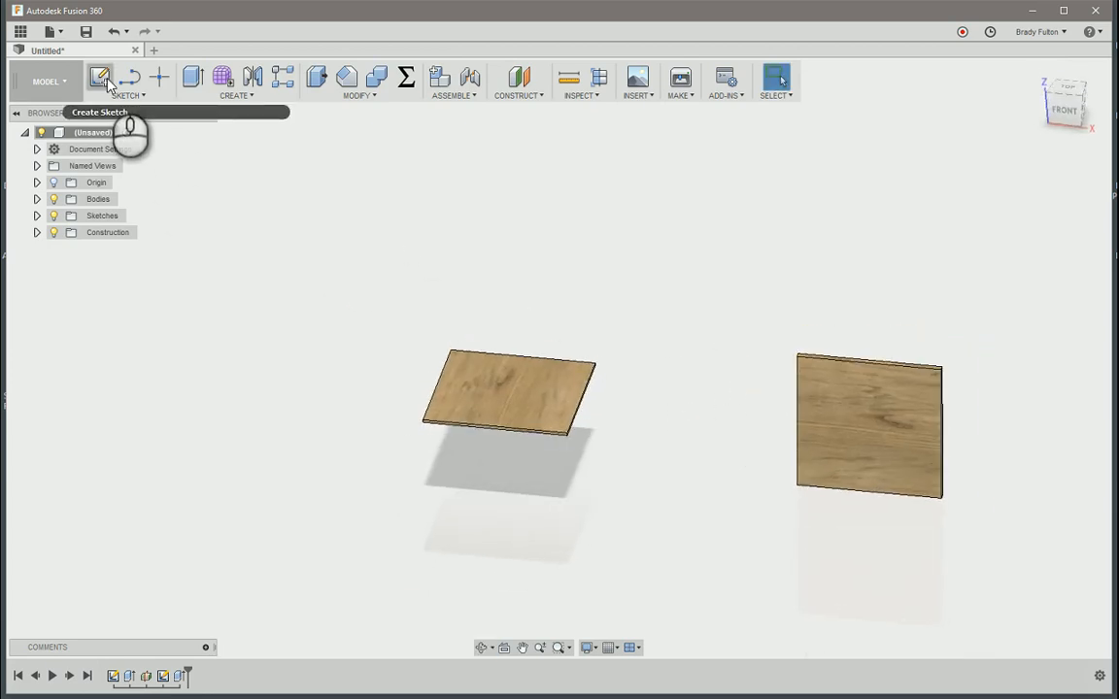
Draw a three-point arc curving outward from the flat board's corner in a new sketch.
click(101, 78)
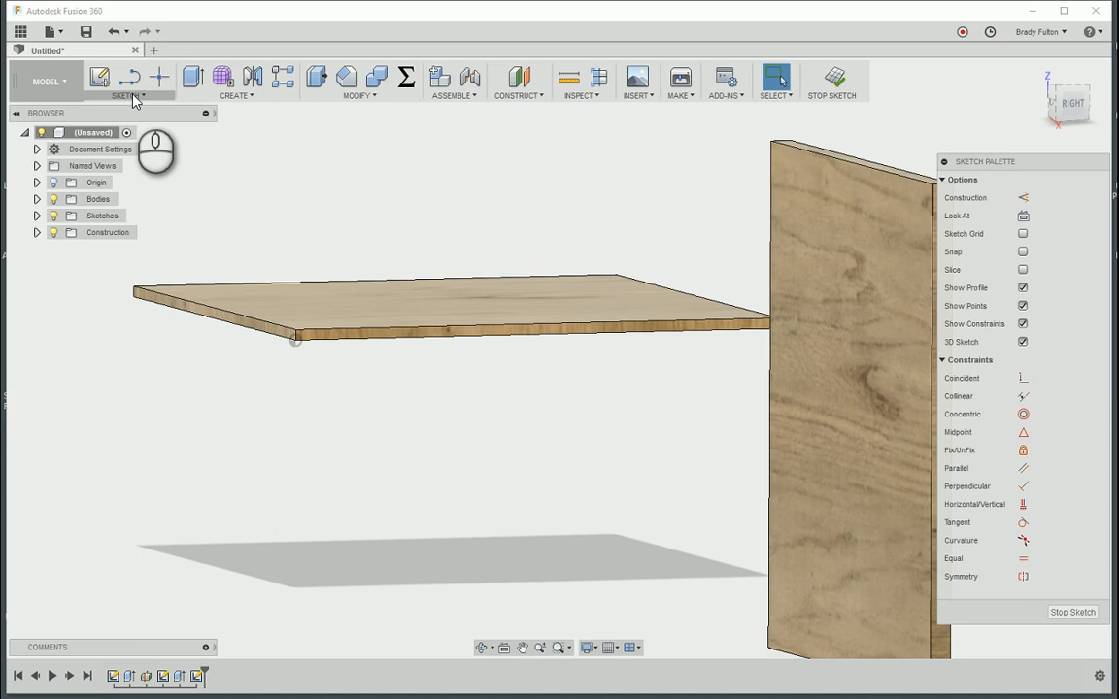
click(129, 81)
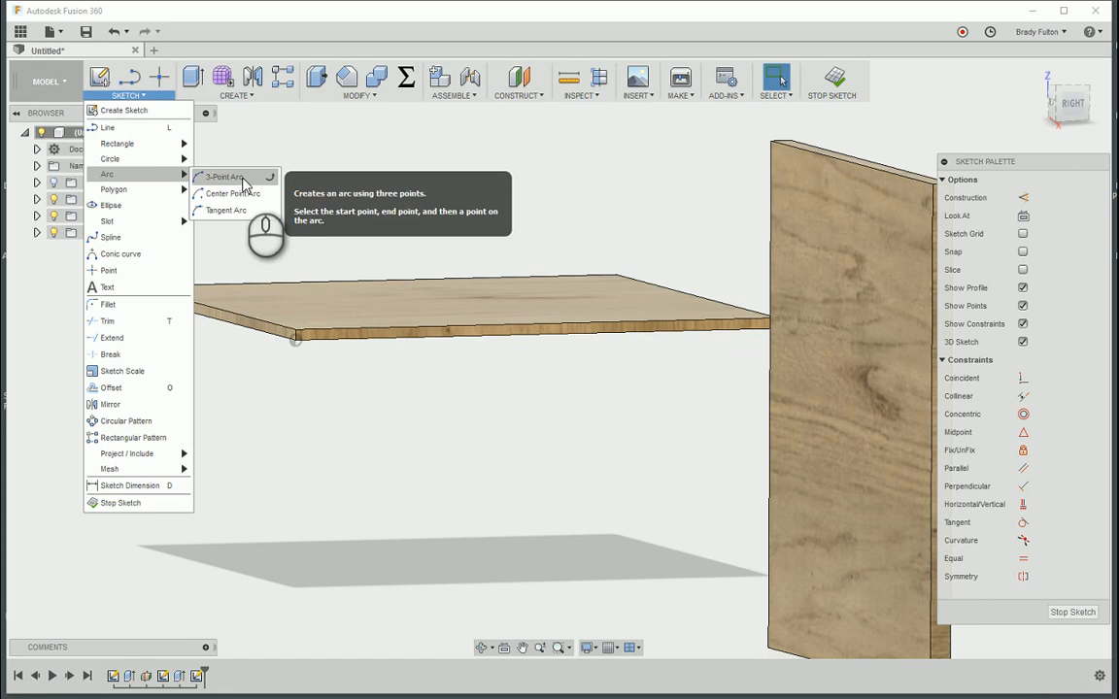
click(225, 176)
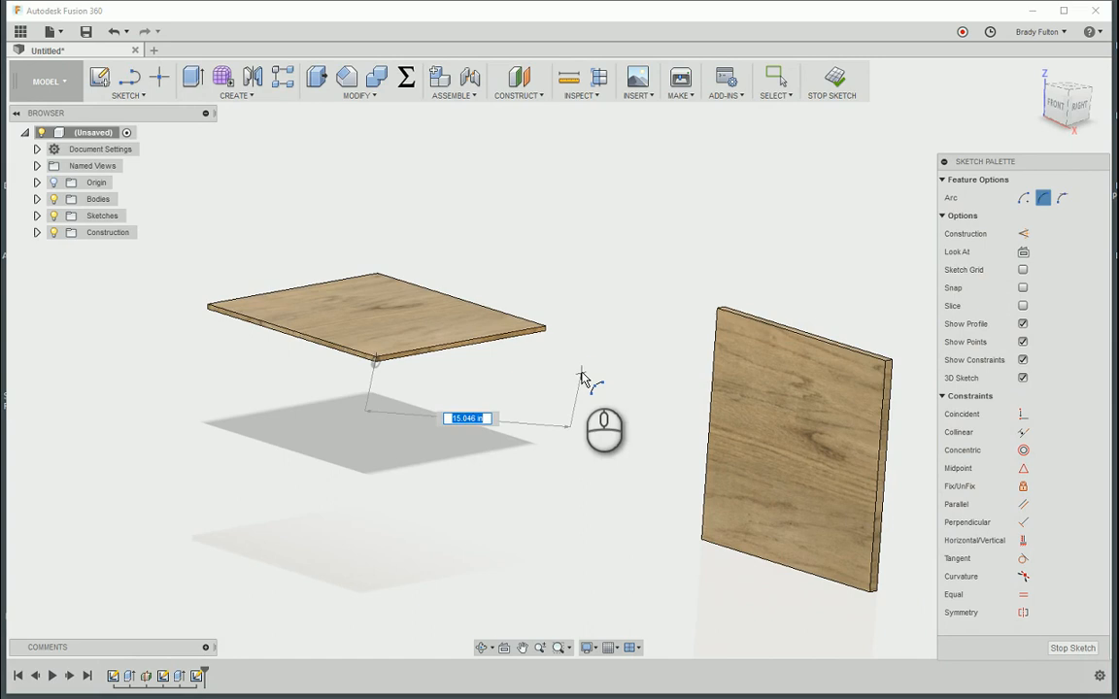
drag(602, 379, 625, 402)
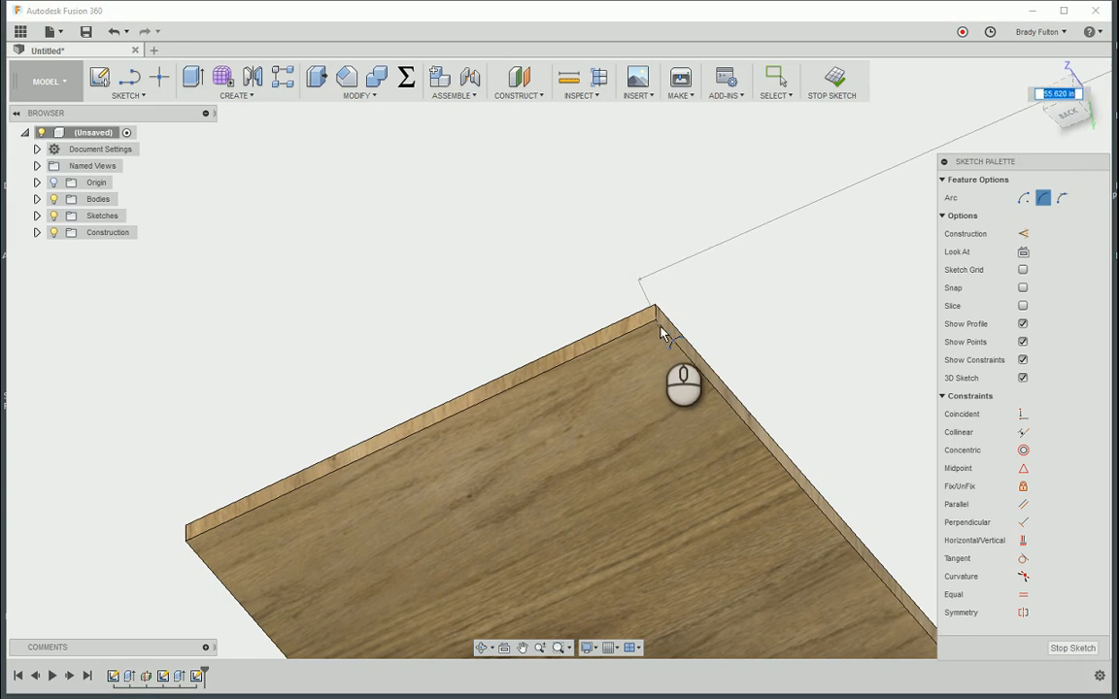
drag(683, 385, 670, 393)
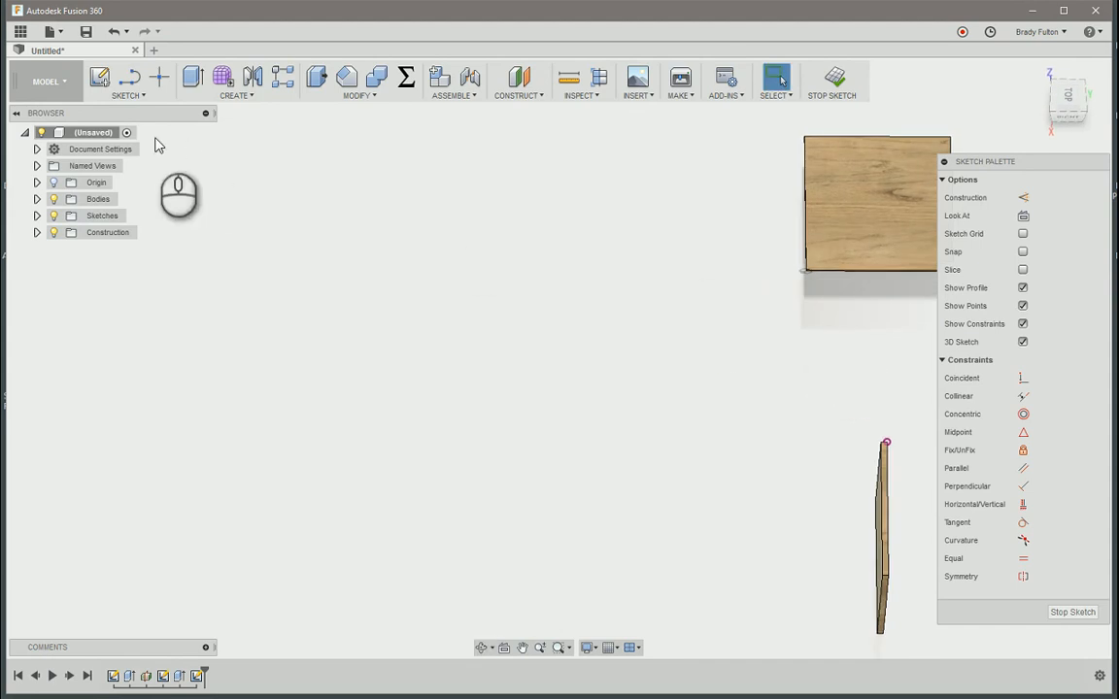
Start another three-point arc to link the flat board's corner to the upright board.
click(128, 80)
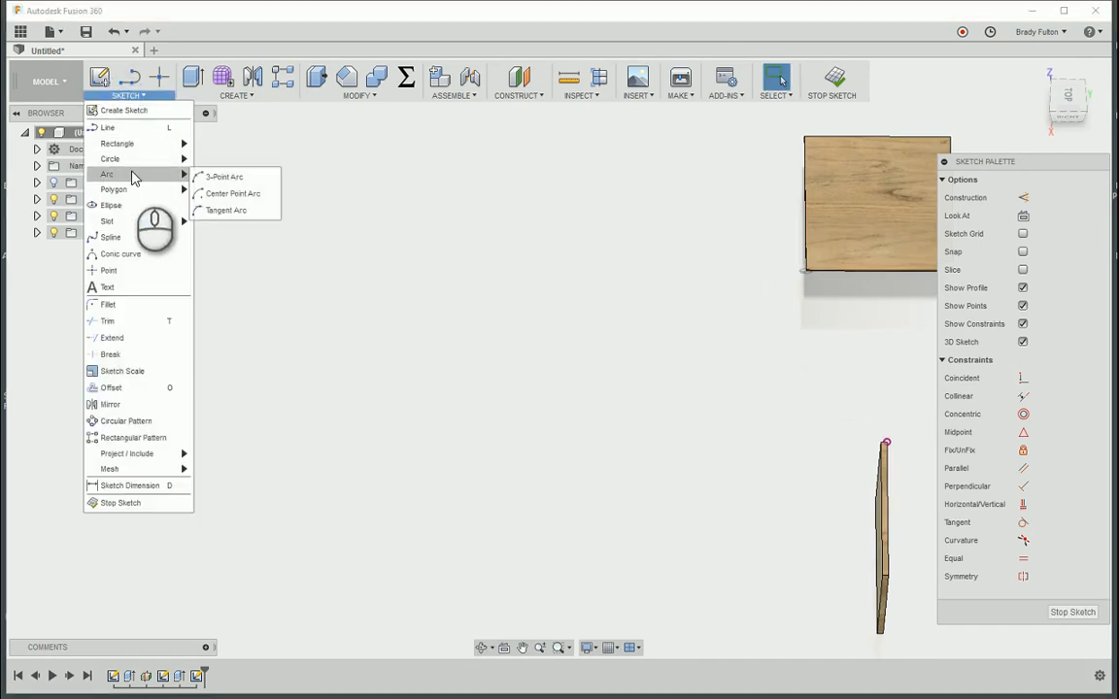
mouse_move(225, 209)
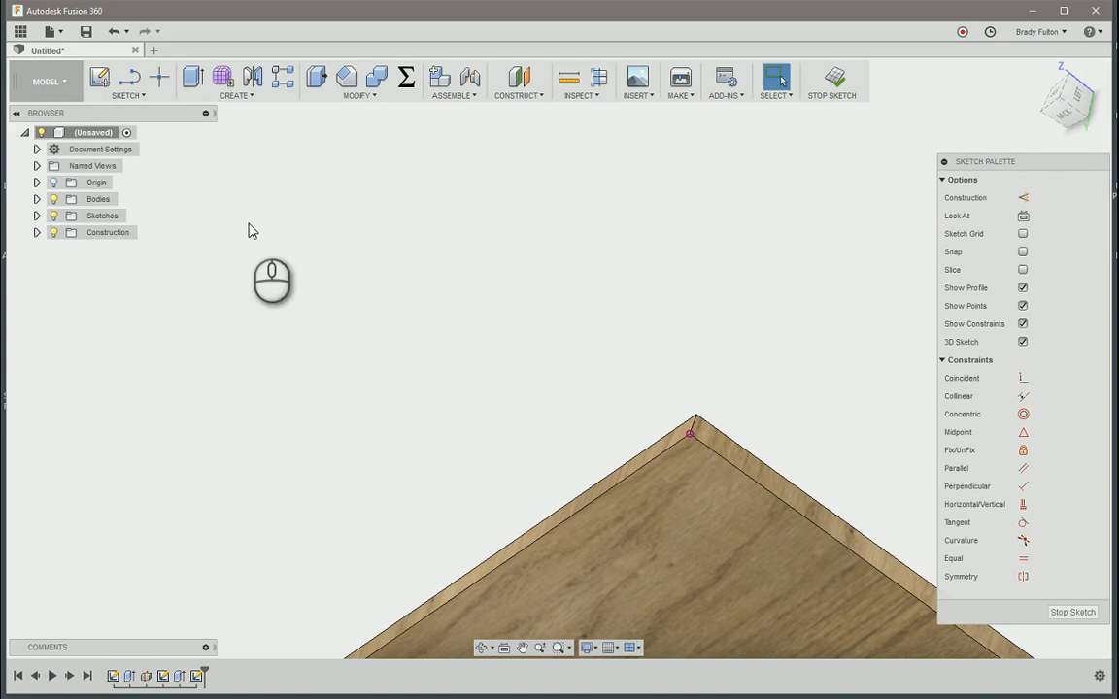
click(128, 82)
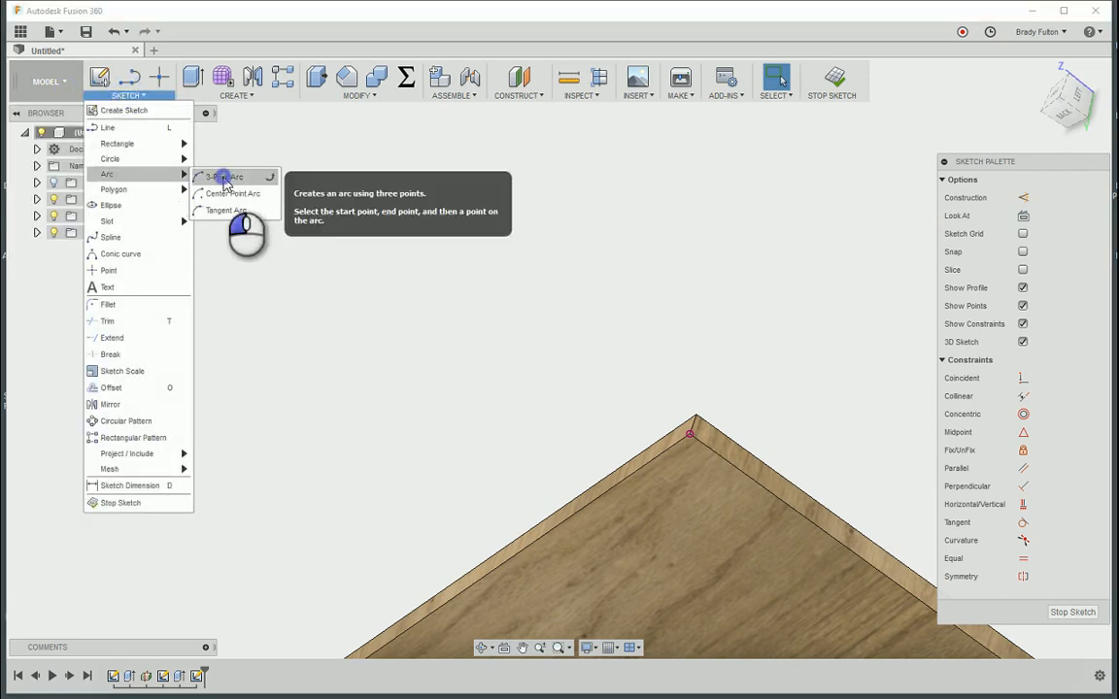
click(226, 175)
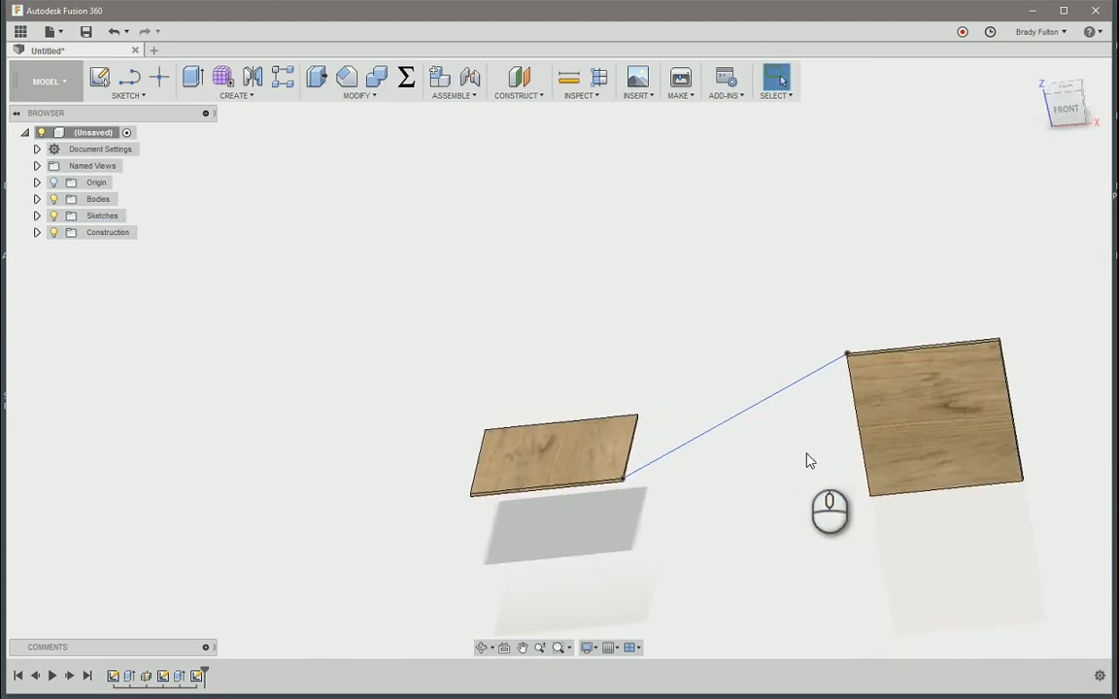
Orbit the view to inspect the curve joining the two boards.
drag(831, 513, 668, 455)
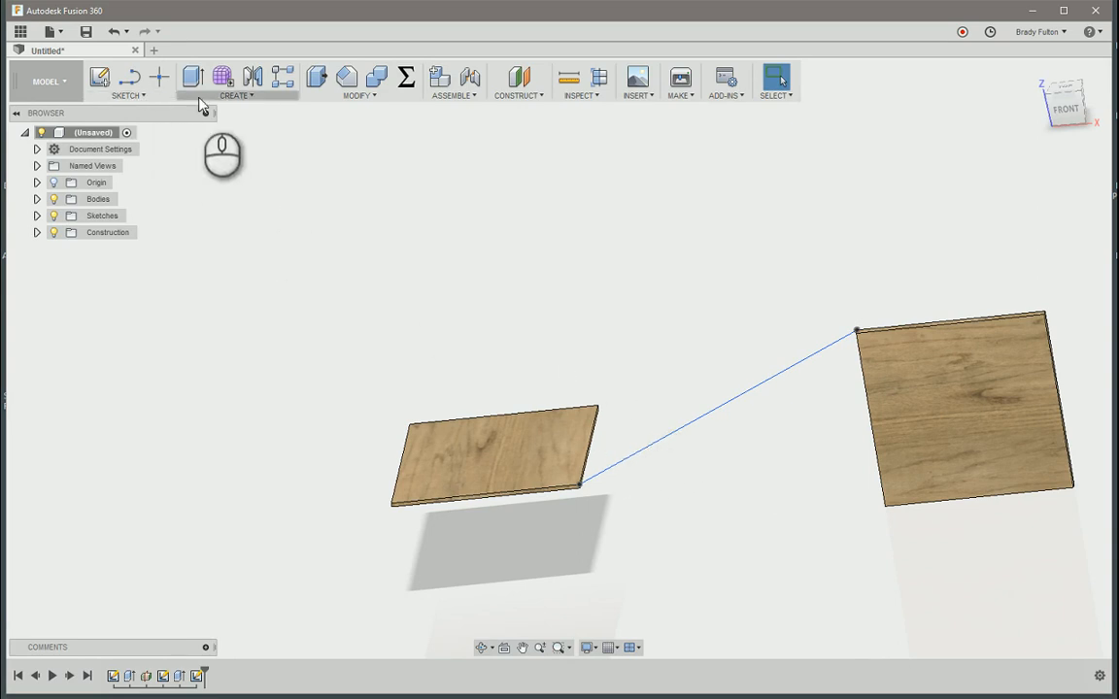
Browse the Create menu's Loft and Sweep features.
click(237, 82)
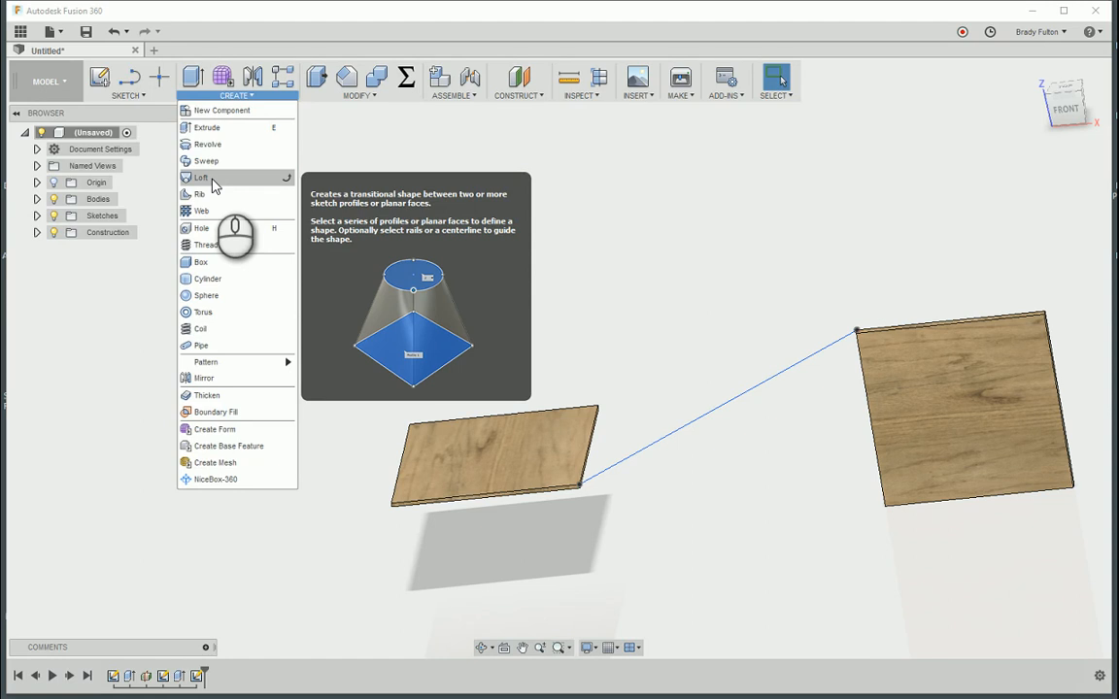
mouse_move(206, 161)
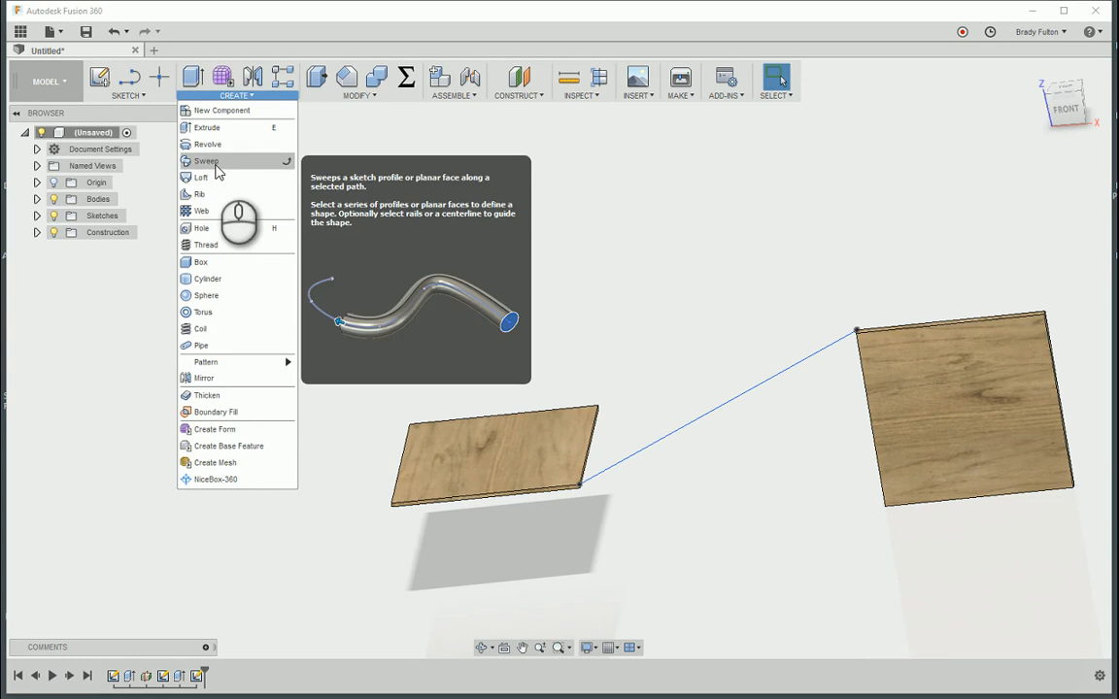
mouse_move(212, 161)
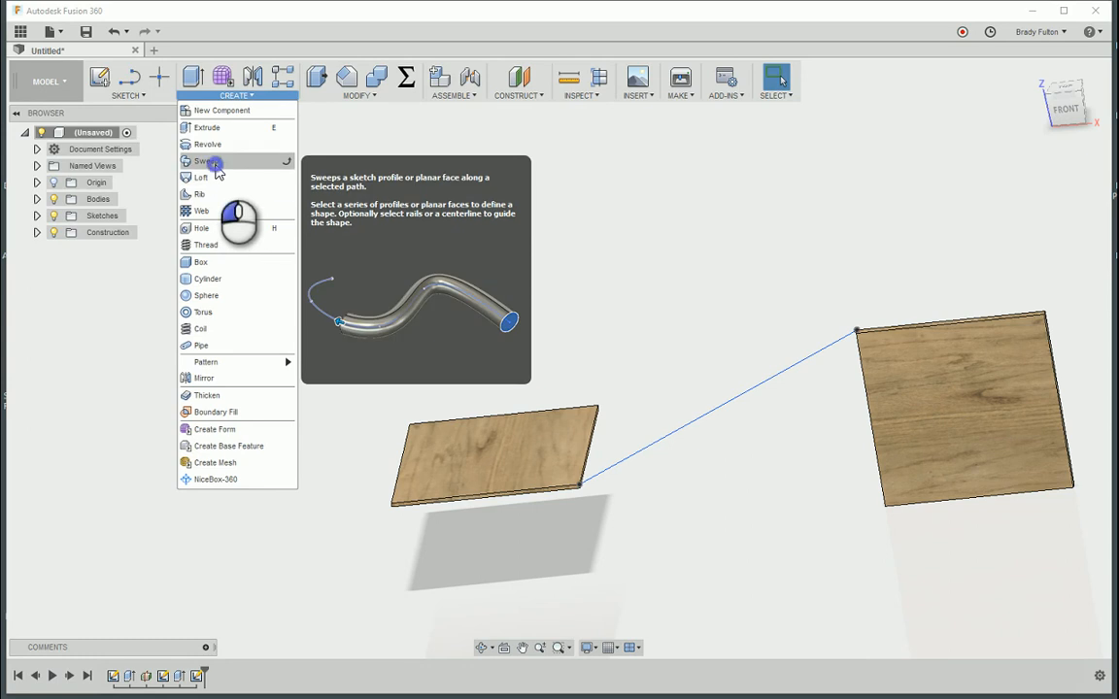
click(204, 160)
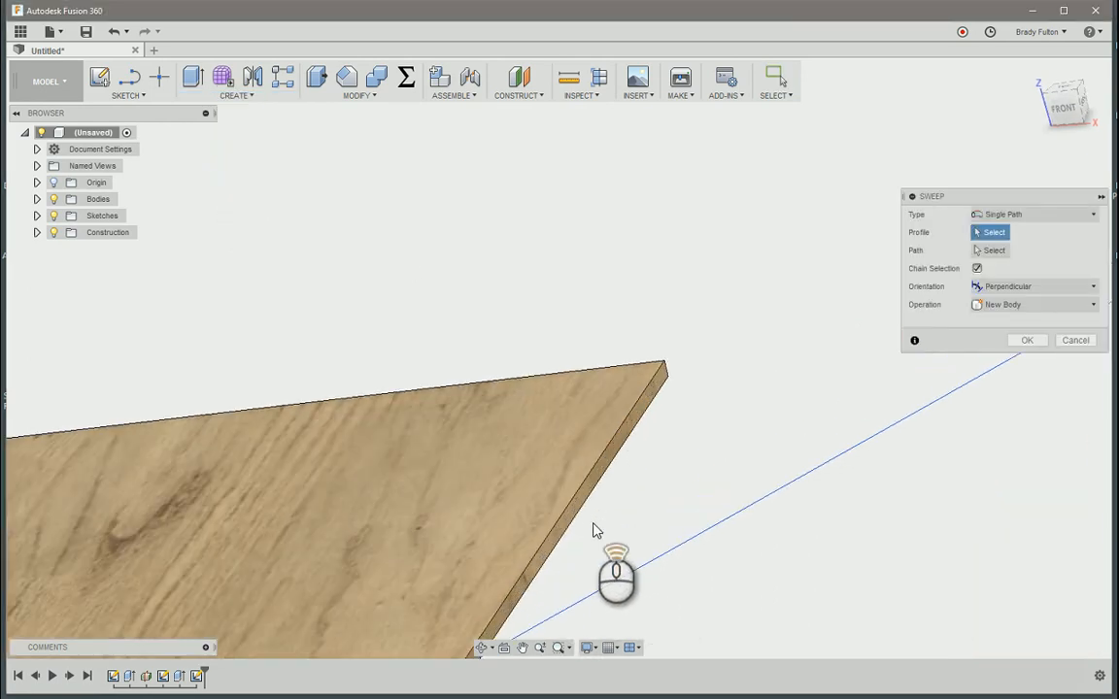
click(577, 519)
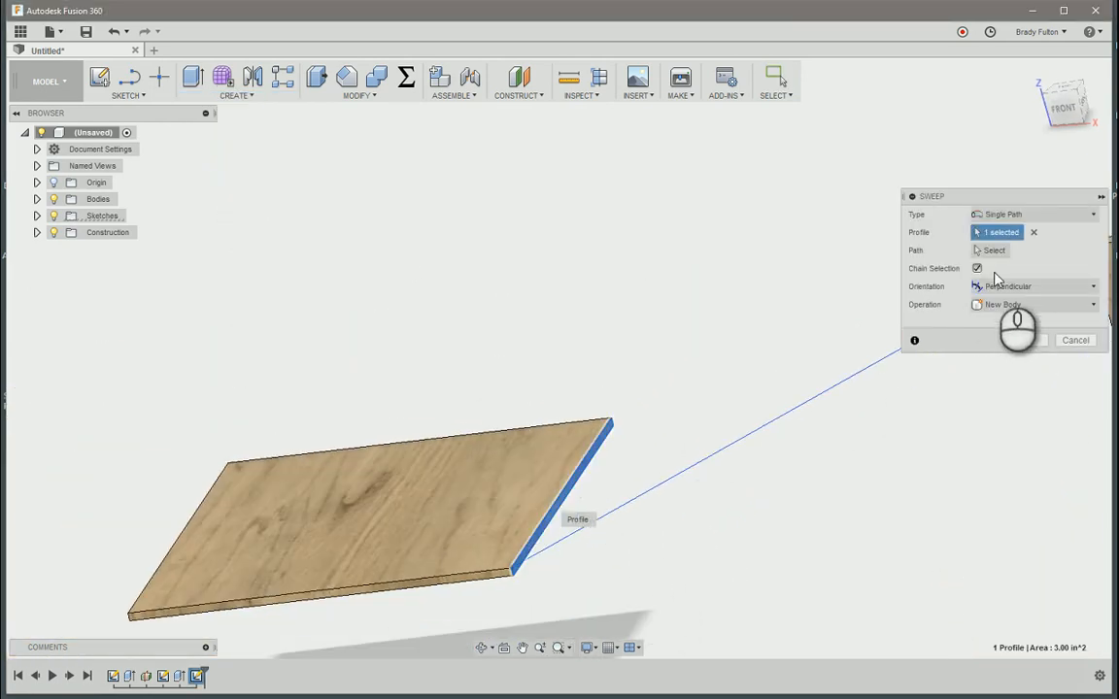
click(994, 251)
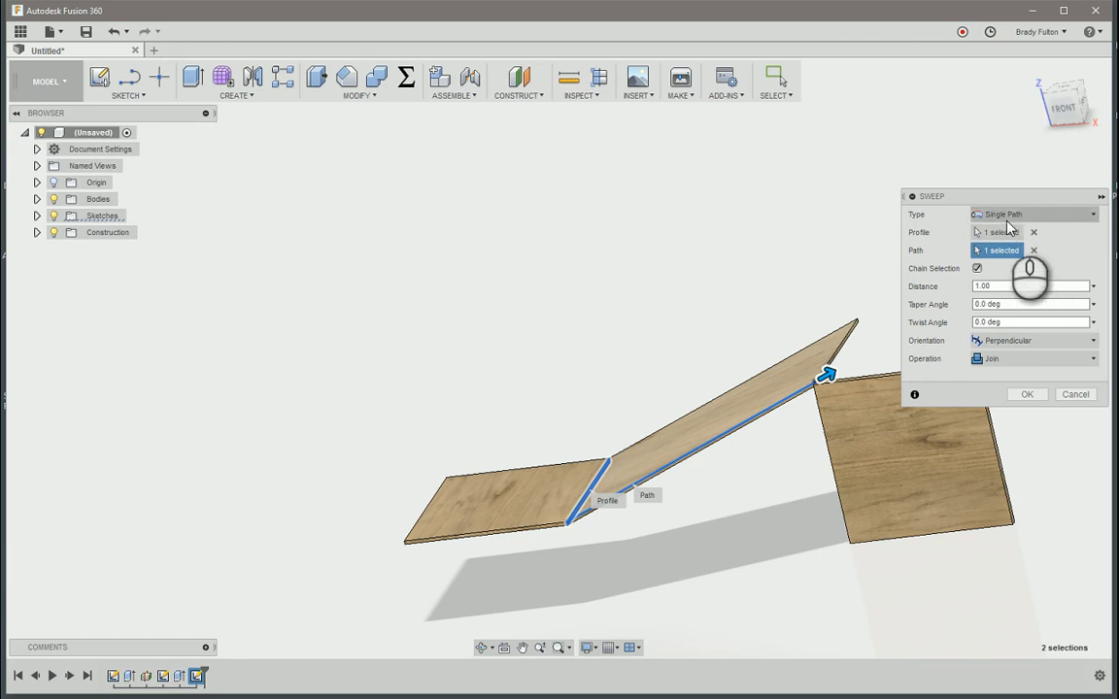
click(1033, 214)
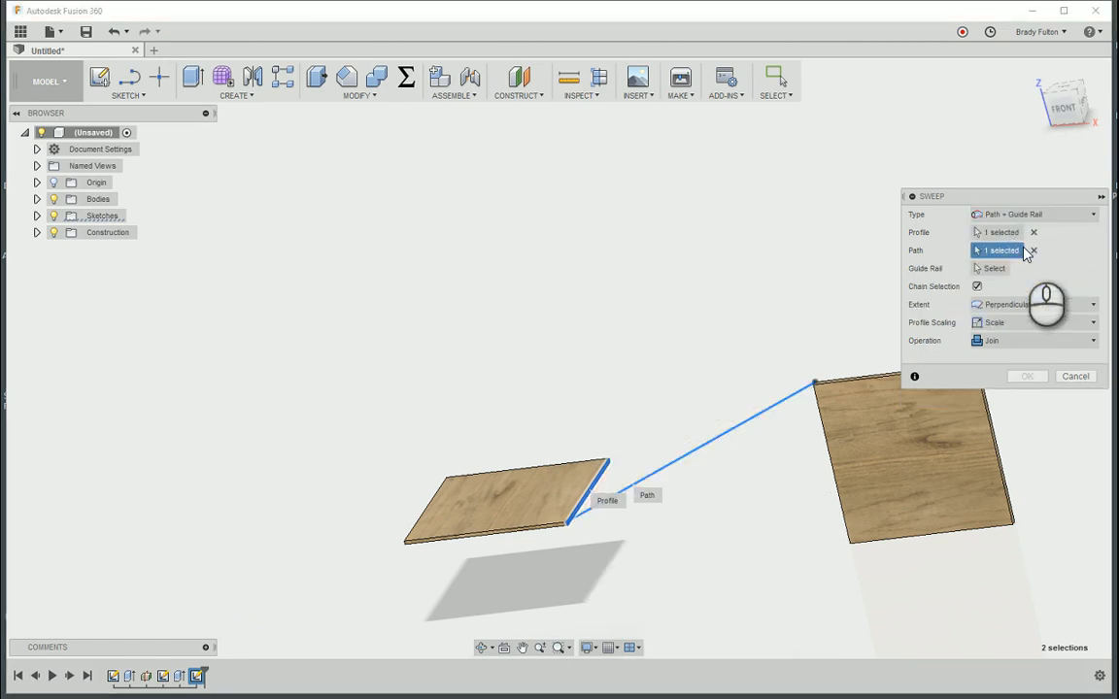
click(1075, 376)
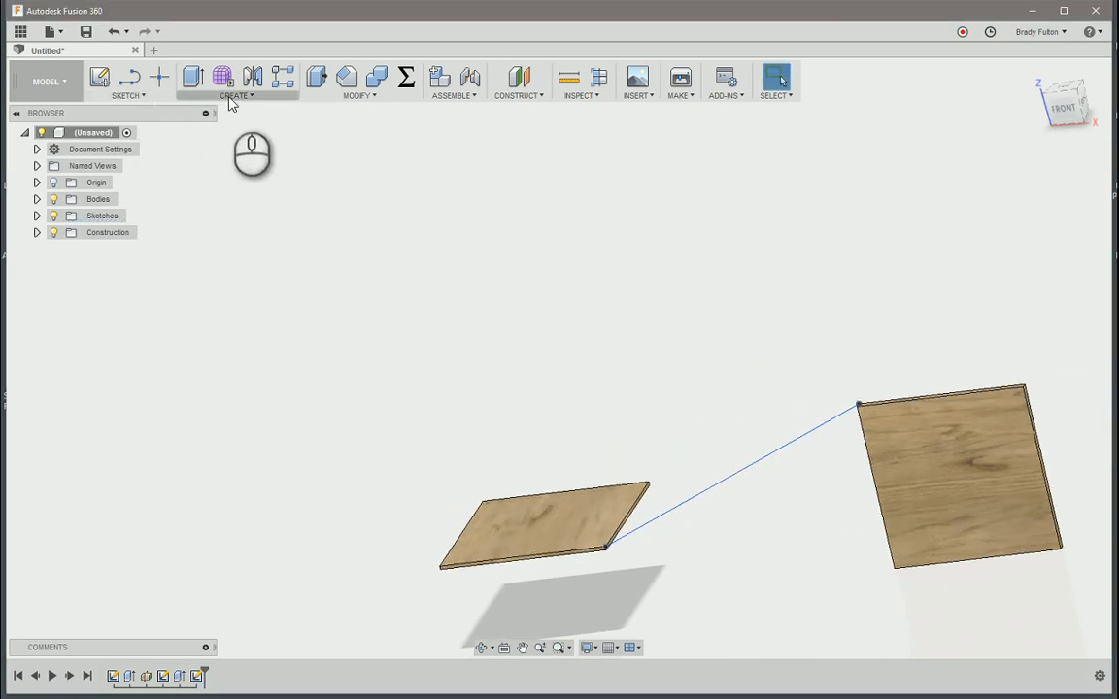
Loft between the two board end faces with Direction on profile 1 and Tangent on profile 2.
click(237, 93)
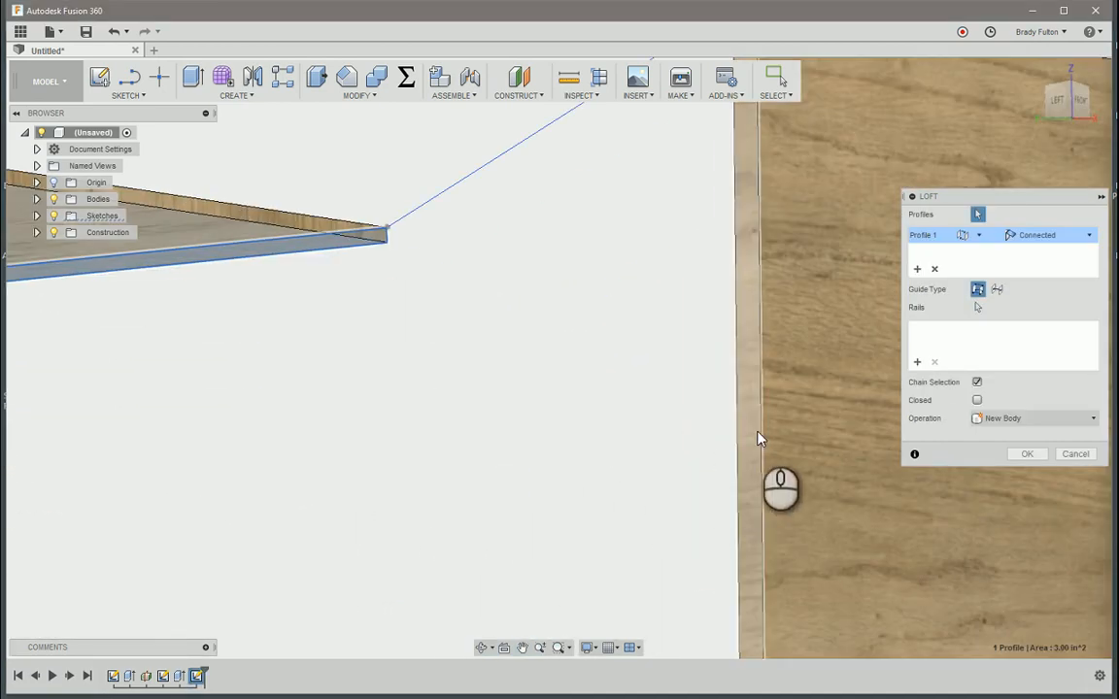
click(777, 307)
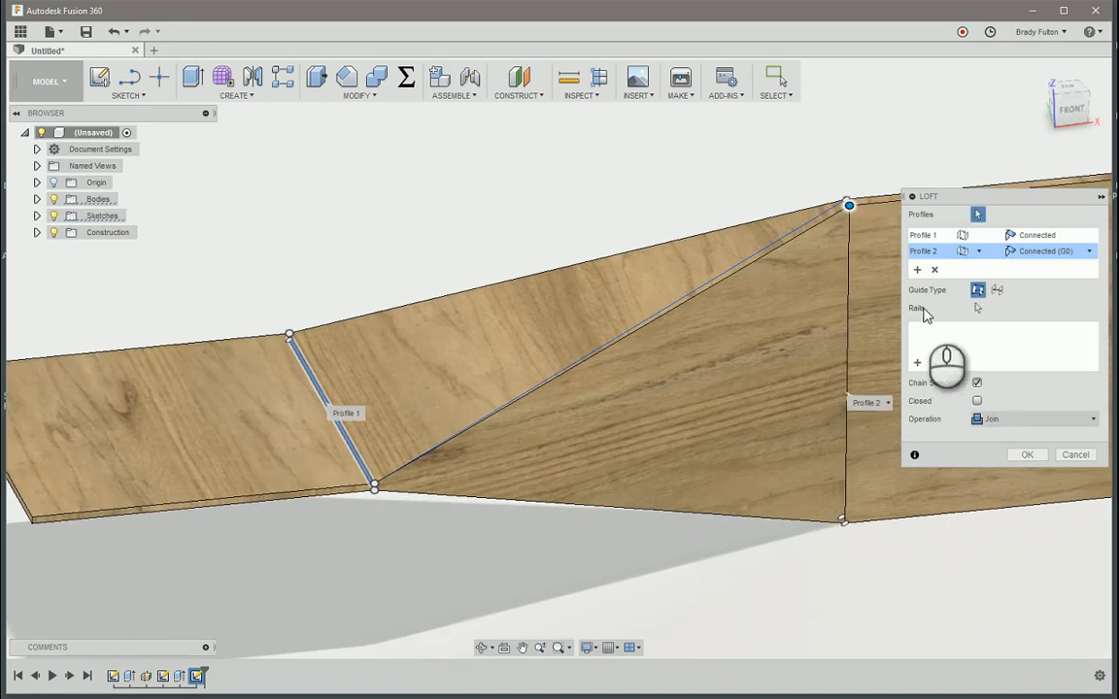
mouse_move(996, 290)
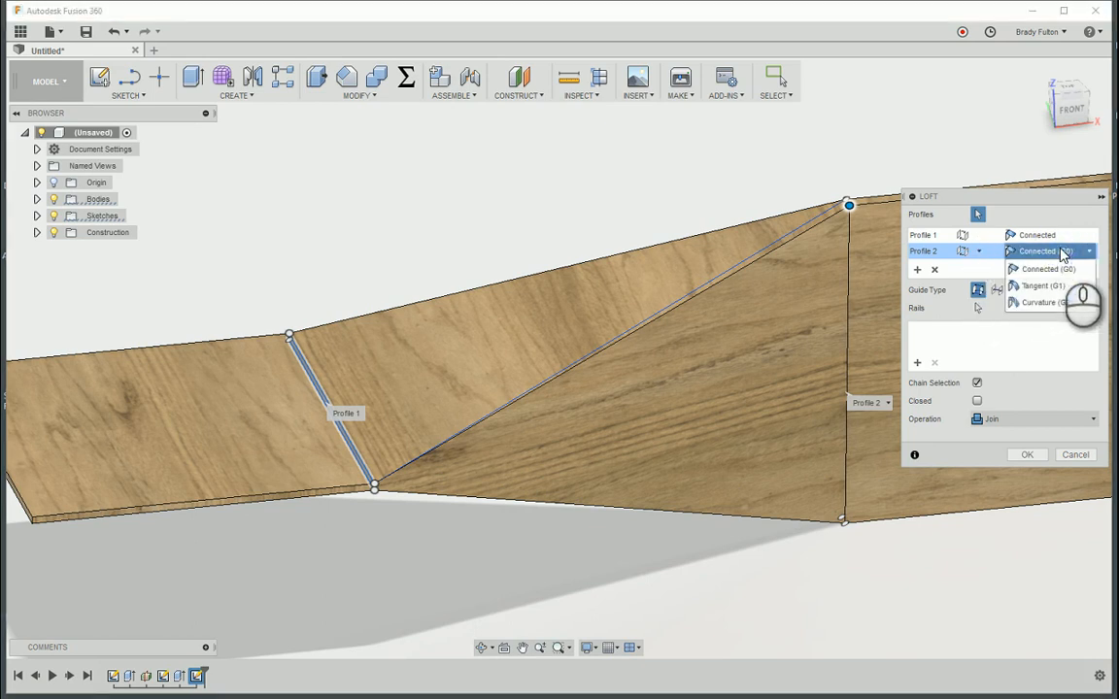
click(1039, 286)
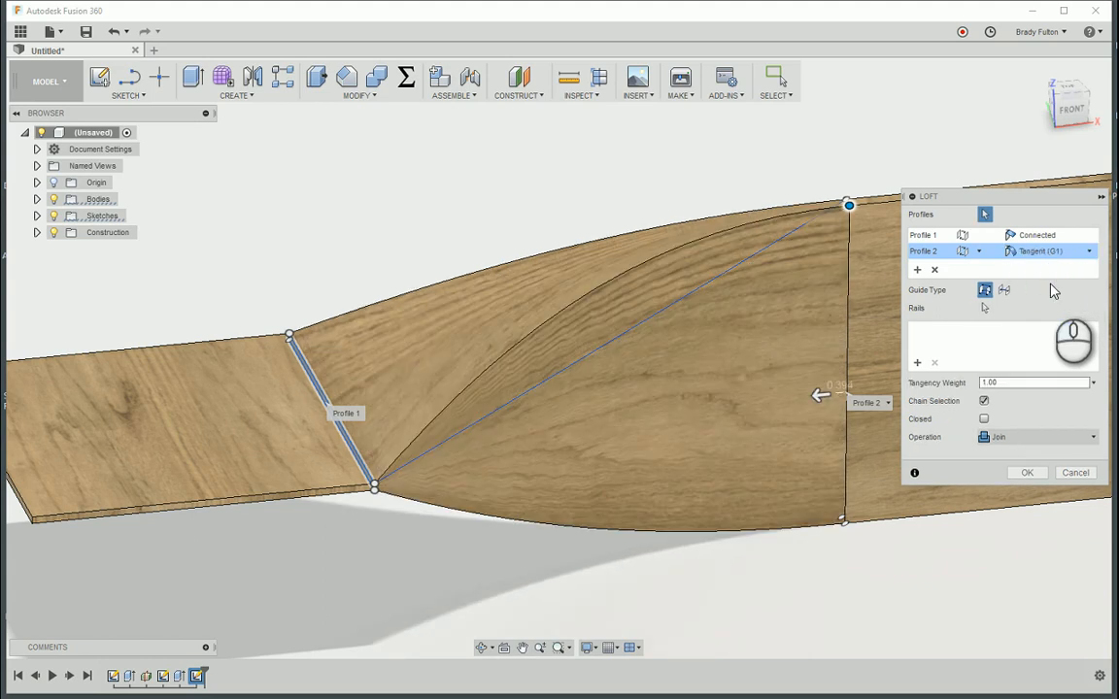
click(1088, 250)
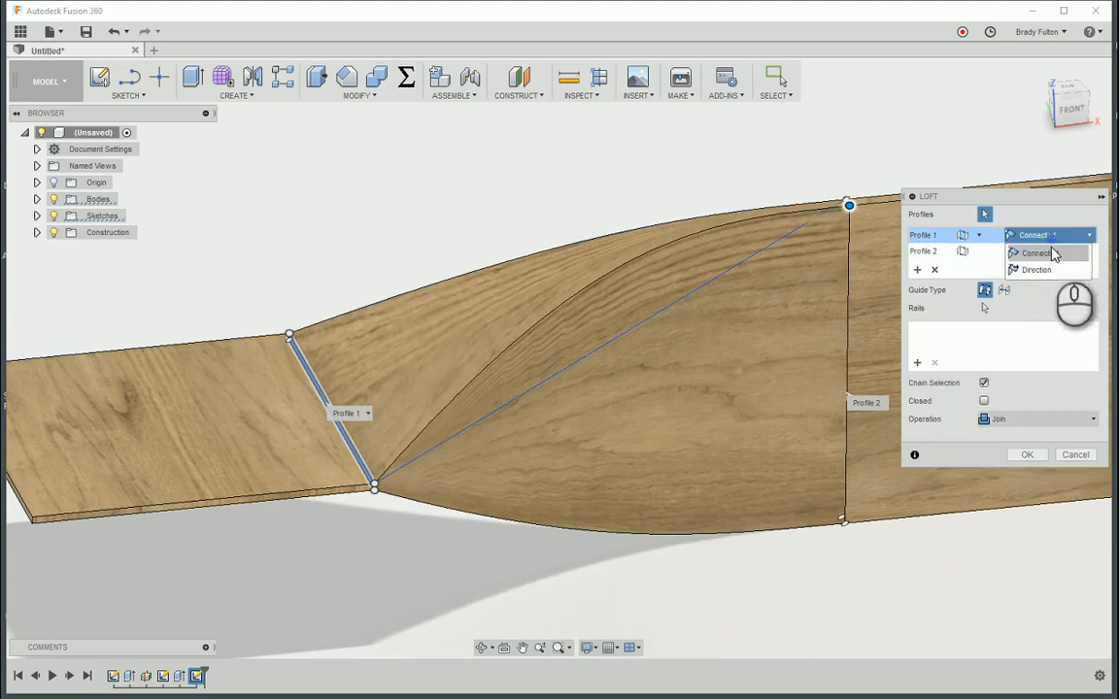
click(1036, 268)
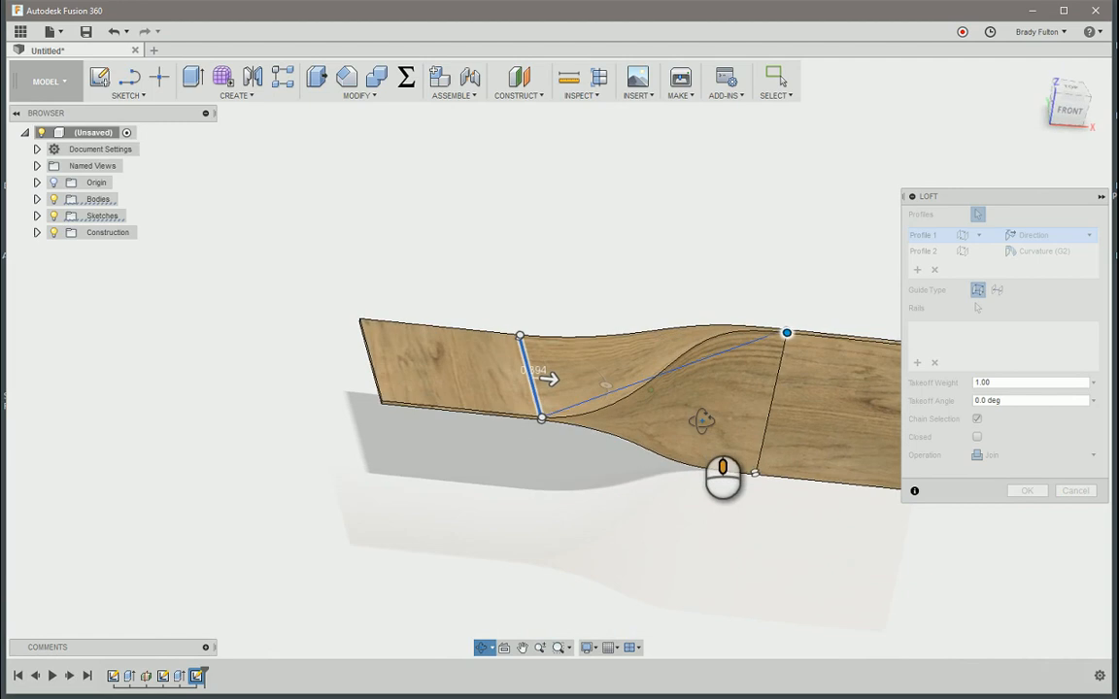
drag(722, 476, 753, 456)
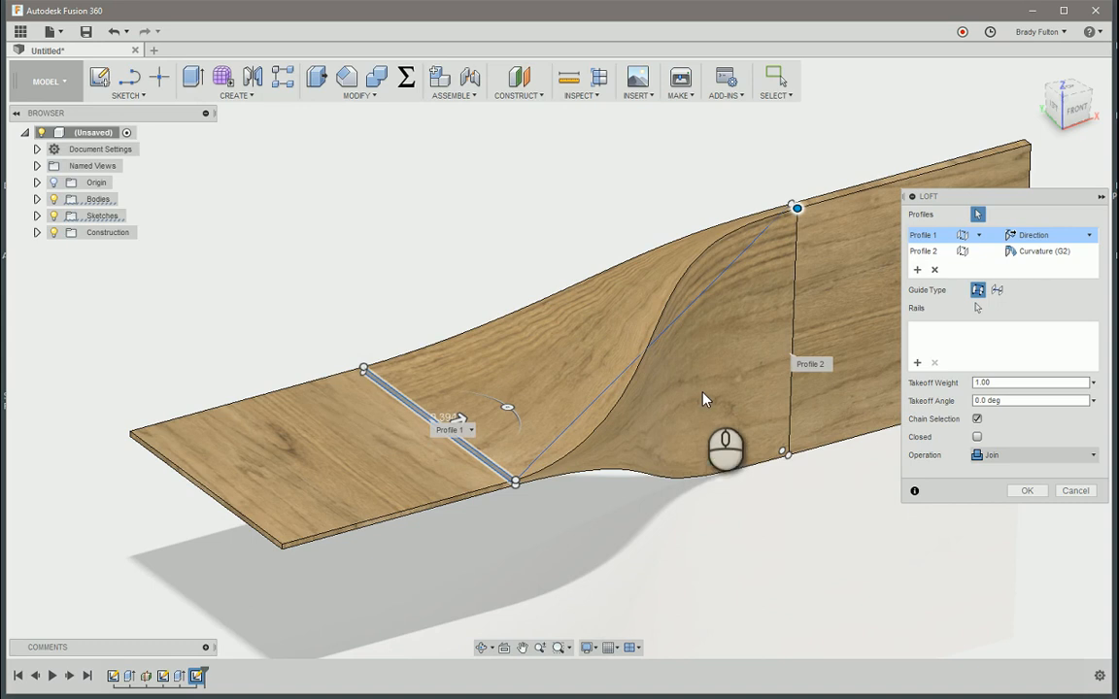
mouse_move(961, 402)
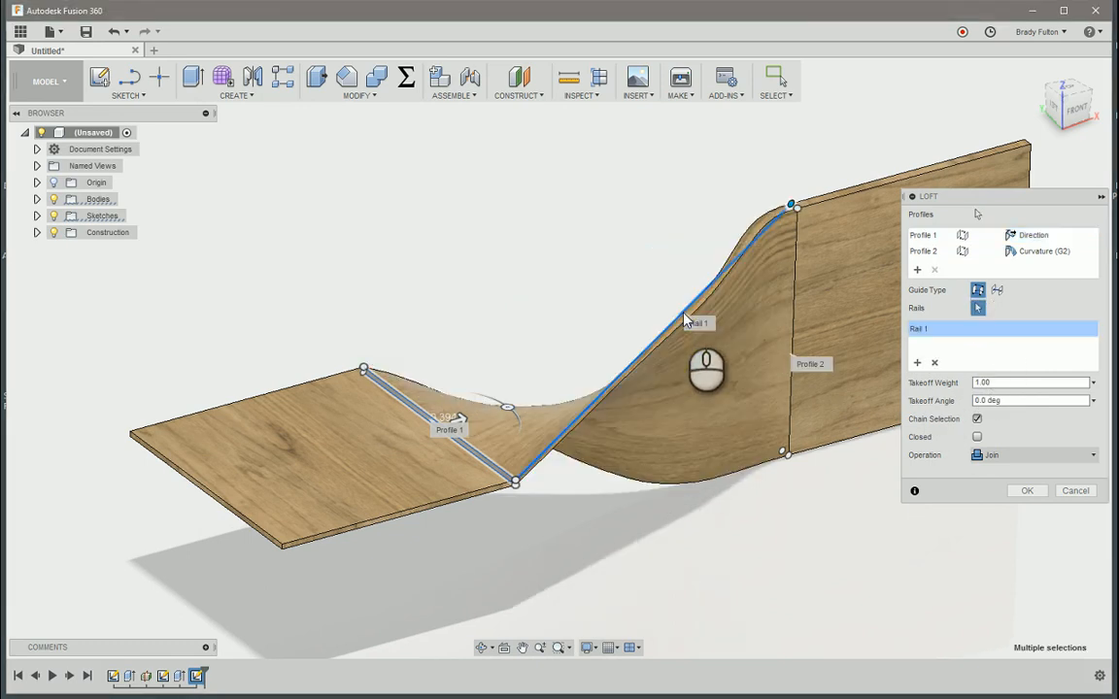
mouse_move(625, 330)
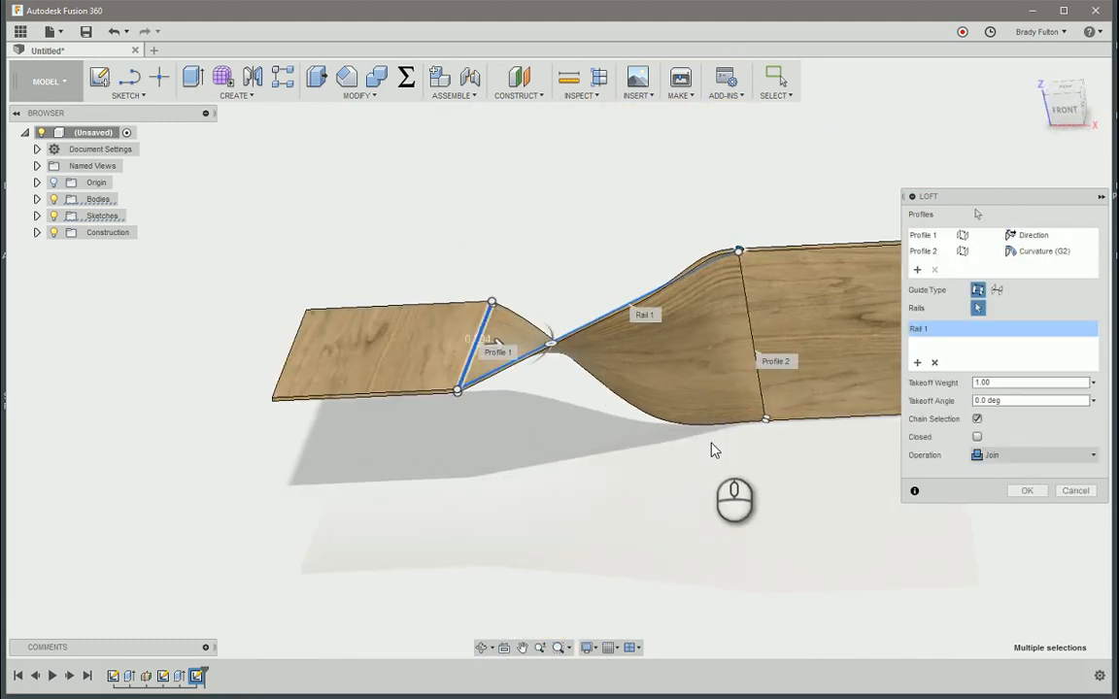
mouse_move(804, 466)
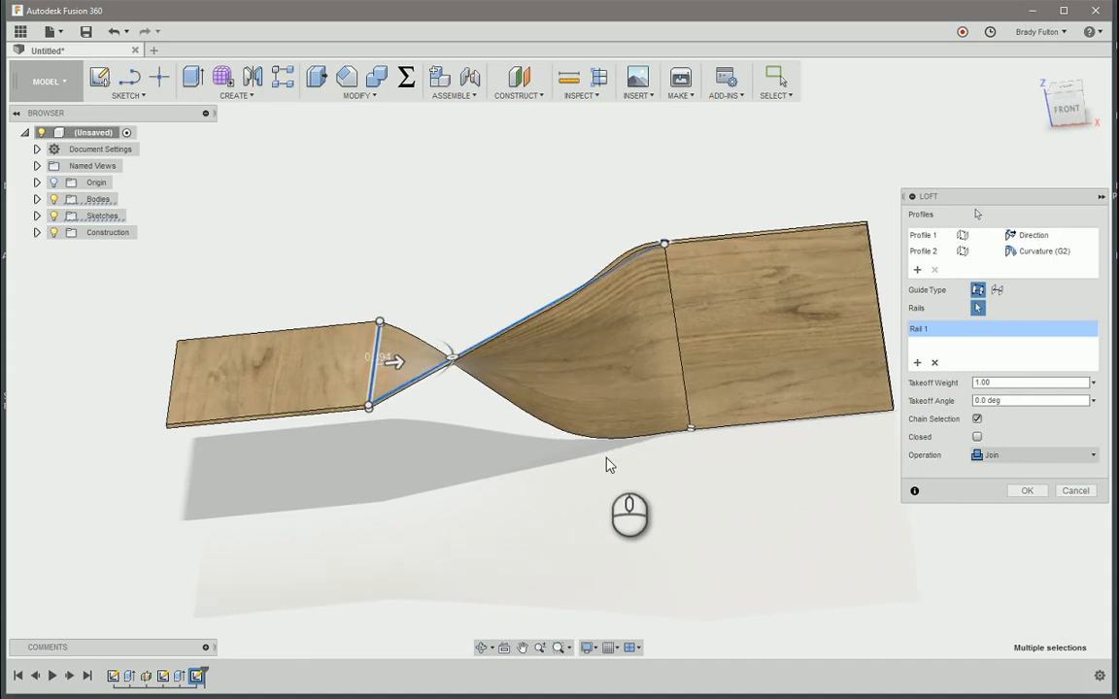
mouse_move(835, 351)
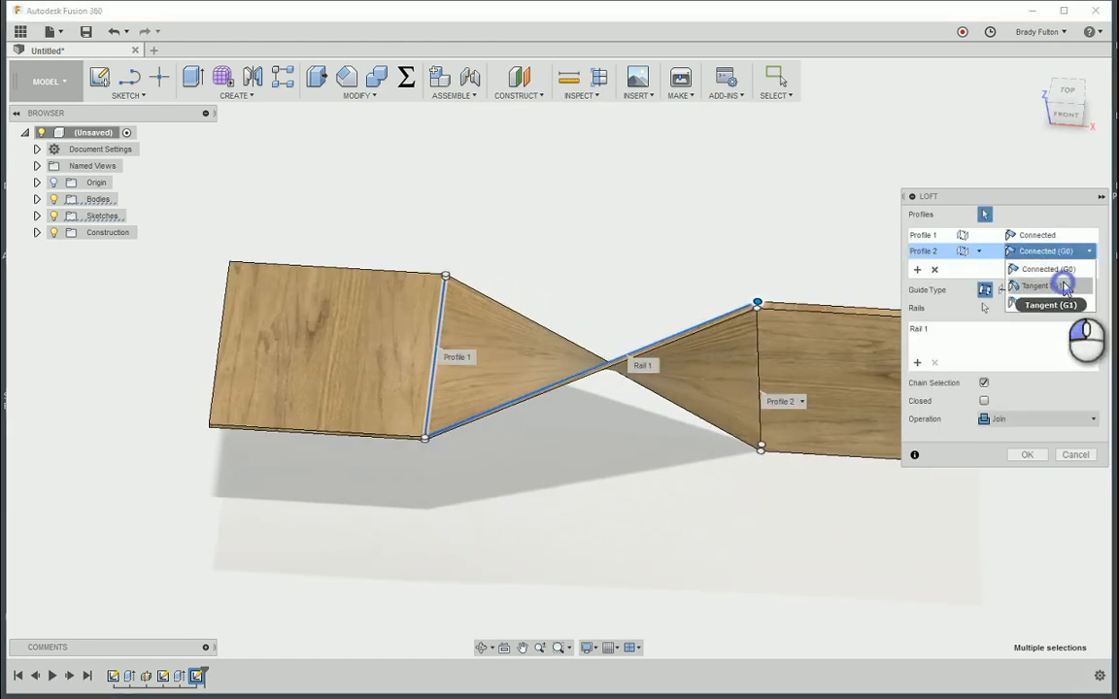
Set the upright board's join to curvature (G2) continuity and confirm the loft.
click(1048, 302)
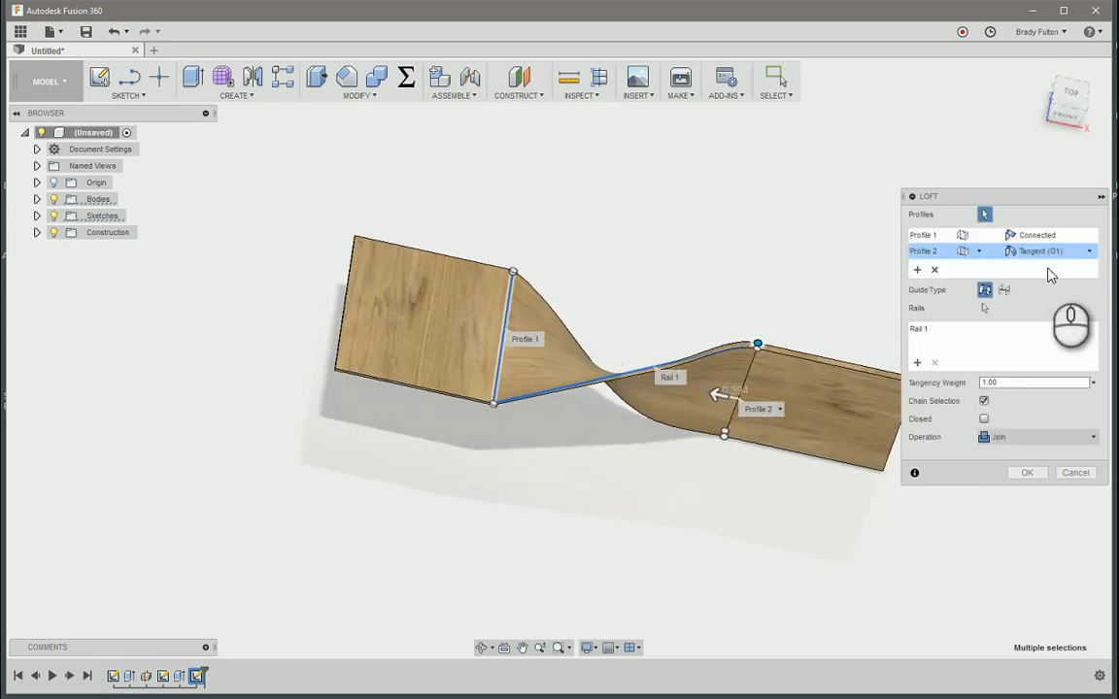
click(1051, 250)
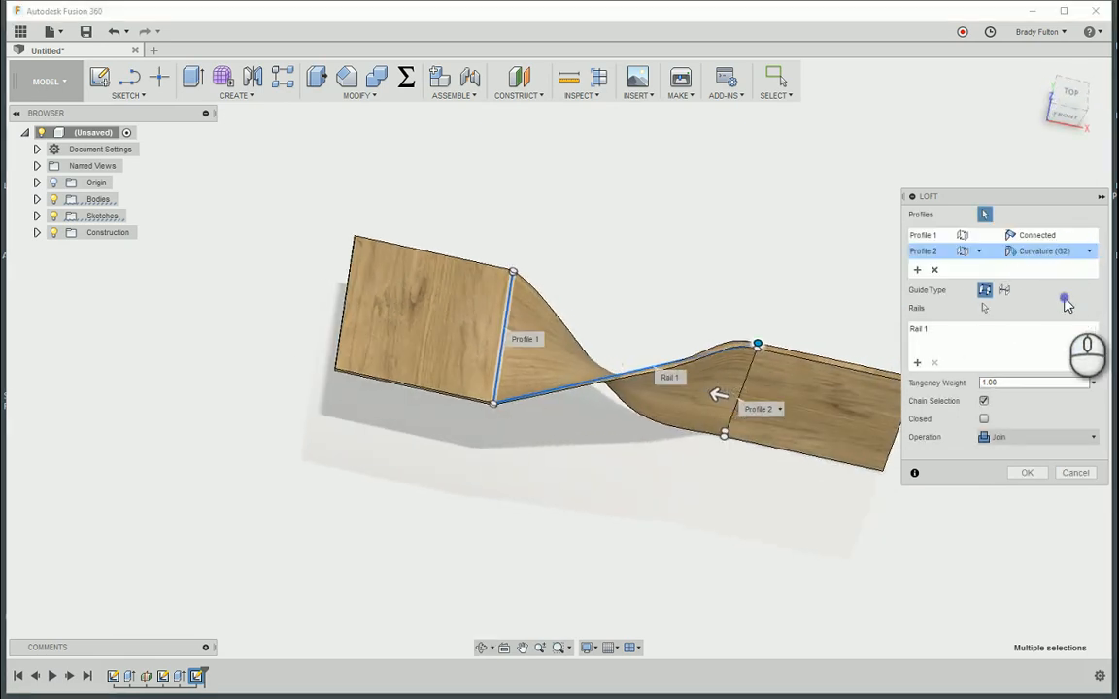
mouse_move(1037, 295)
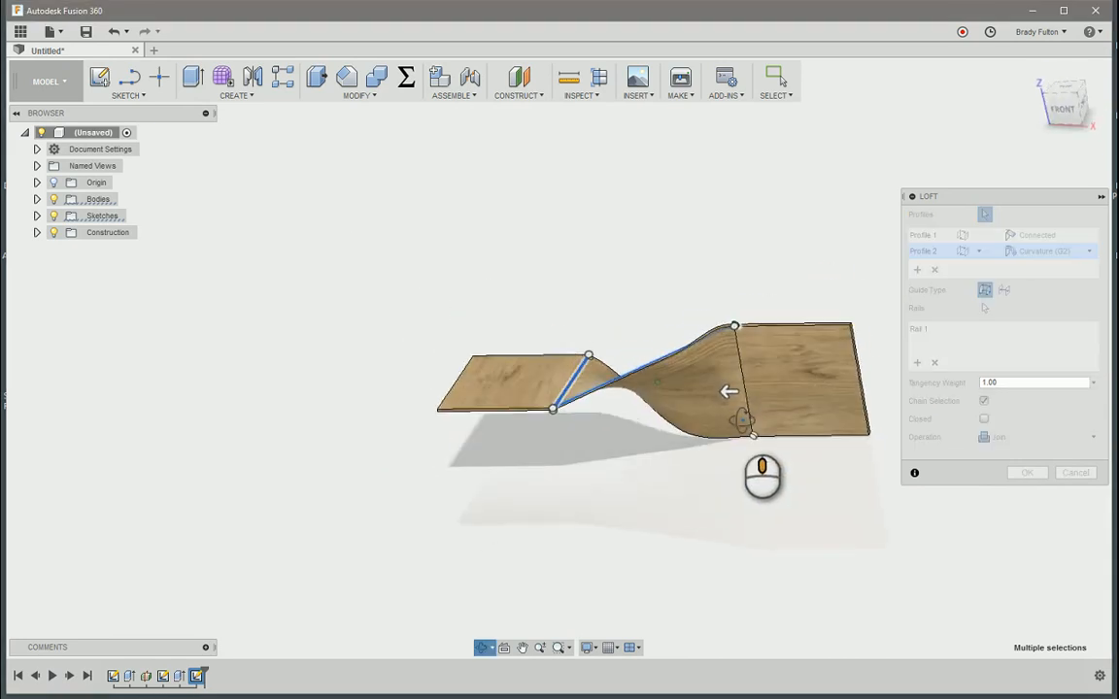
click(1025, 474)
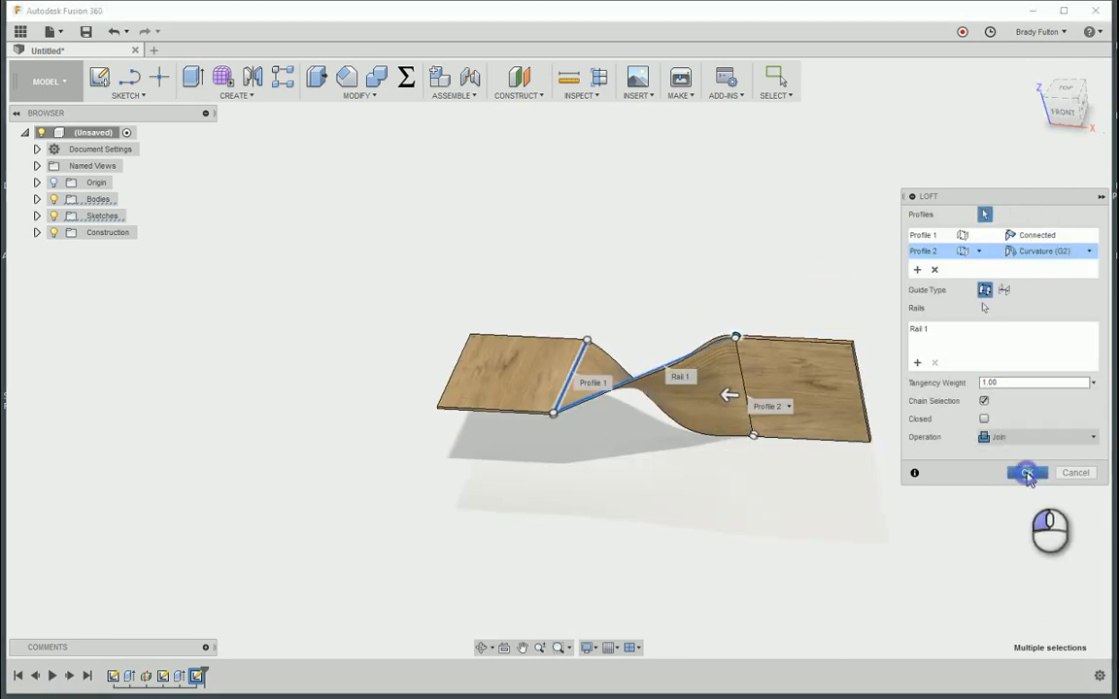
Commit the loft and reveal Body1 under the Bodies folder in the browser.
click(1025, 474)
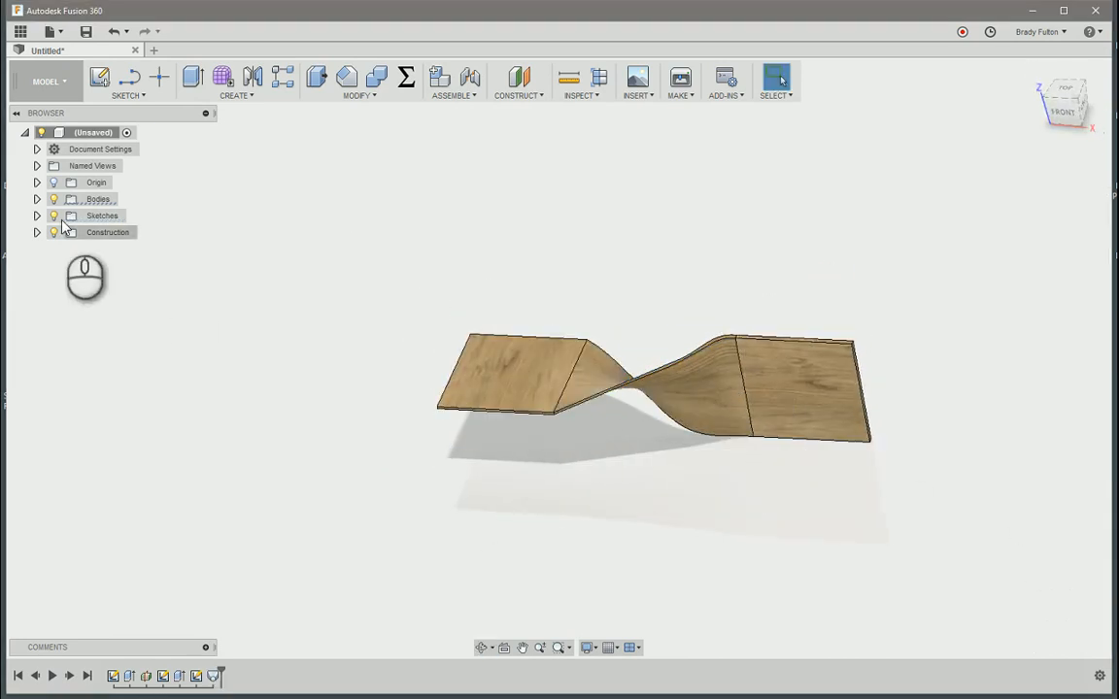
click(37, 198)
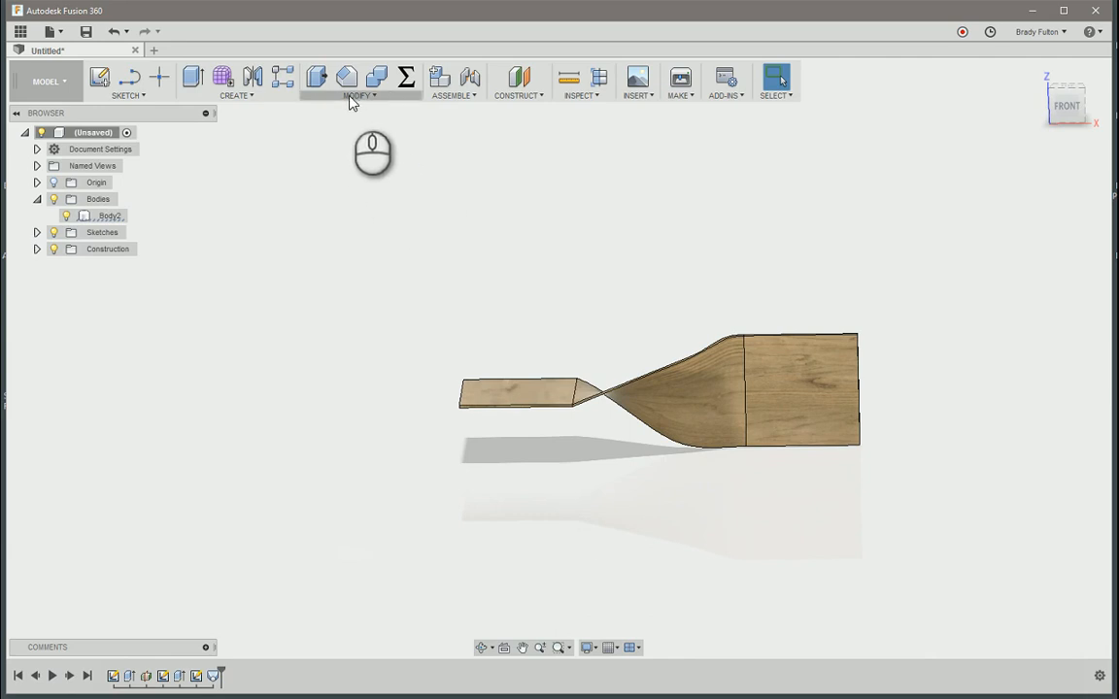
mouse_move(253, 80)
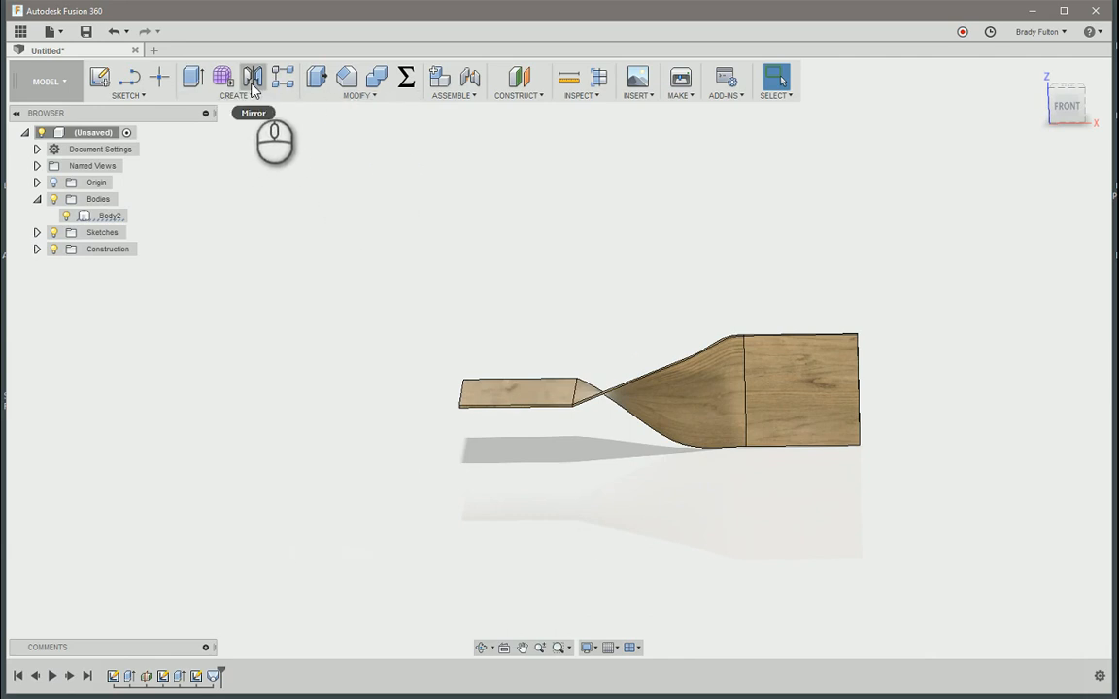
mouse_move(253, 81)
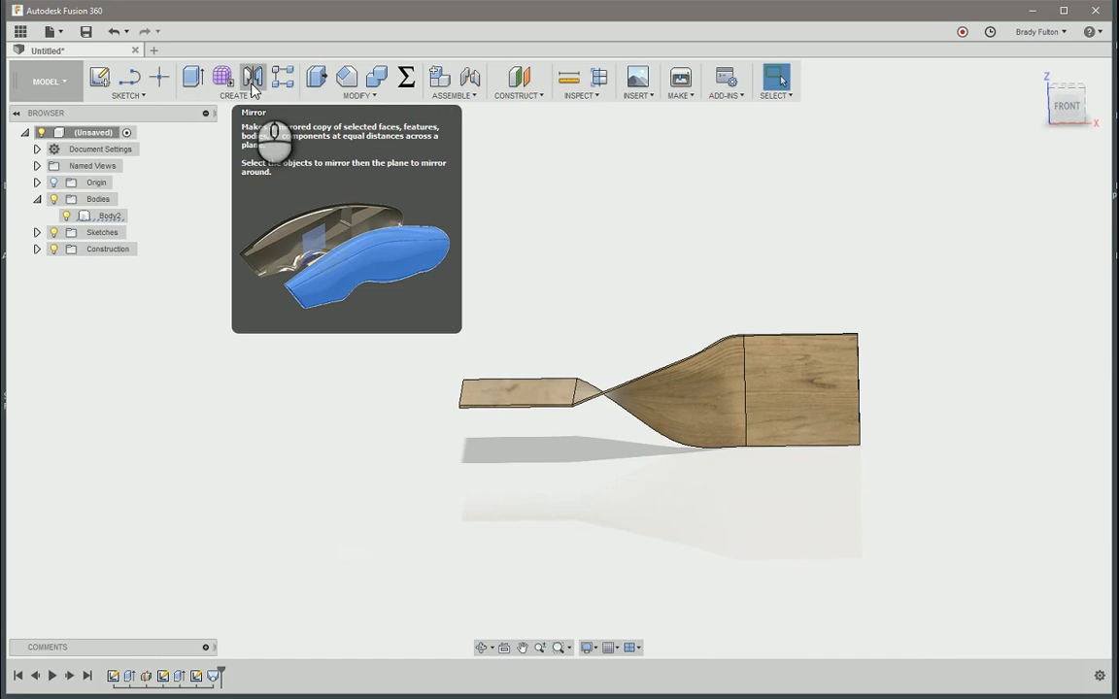
Mirror Body1 as a whole body across its flat end face to create the symmetric second twist.
click(252, 78)
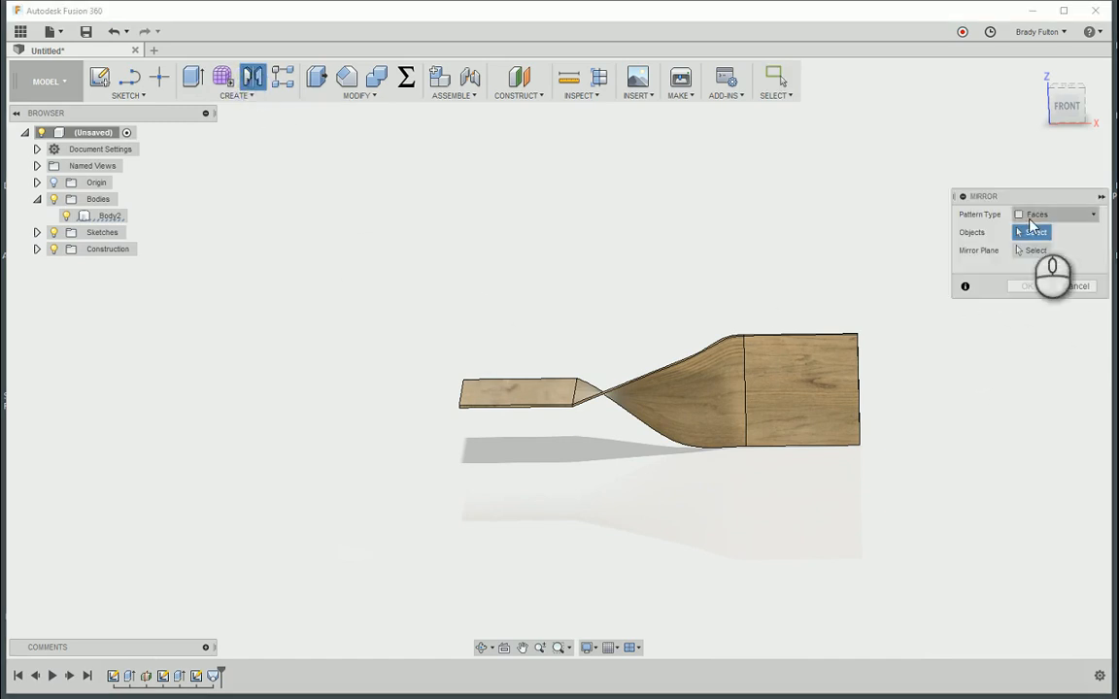
click(1053, 213)
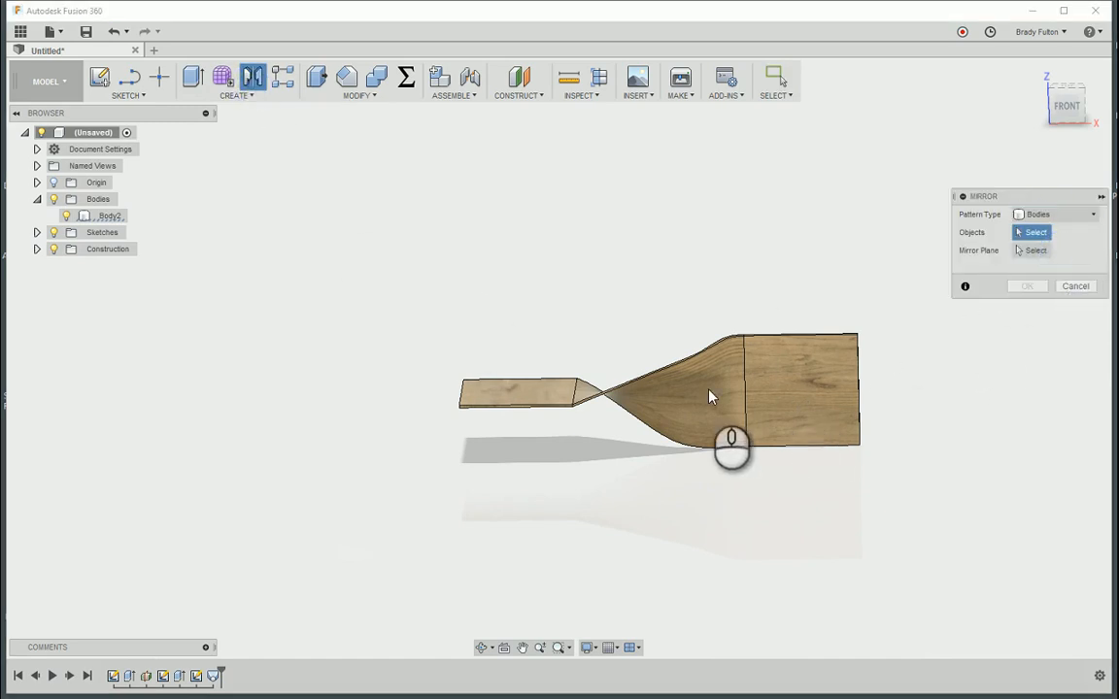
click(679, 392)
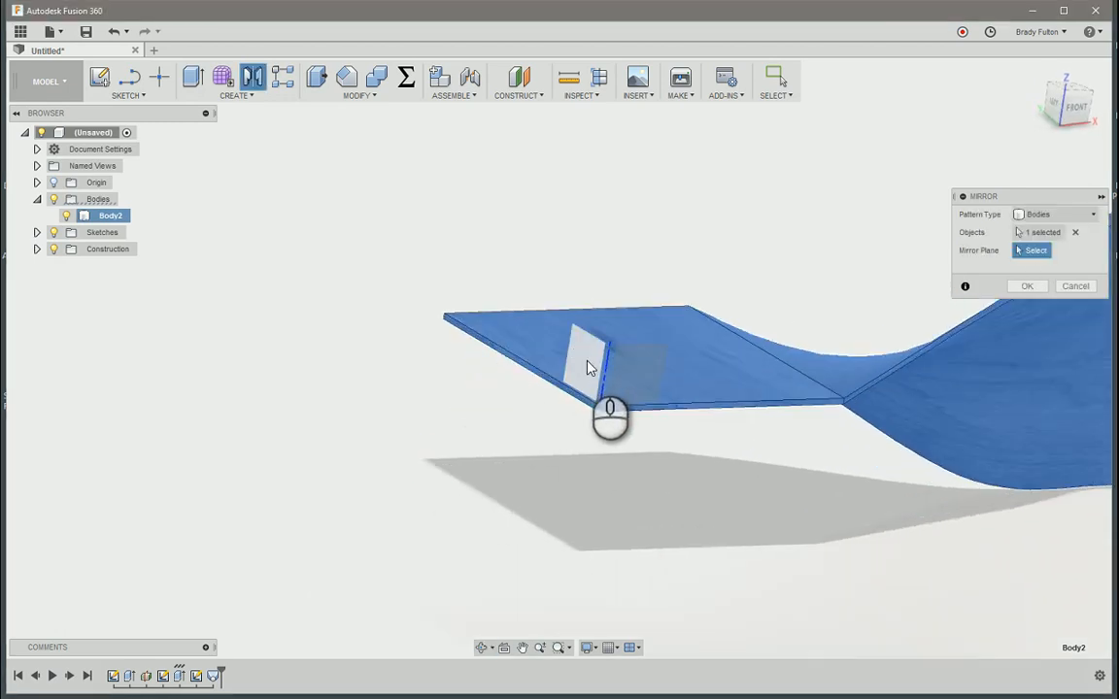
click(582, 408)
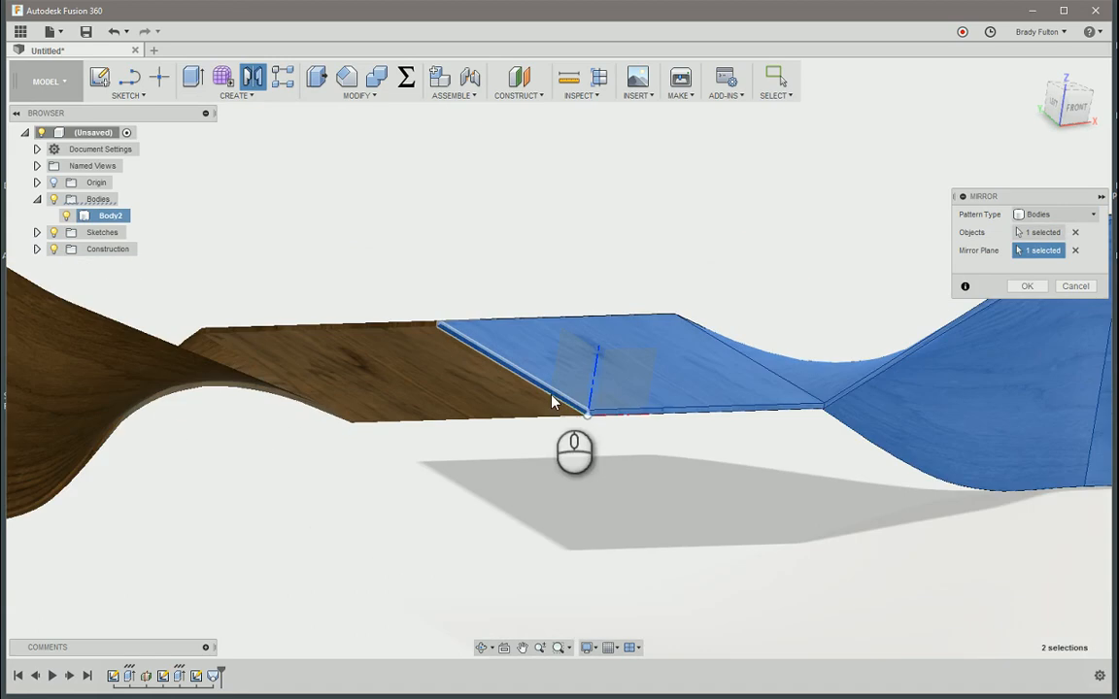
click(1026, 286)
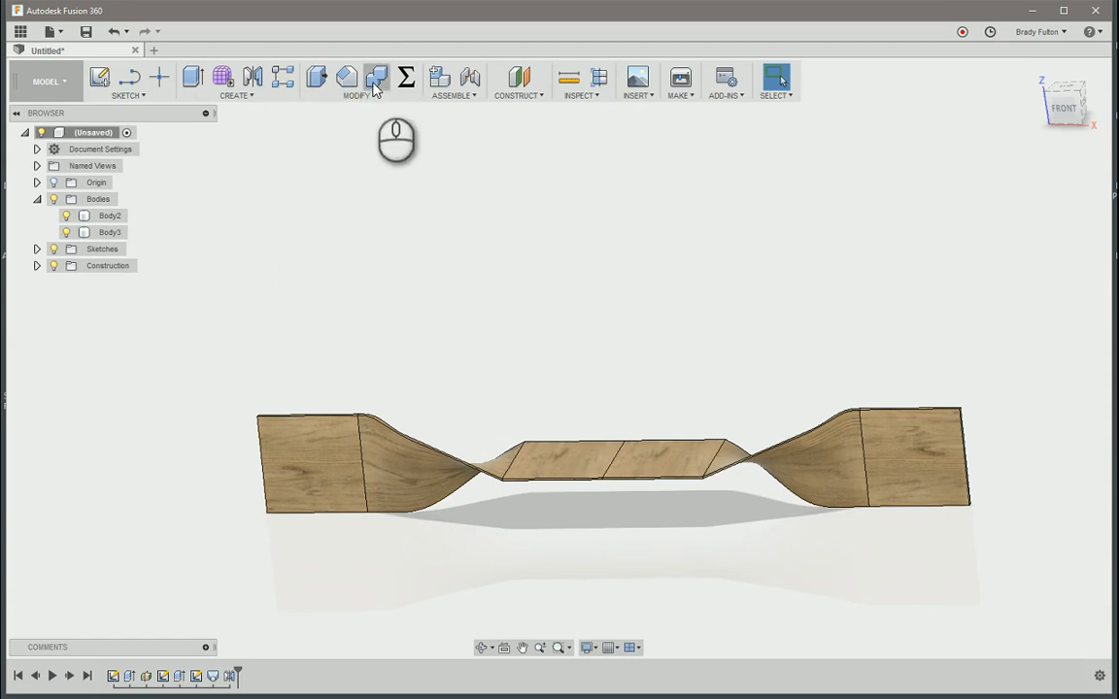
Begin a Combine to join the mirrored body onto the original.
click(376, 78)
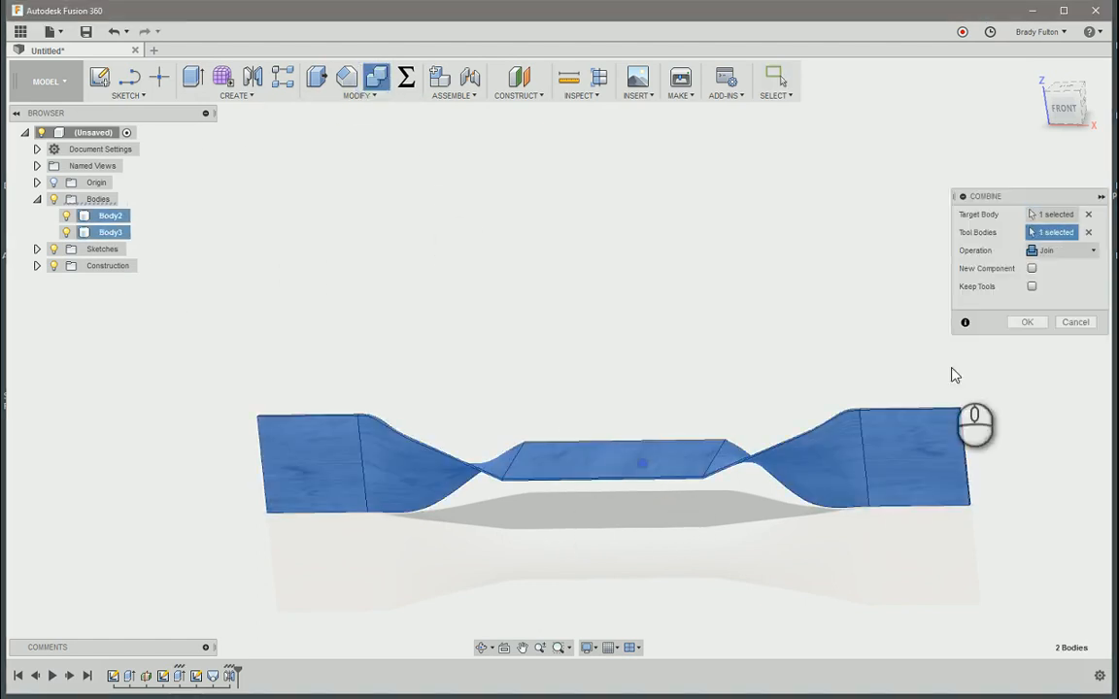
click(1025, 322)
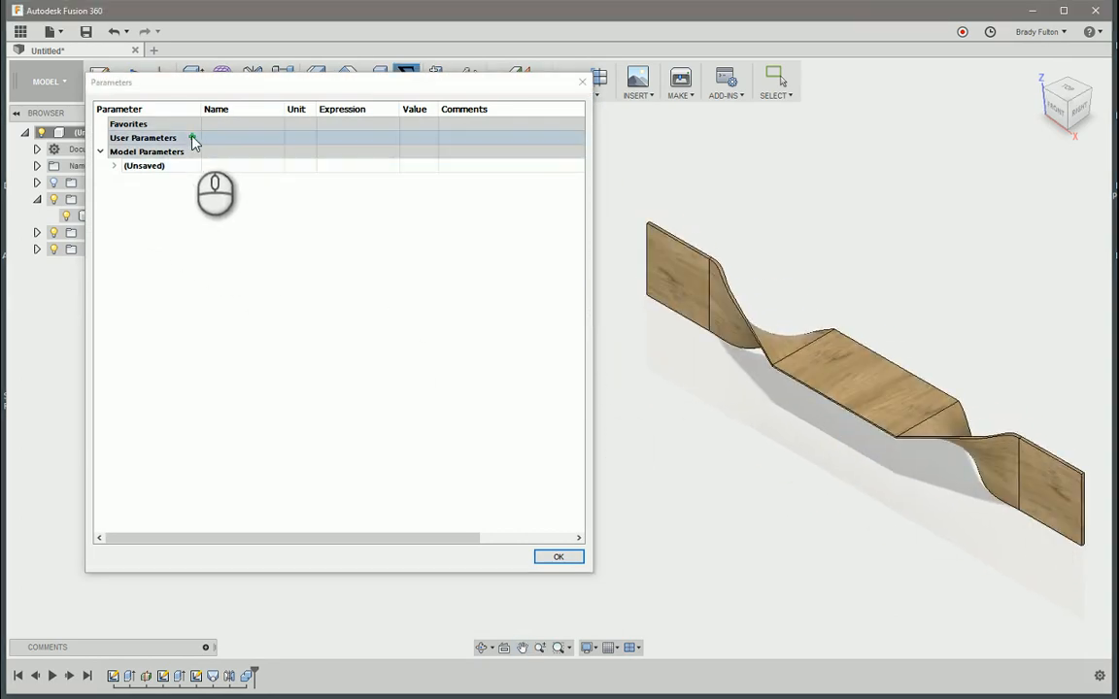
Under Model Parameters > Sketch1, change the d1 expression to 20 in.
click(115, 165)
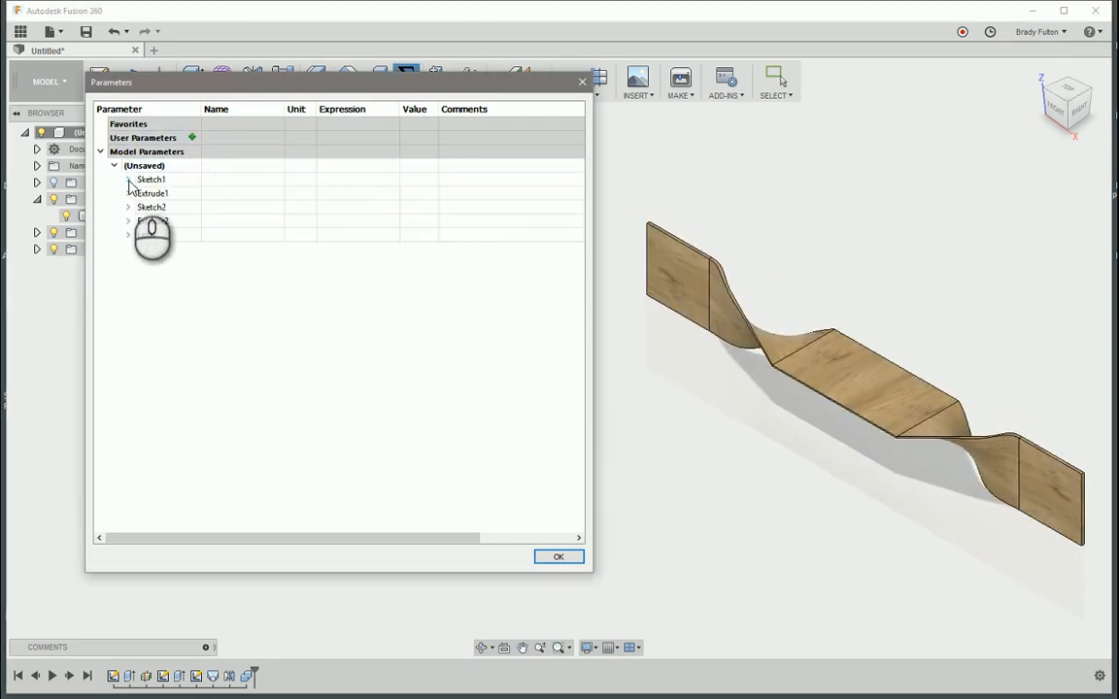
click(128, 179)
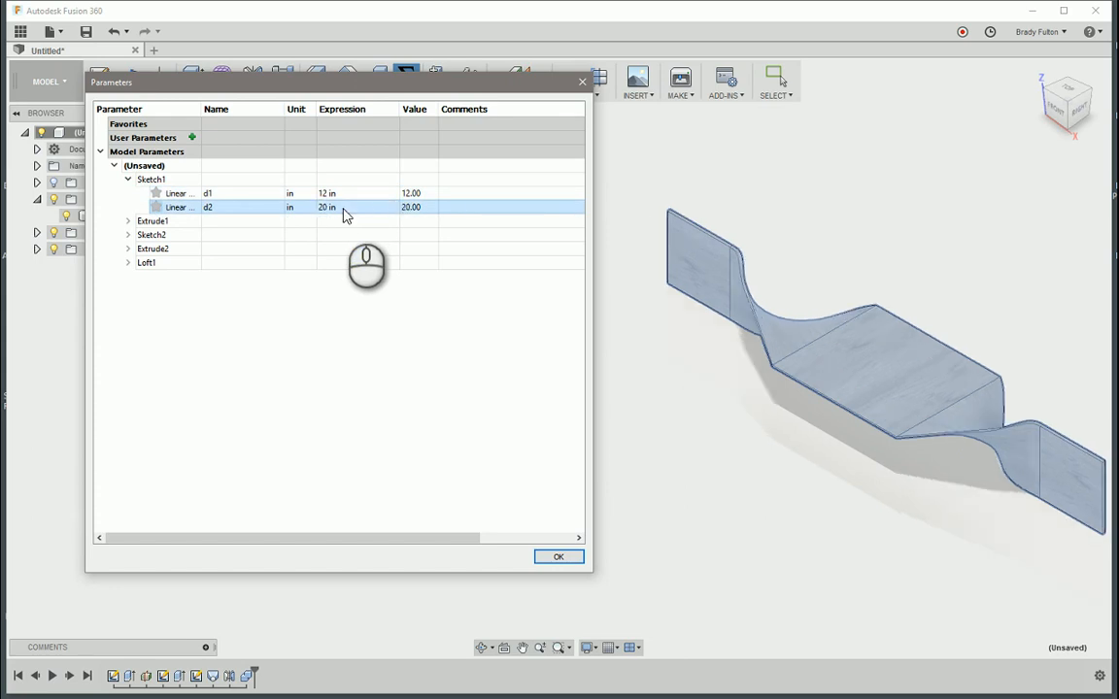
text(20 in)
text(12)
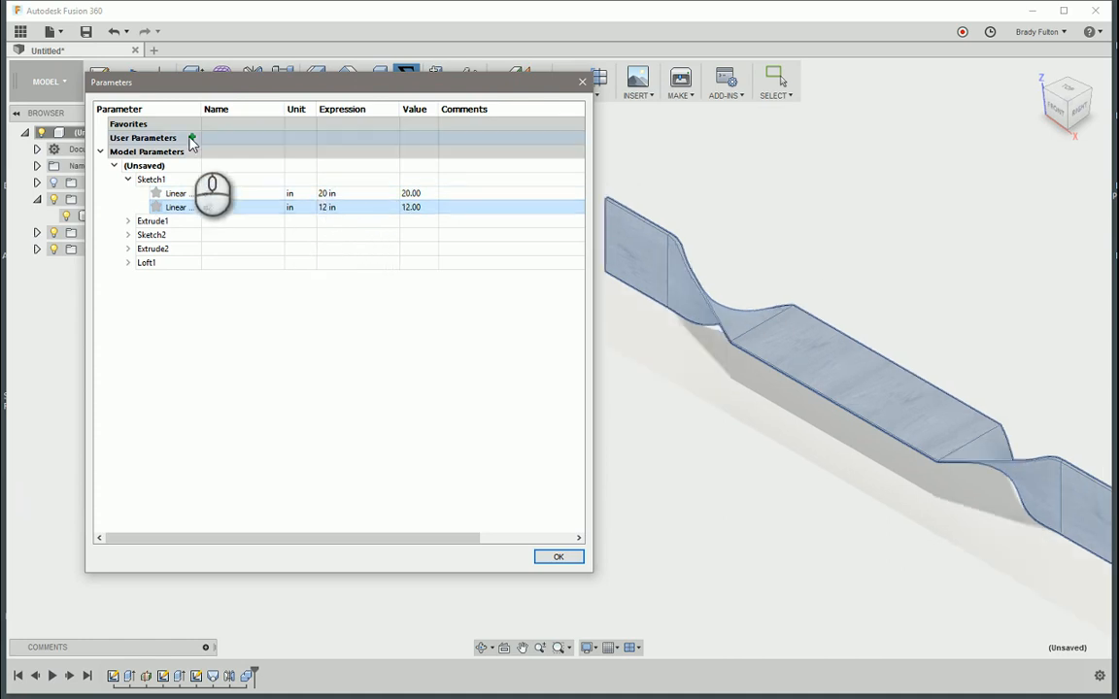
Add a user parameter ShelfDepth with value 12 in.
click(190, 136)
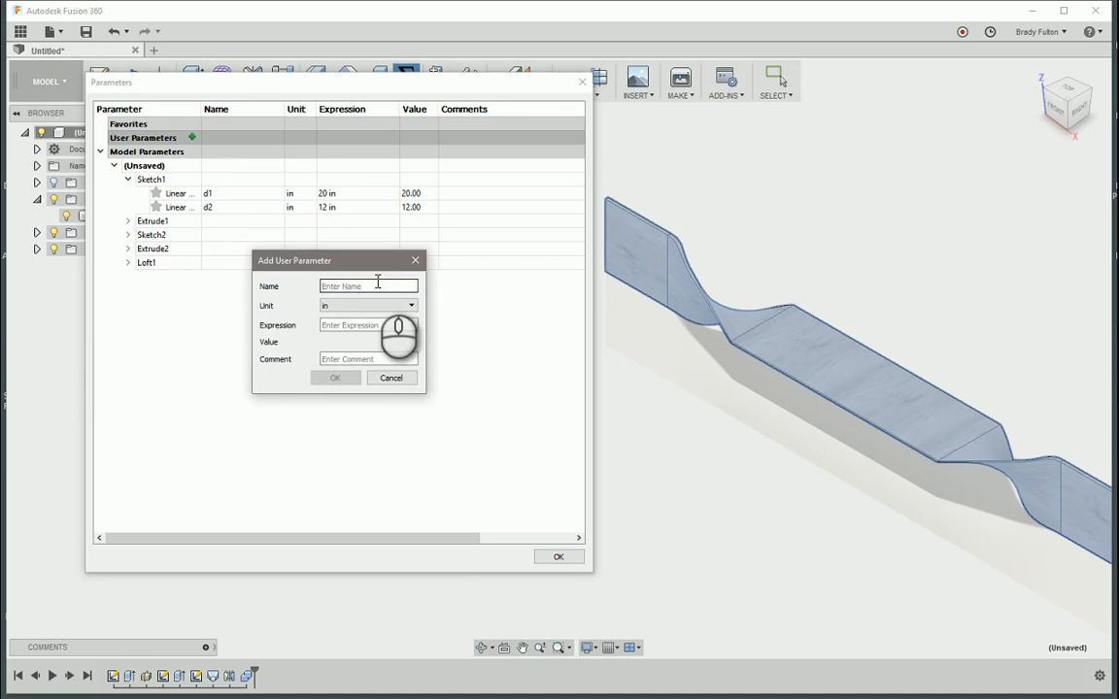
text(ShelfDepth)
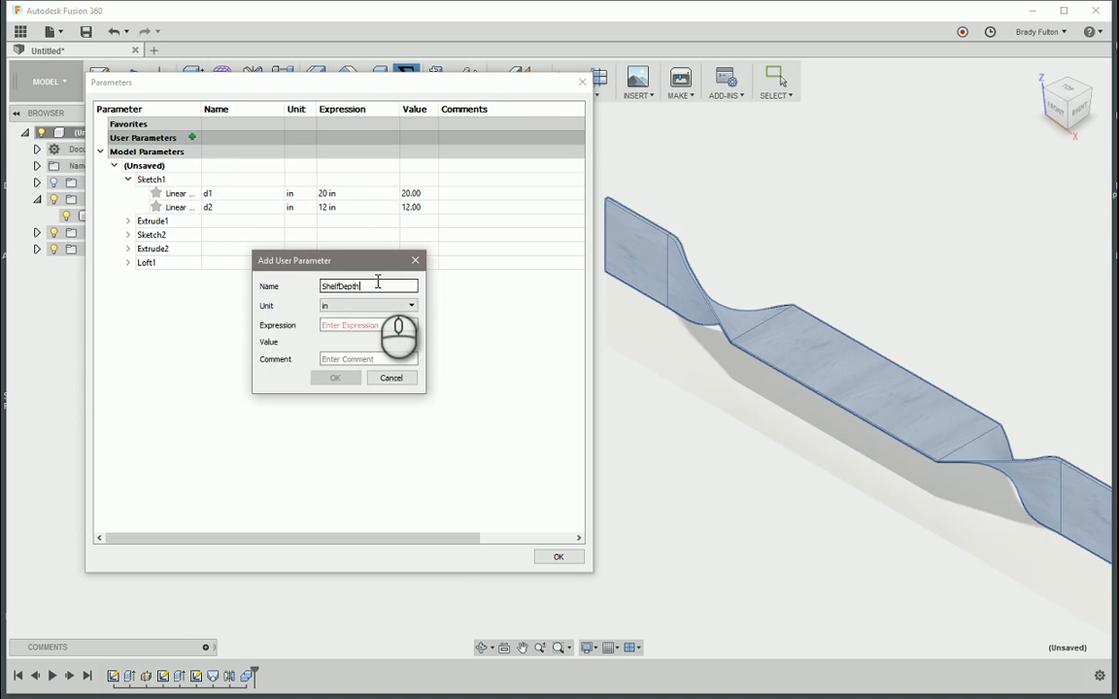
click(367, 325)
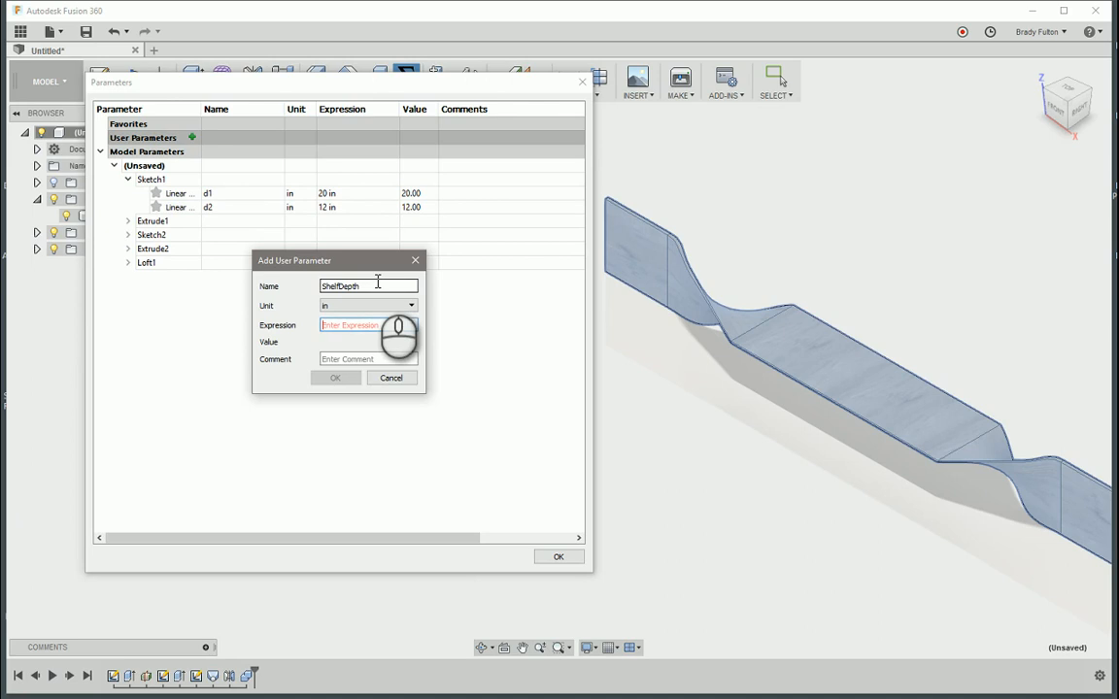
text(12)
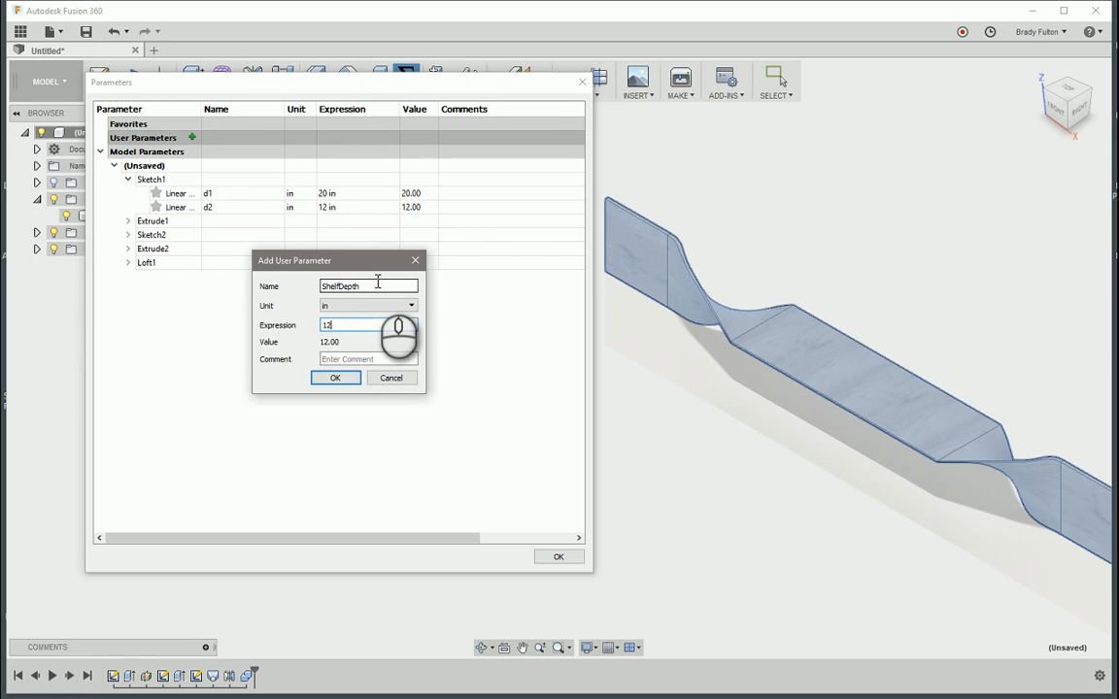
click(334, 376)
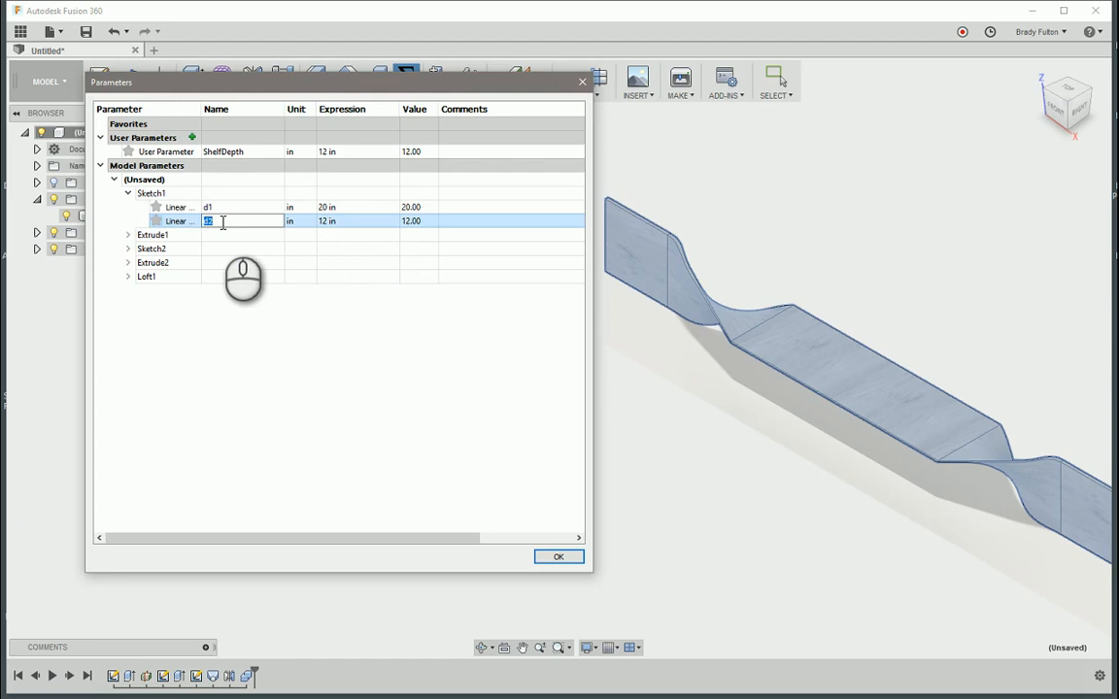
Set Sketch1's d2 expression to ShelfDepth after dismissing the invalid-name error.
text(Shel)
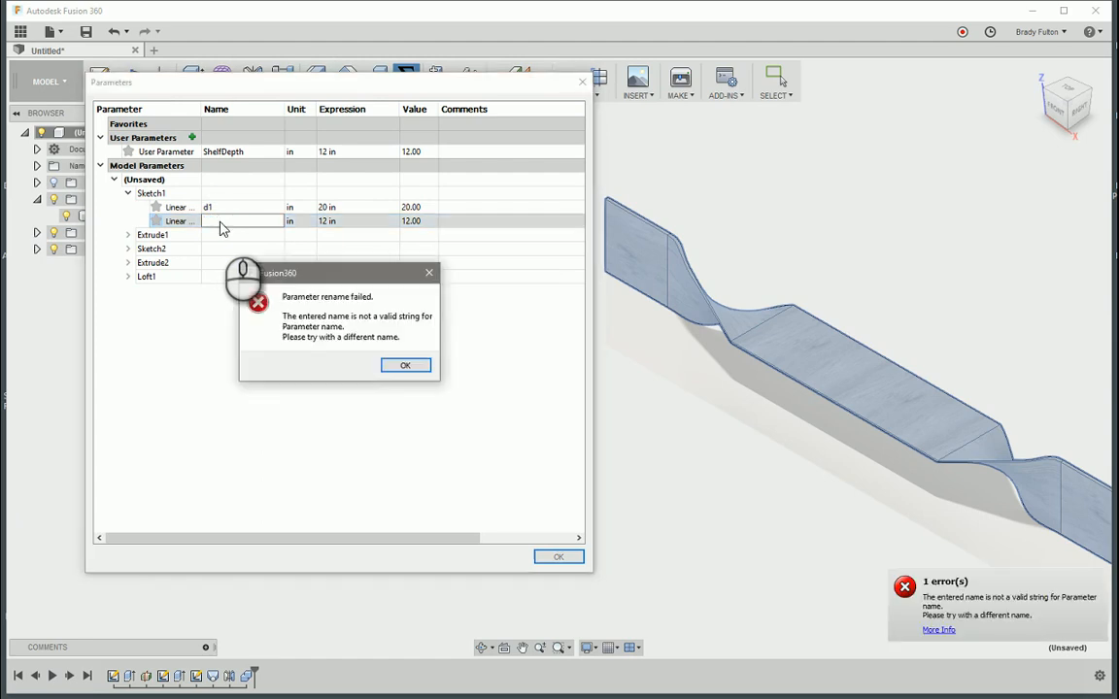
click(404, 365)
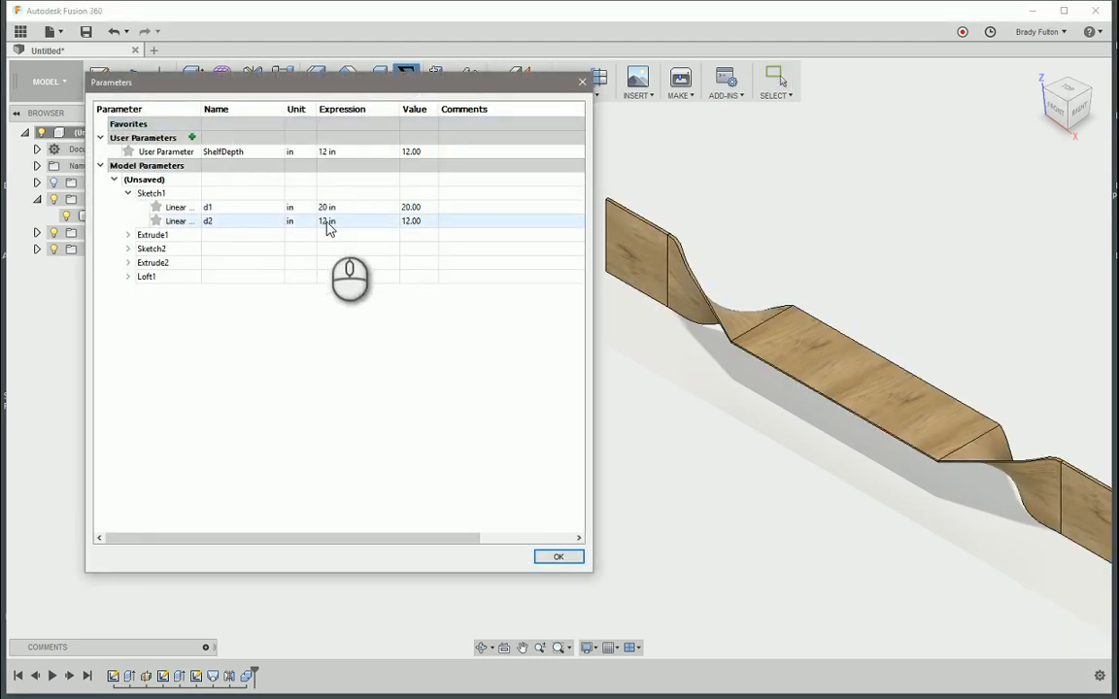
text(ShelfDepth)
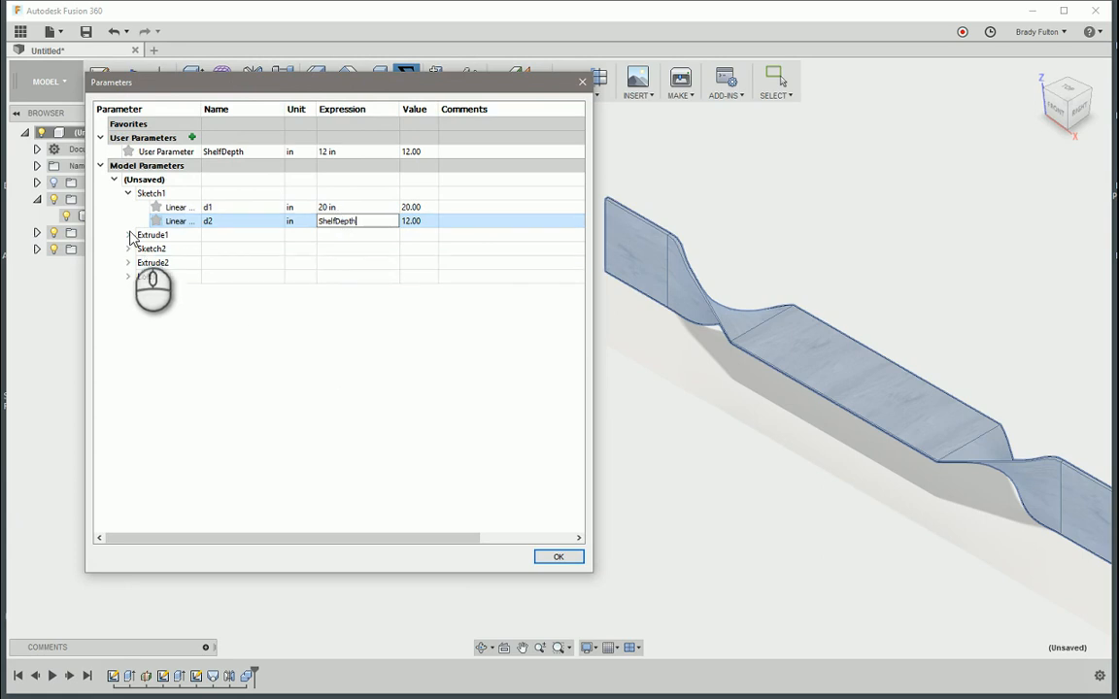
Add user parameter Thick = 0.25 in and enter Thick as Extrude1's d3 expression.
click(128, 234)
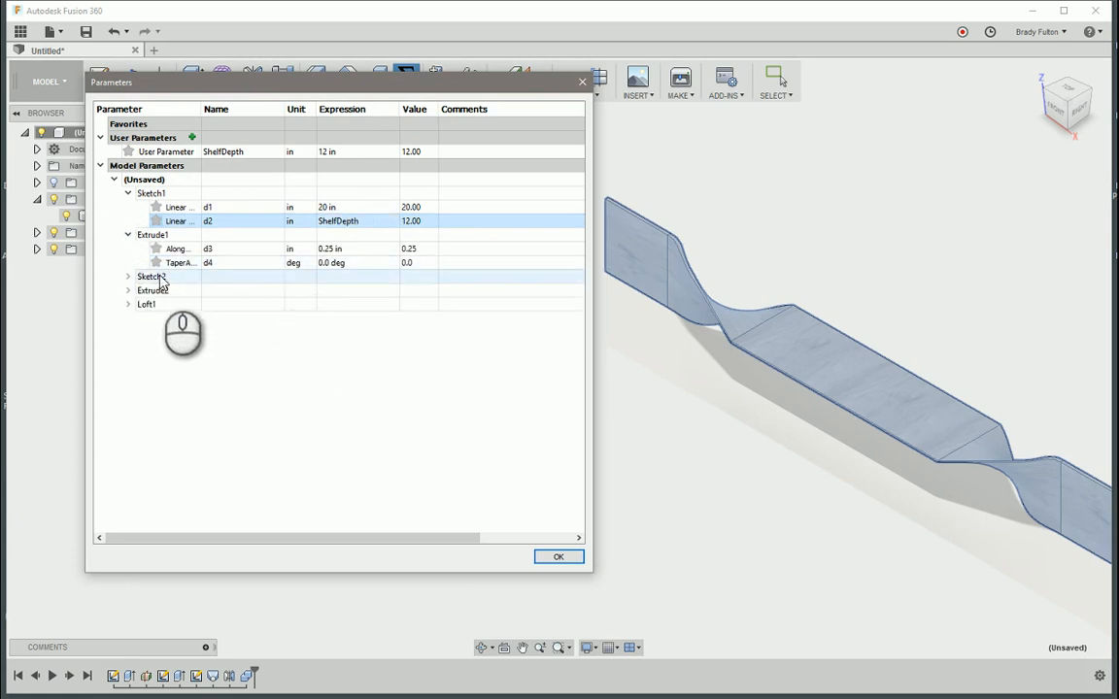
click(129, 275)
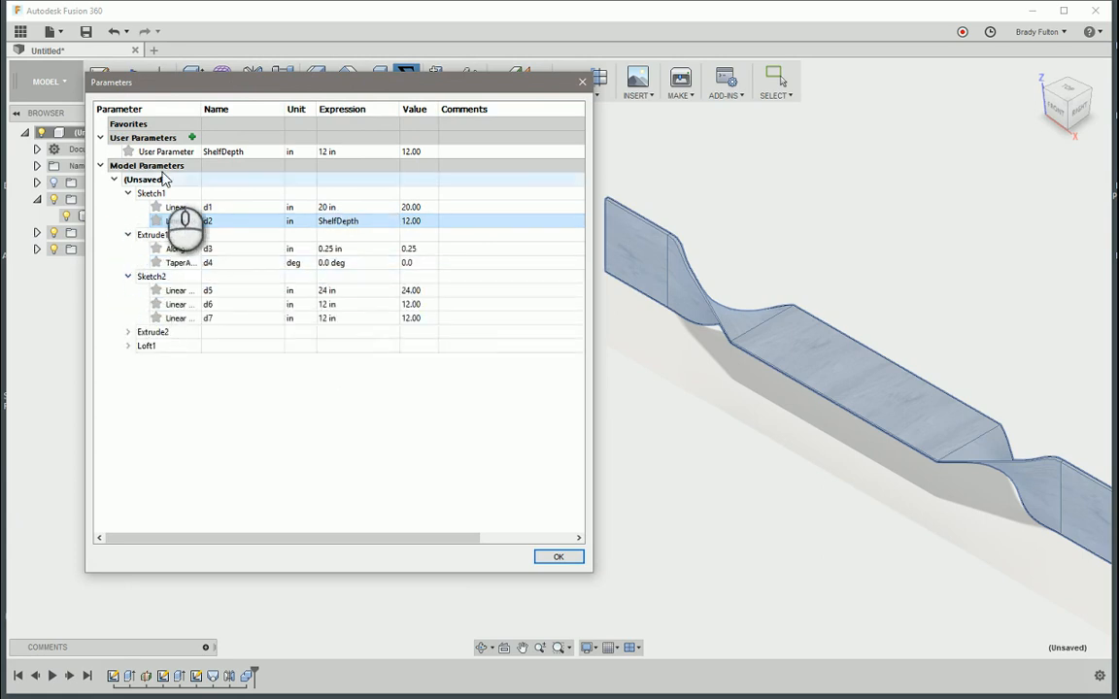
click(190, 136)
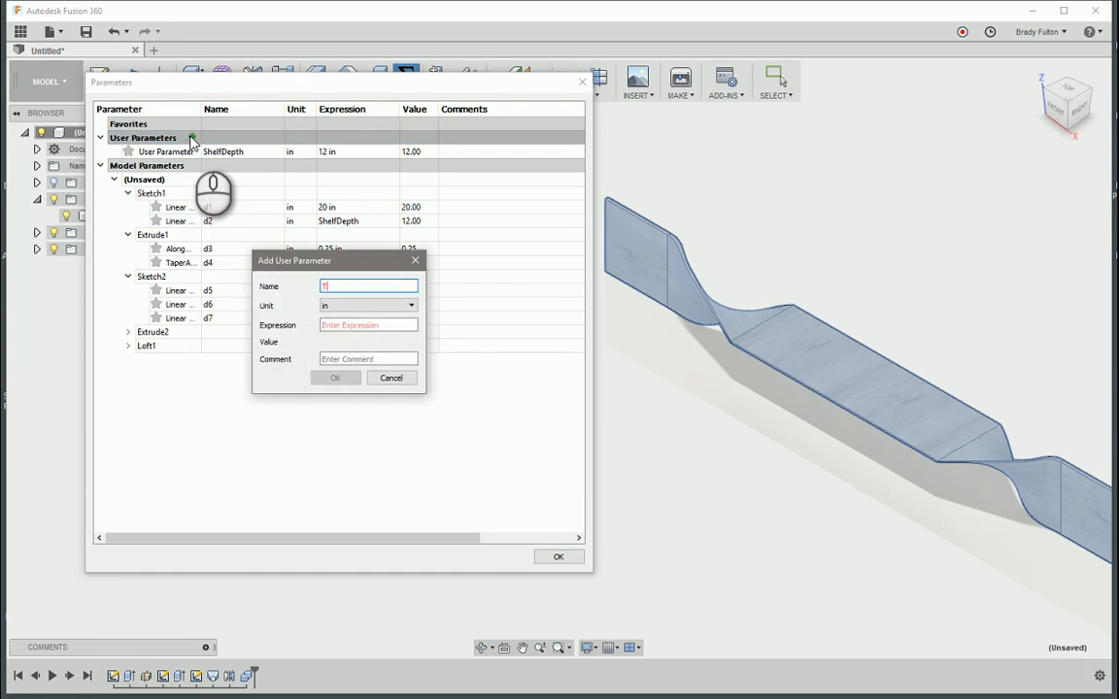
text(Thick)
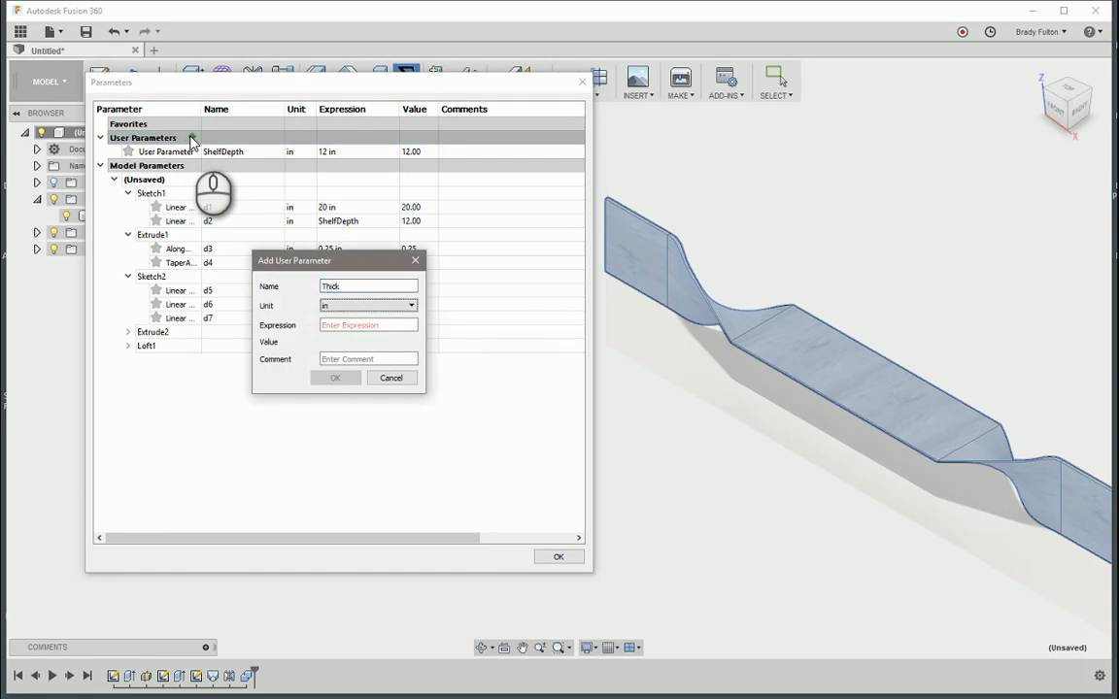
click(334, 377)
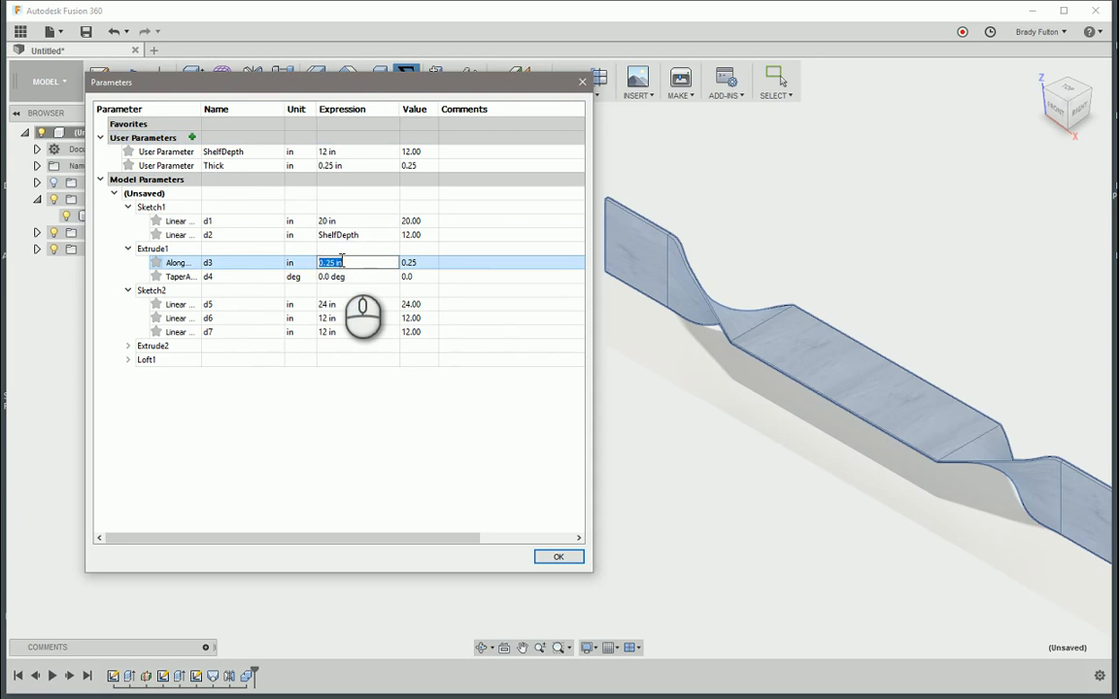
text(Thick)
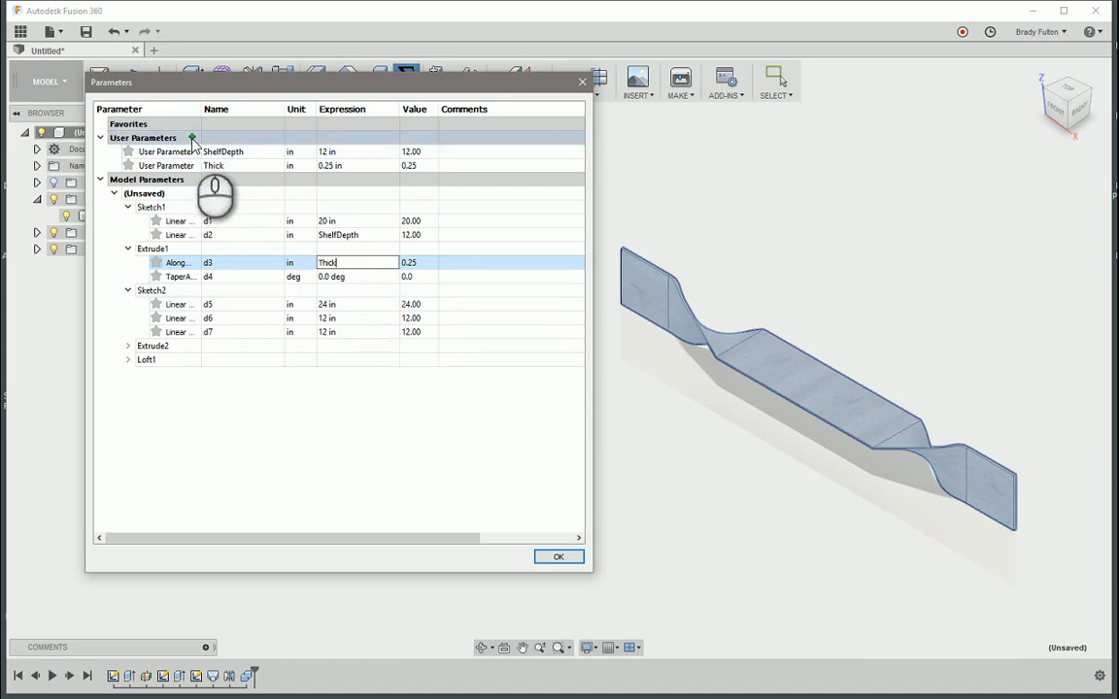
Add user parameter TwistLength = 30 in and drive Sketch2's d5 with it.
click(192, 138)
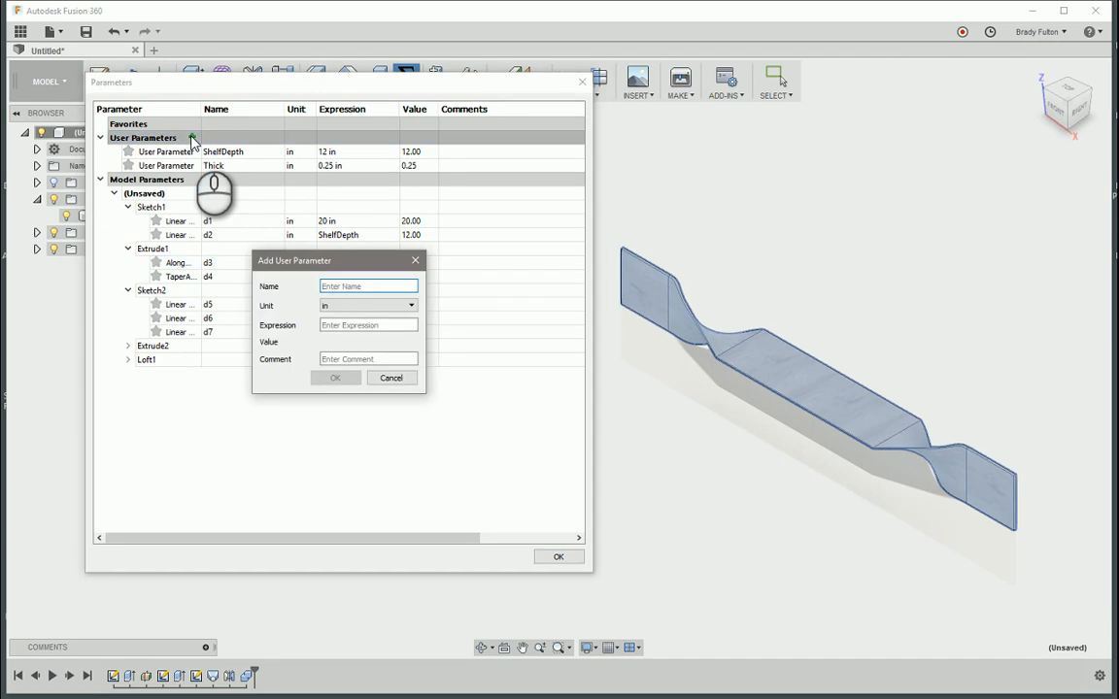
text(TwistLen)
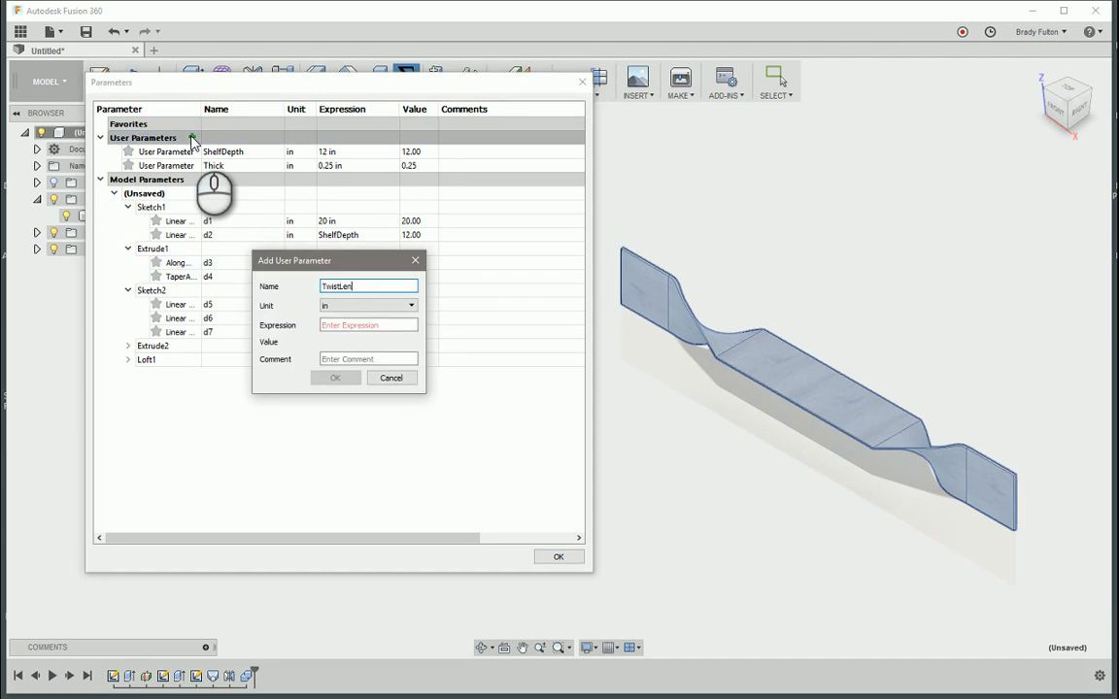
text(gth)
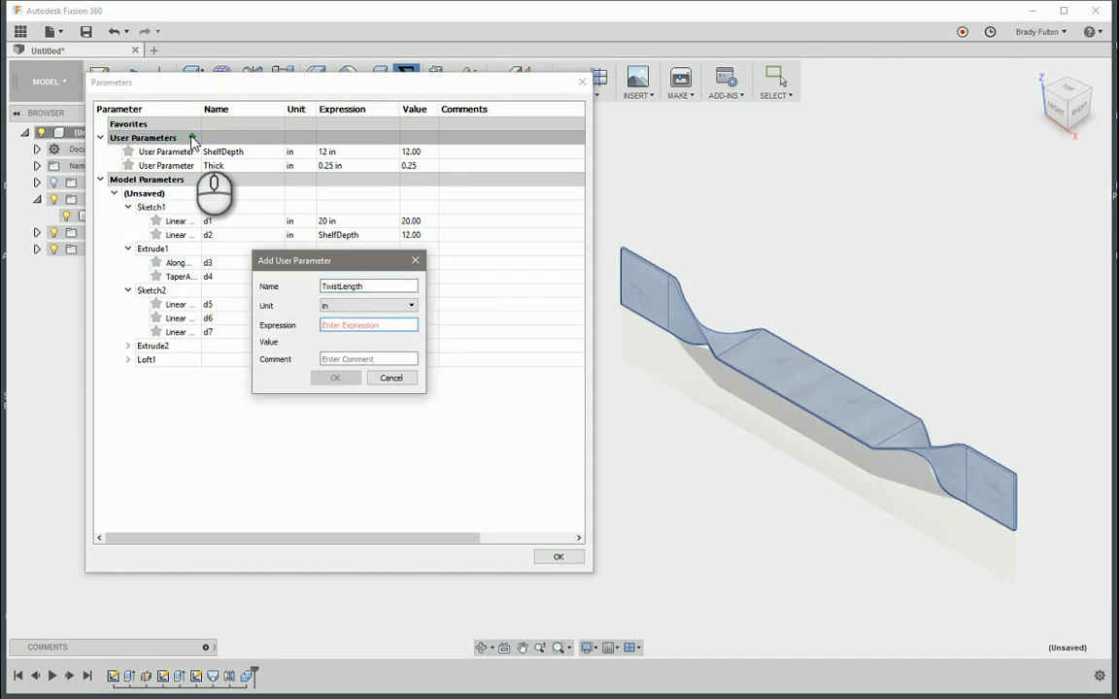
click(334, 376)
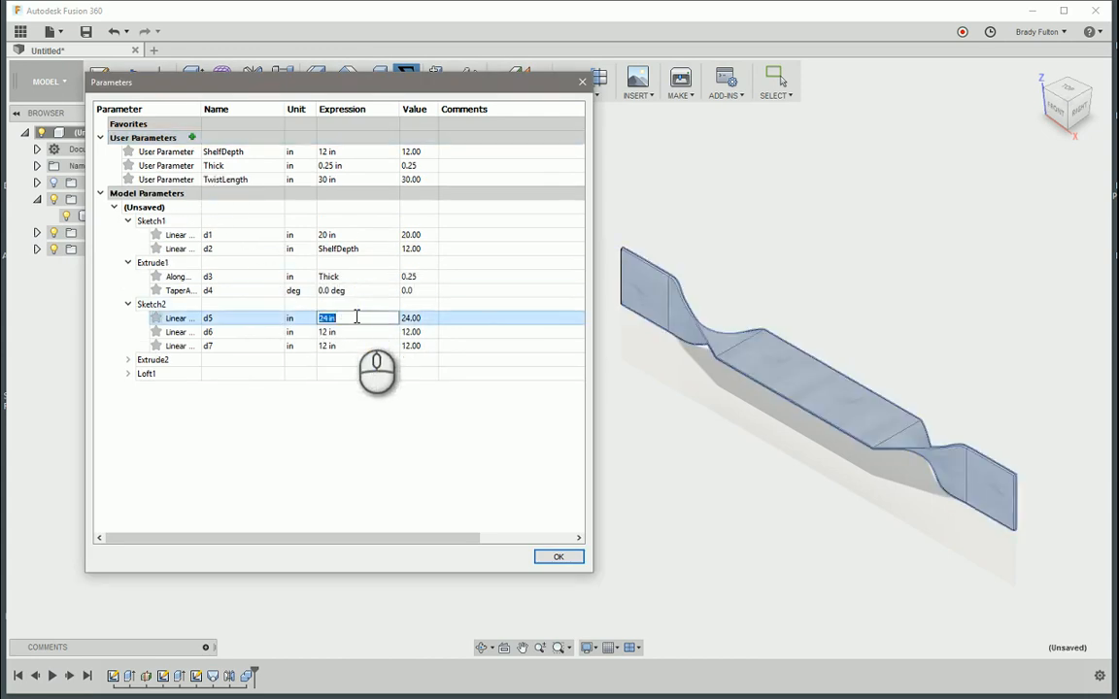
text(TwistLength)
click(357, 333)
text(20)
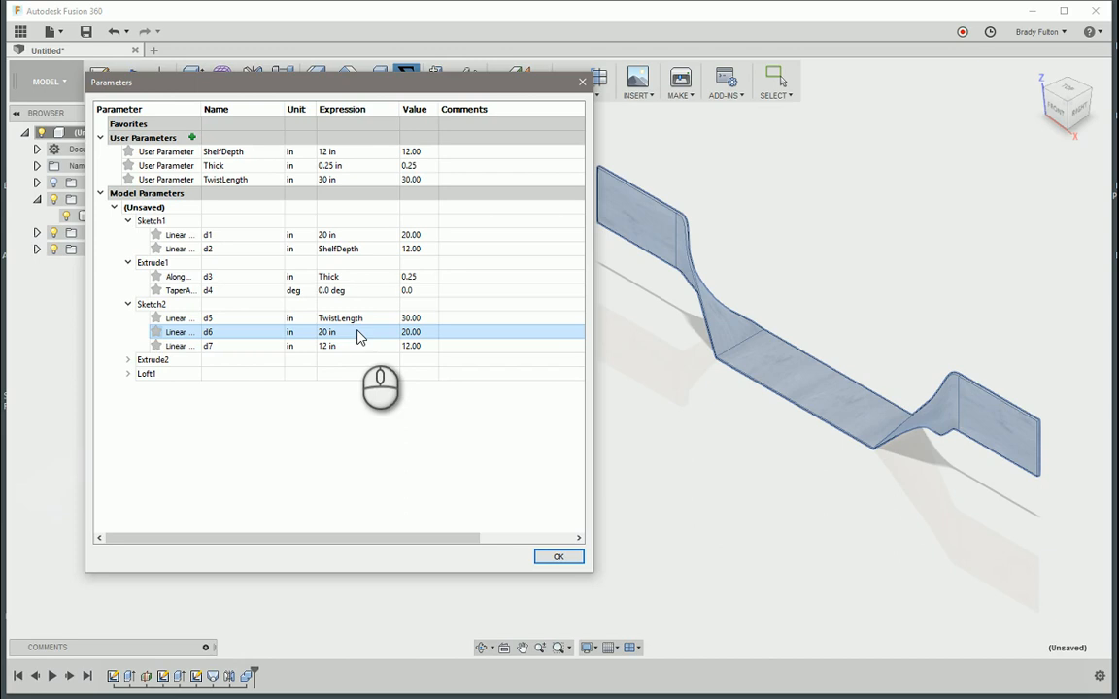
Set Sketch2's d6 expression to 12 / 20 in and d7 to ShelfDepth.
double_click(327, 332)
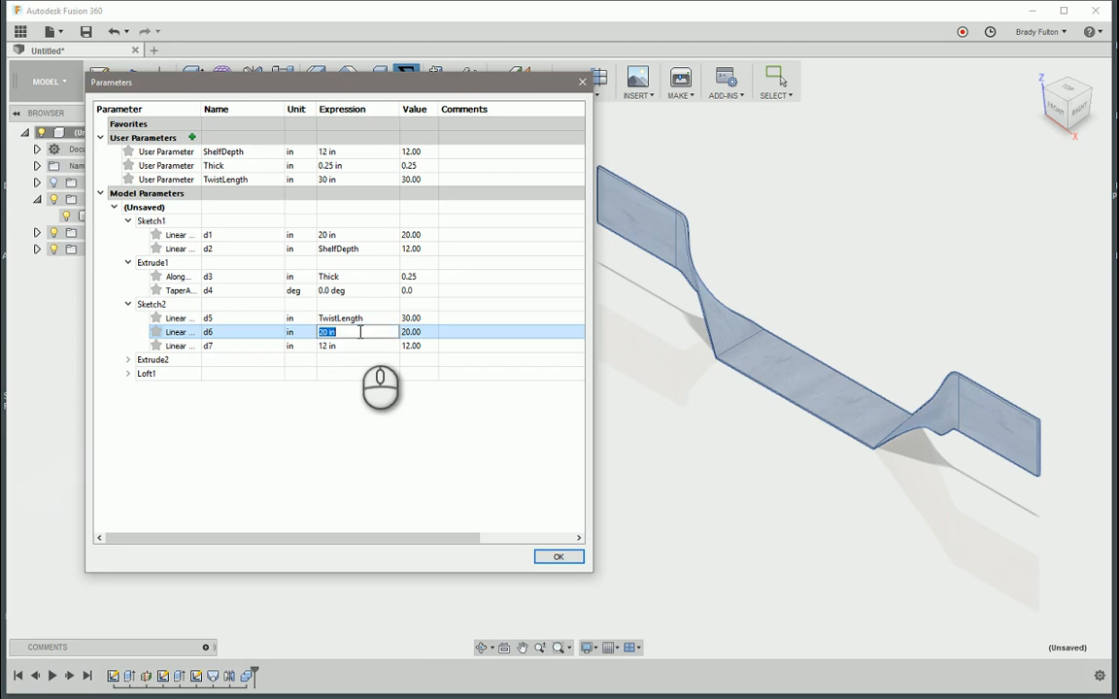
text(12)
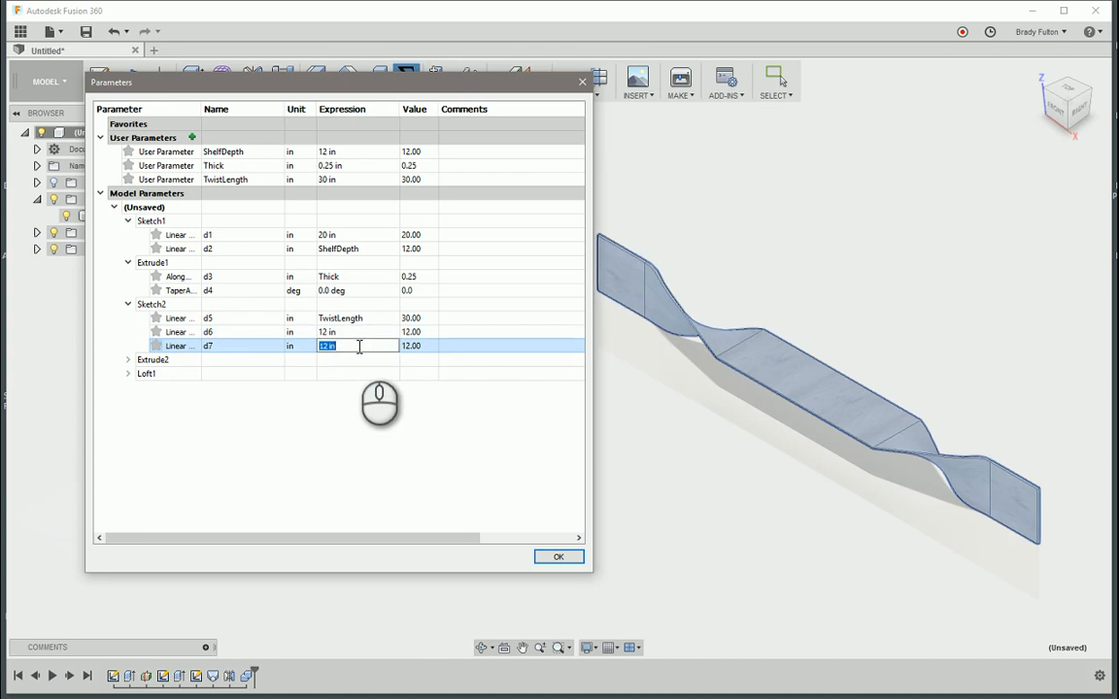
text(20 in)
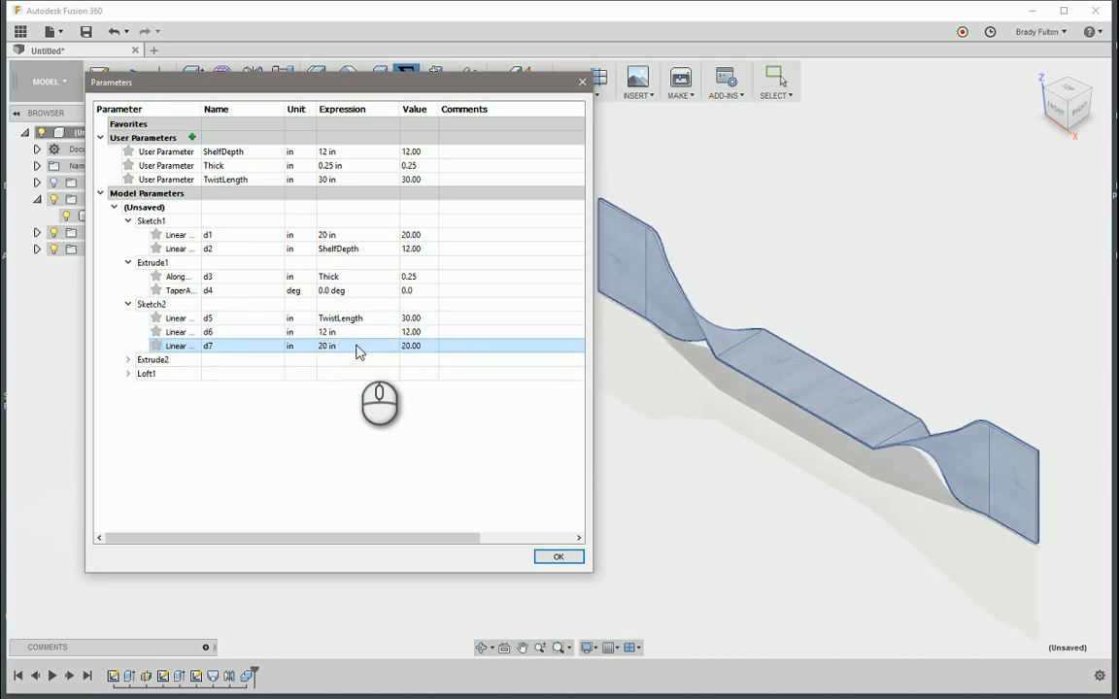
double_click(327, 346)
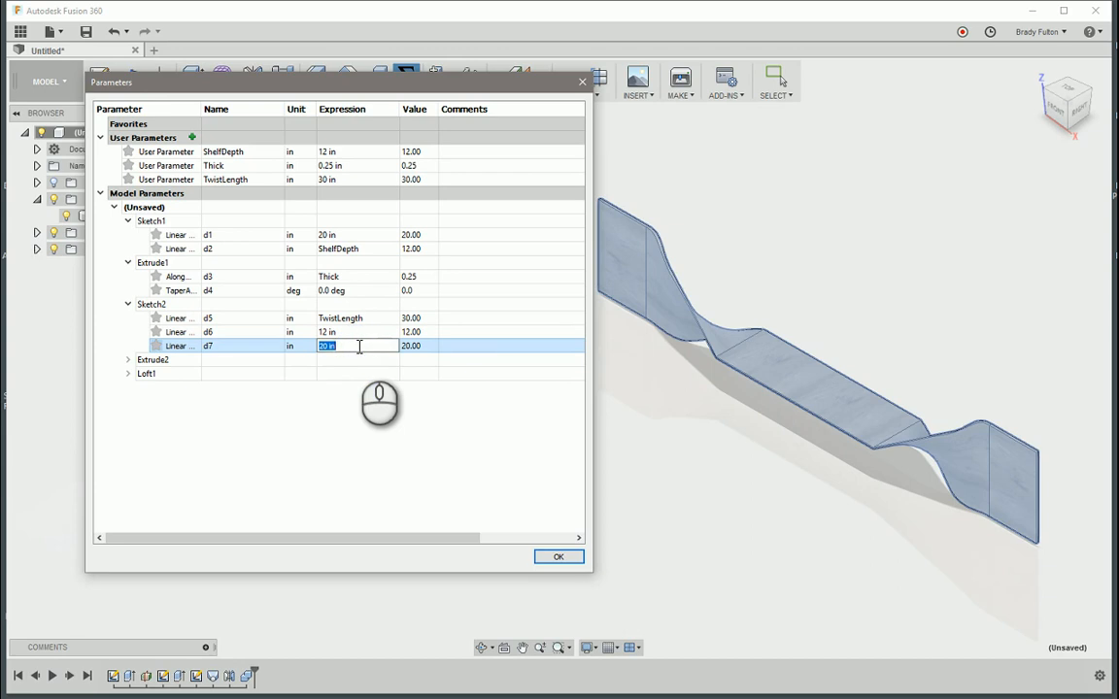
text(ShelfDepth)
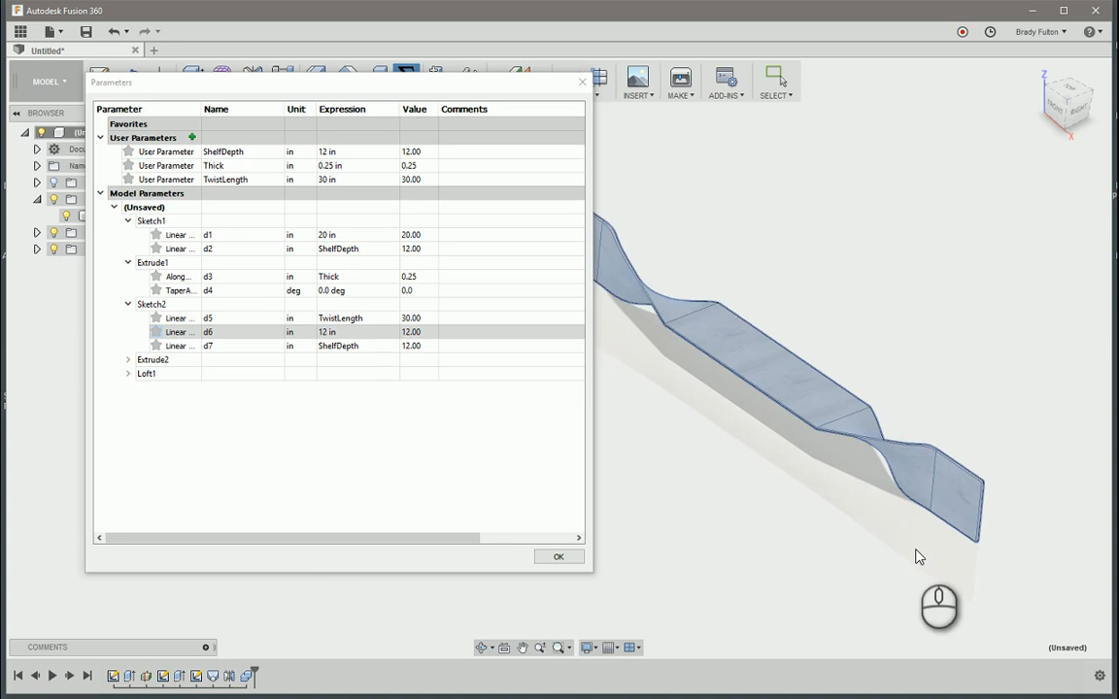
Close Parameters and unassign and delete the wood appearance, leaving the shelf plain grey.
drag(921, 556, 878, 451)
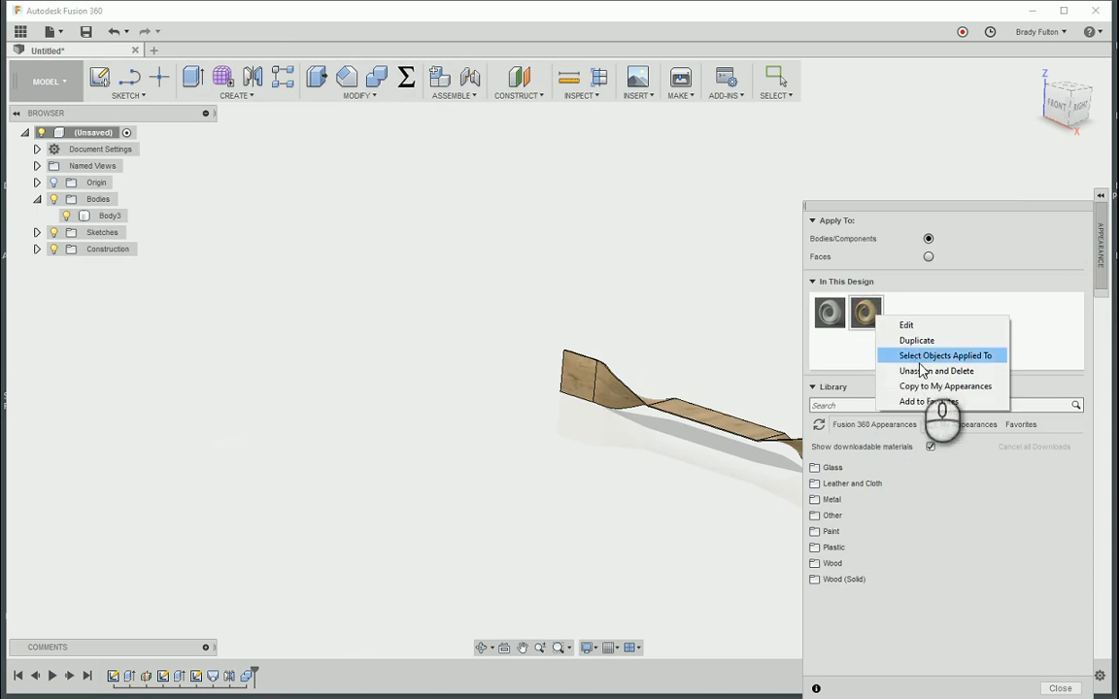
click(936, 369)
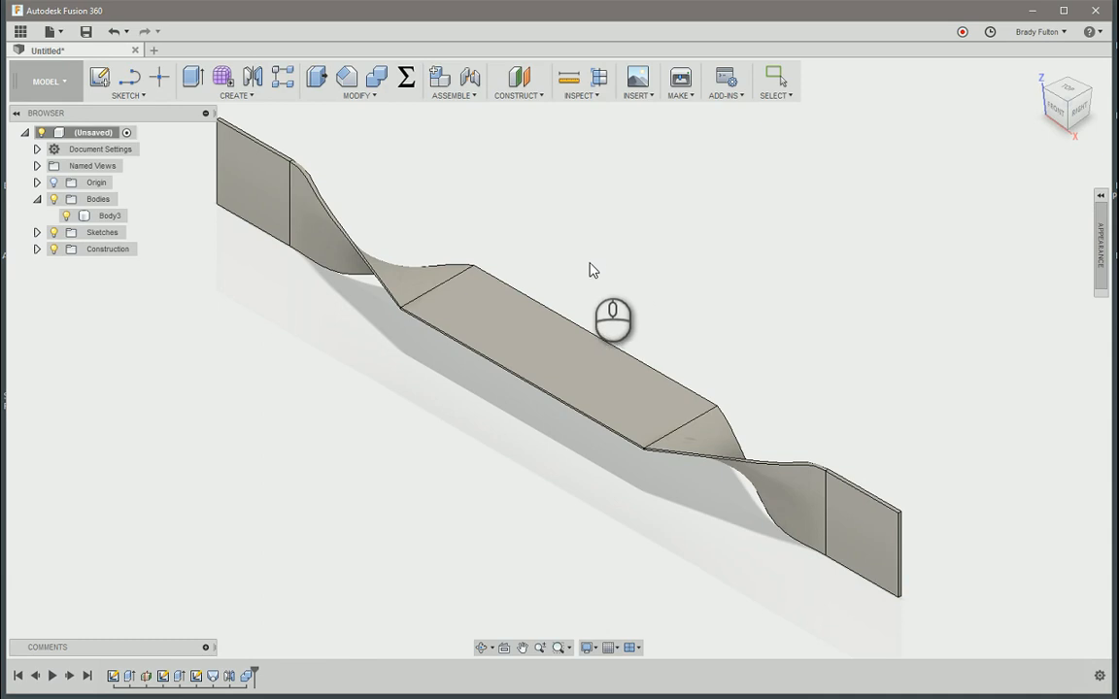
mouse_move(596, 264)
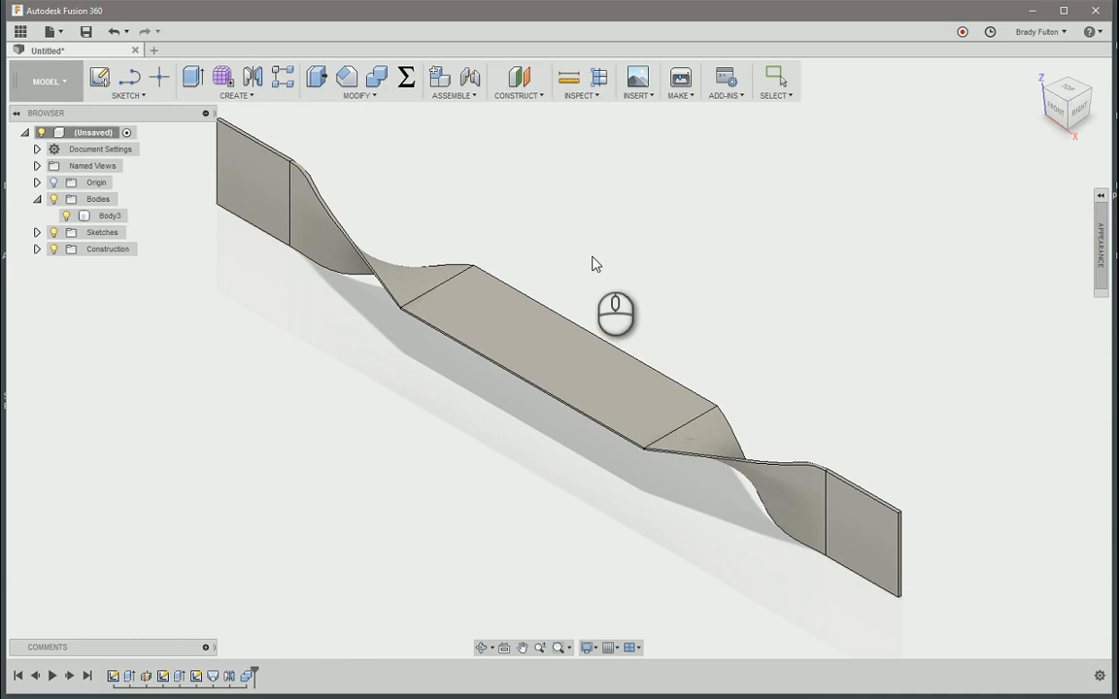